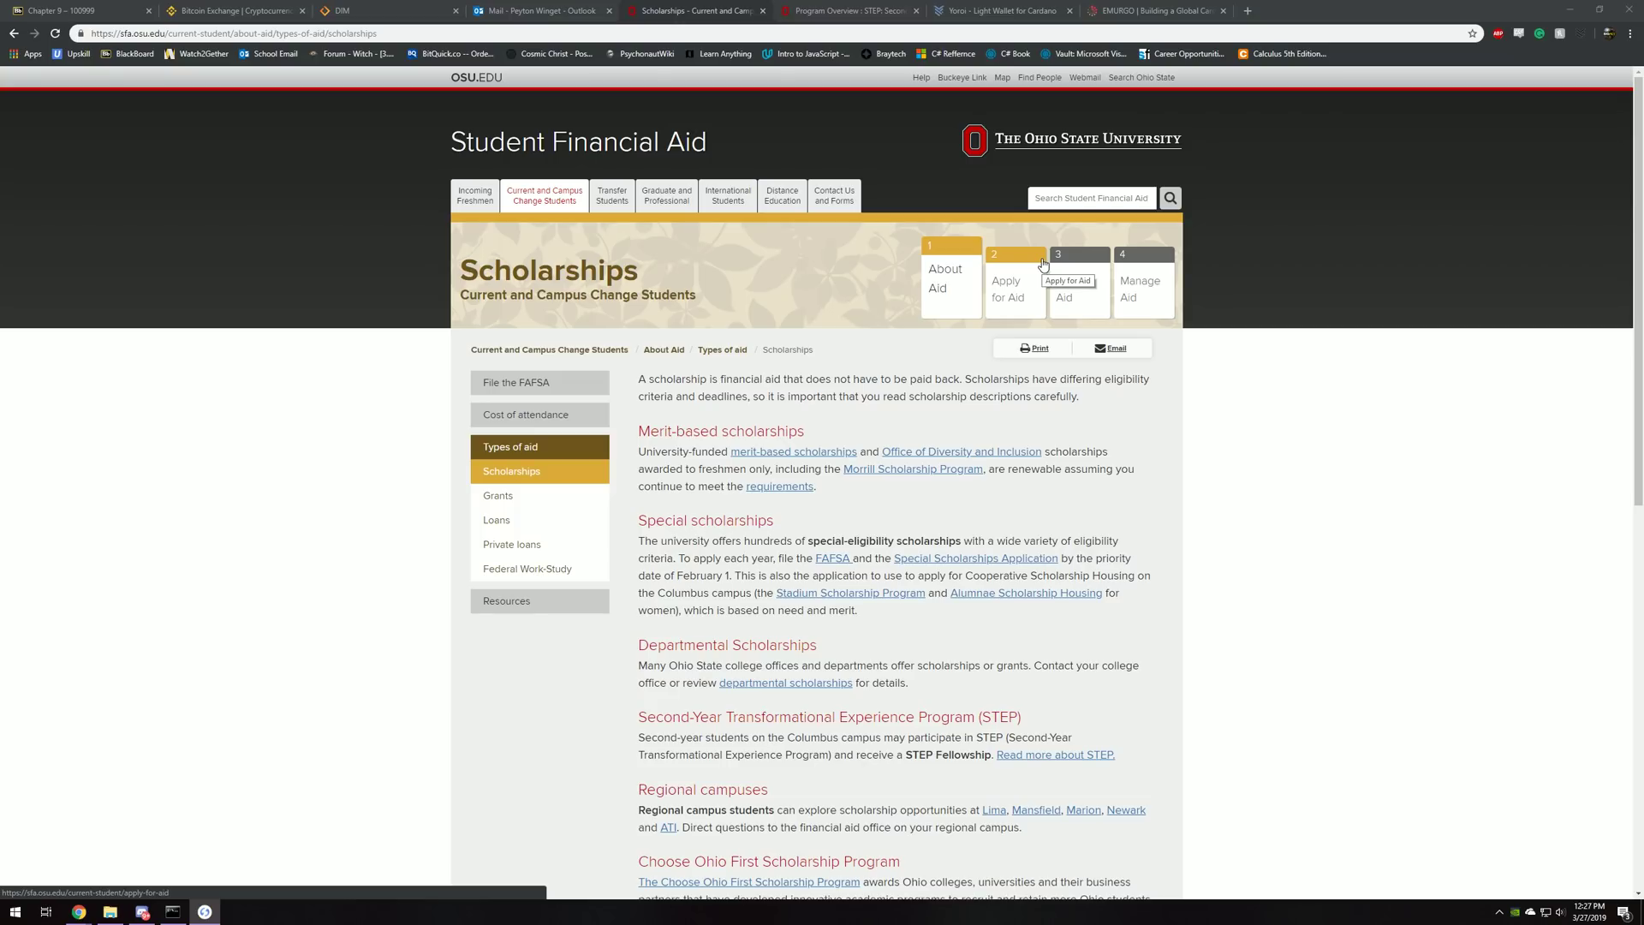
{"action": "mouse_move", "coordinate": [1203, 245]}
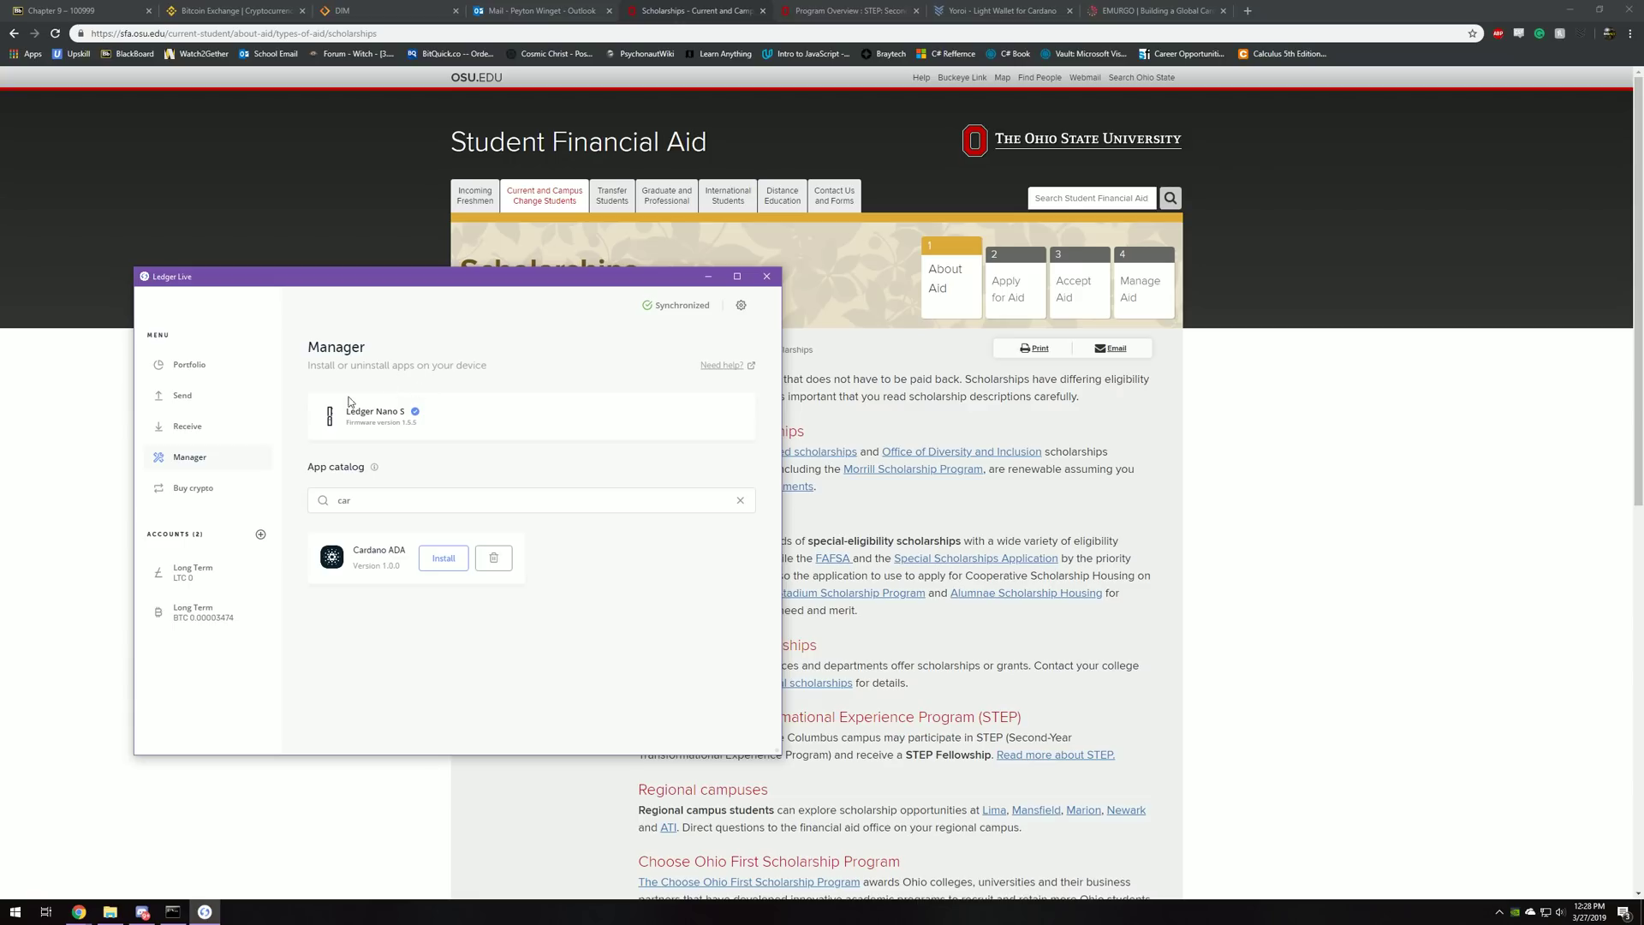
{"action": "mouse_move", "coordinate": [370, 455]}
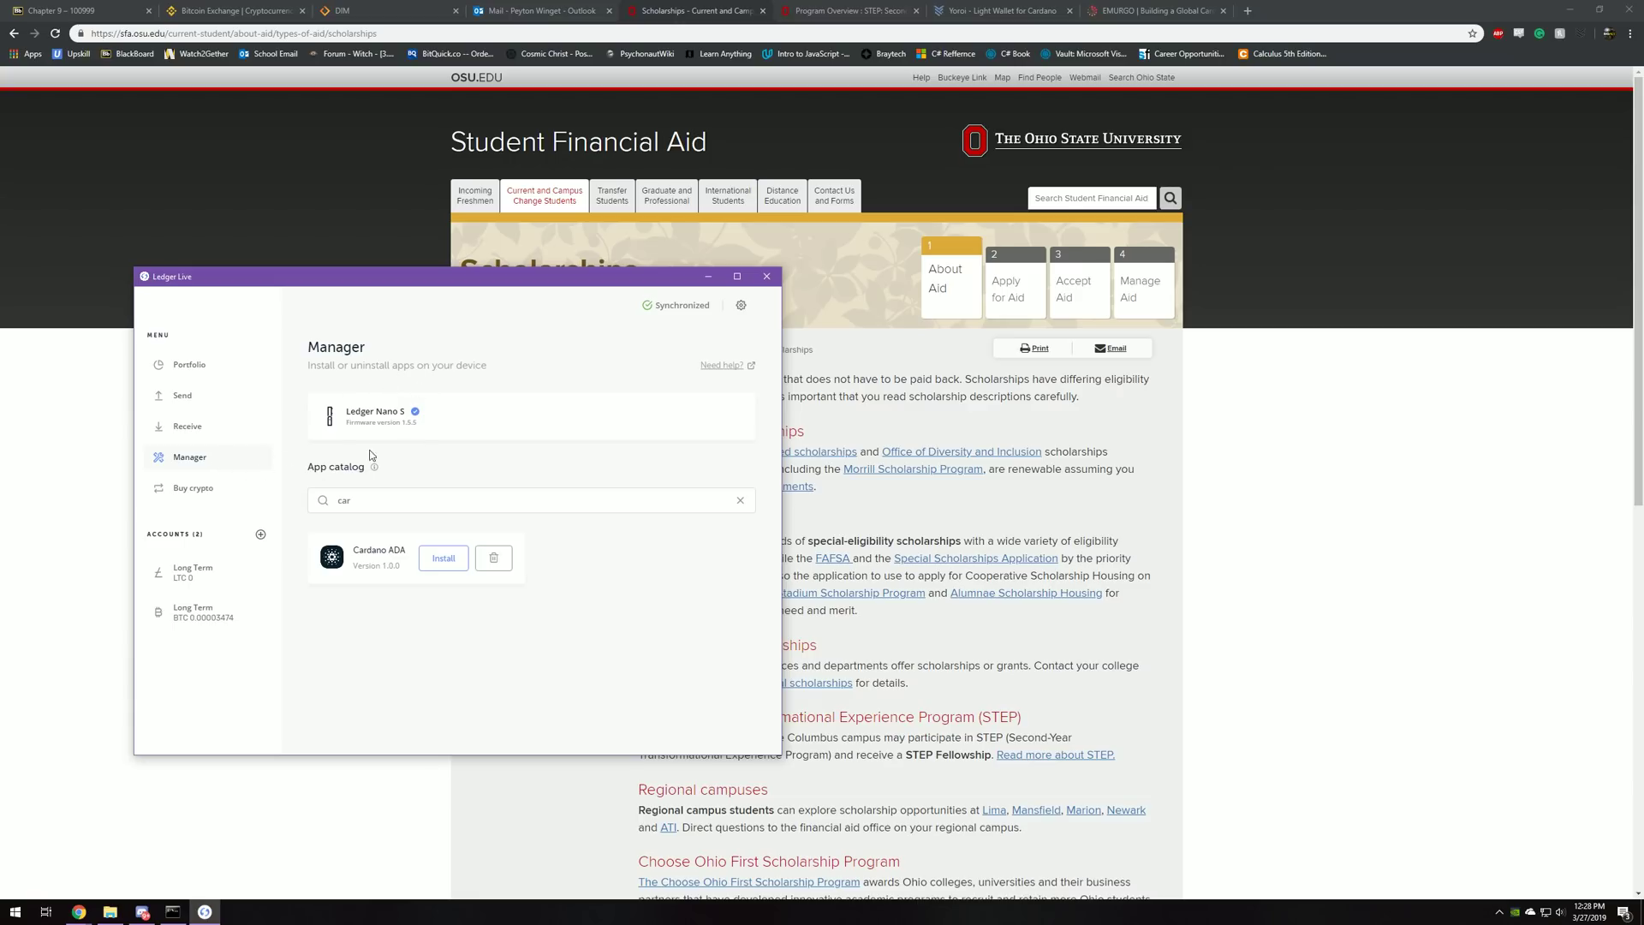
{"action": "mouse_move", "coordinate": [405, 418]}
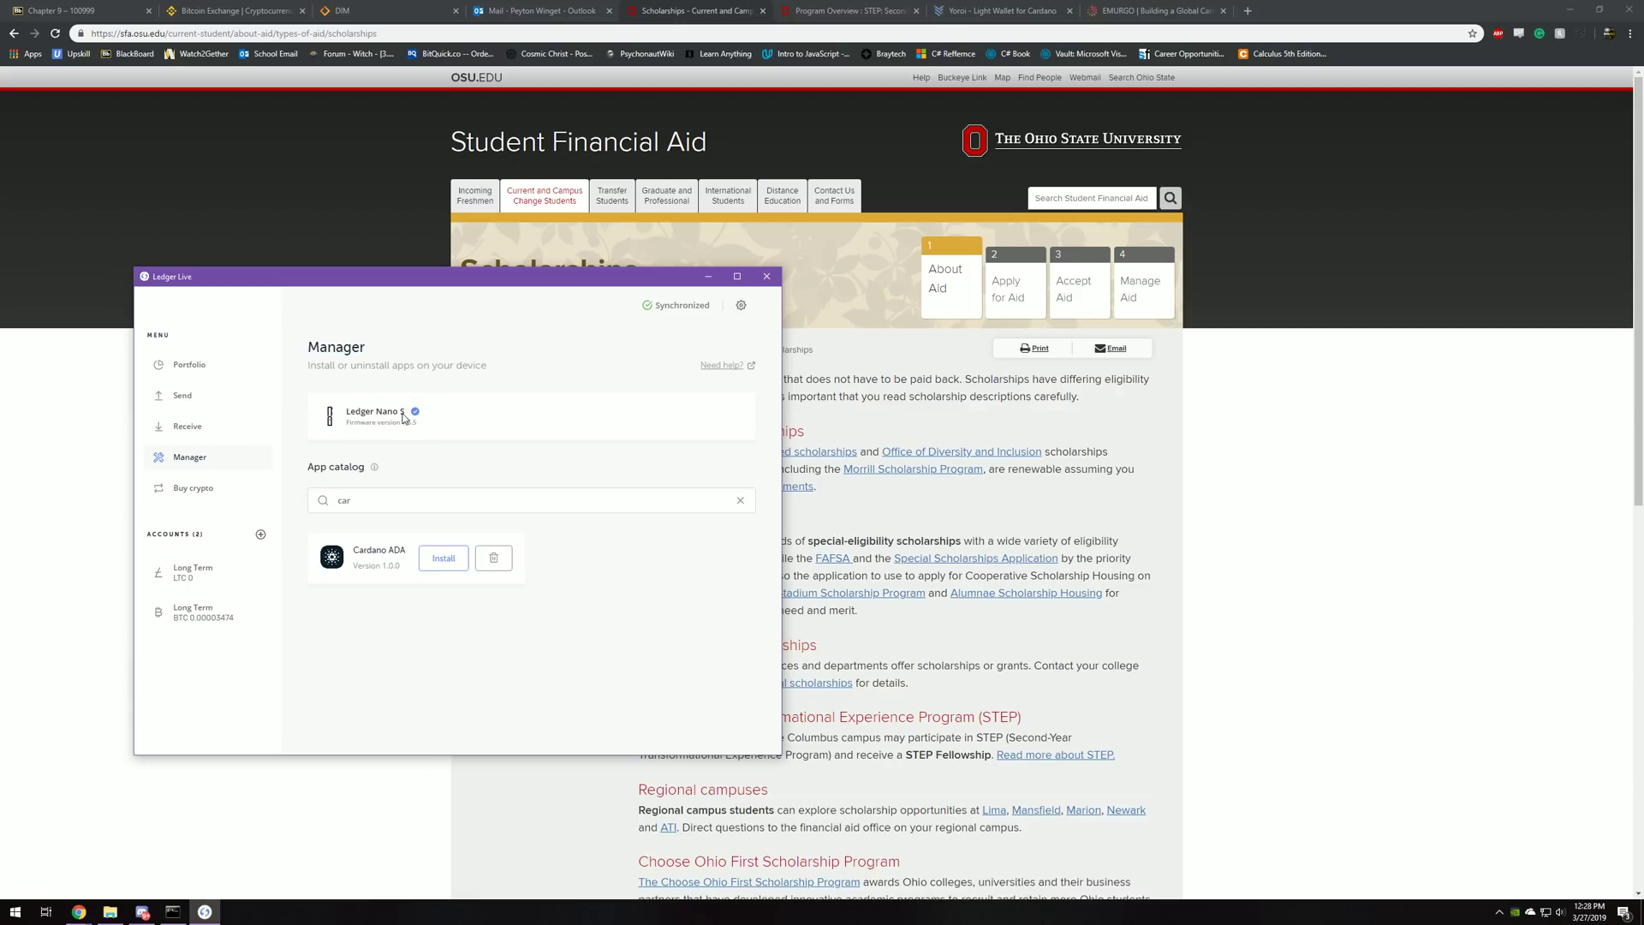
{"action": "mouse_move", "coordinate": [173, 291]}
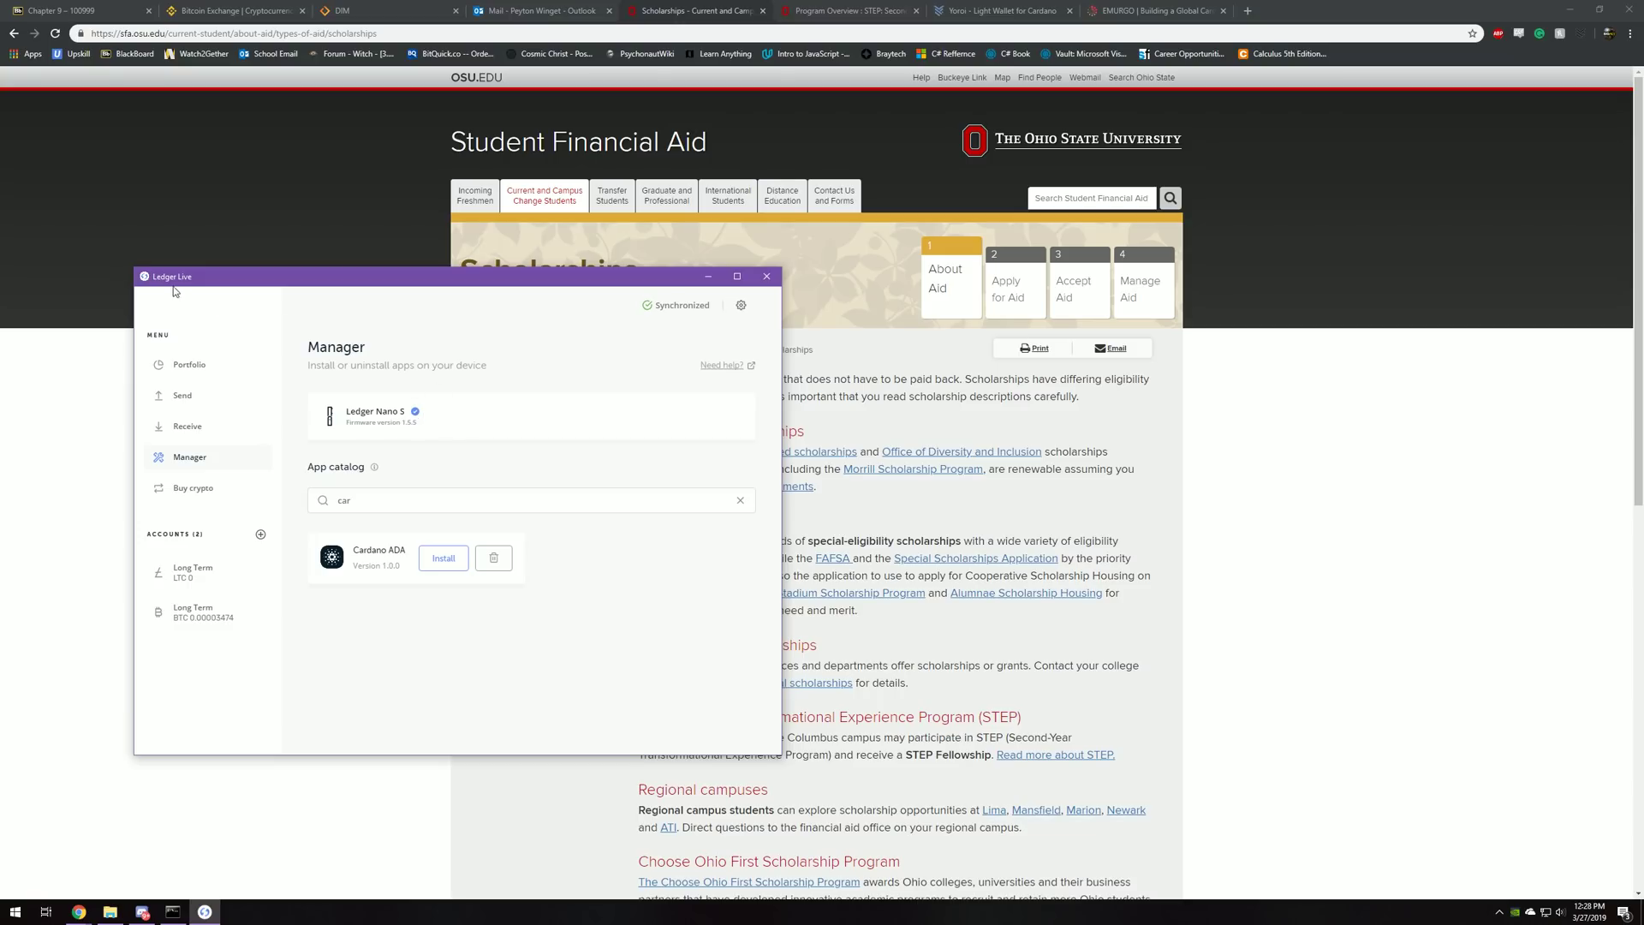
{"action": "mouse_move", "coordinate": [221, 291]}
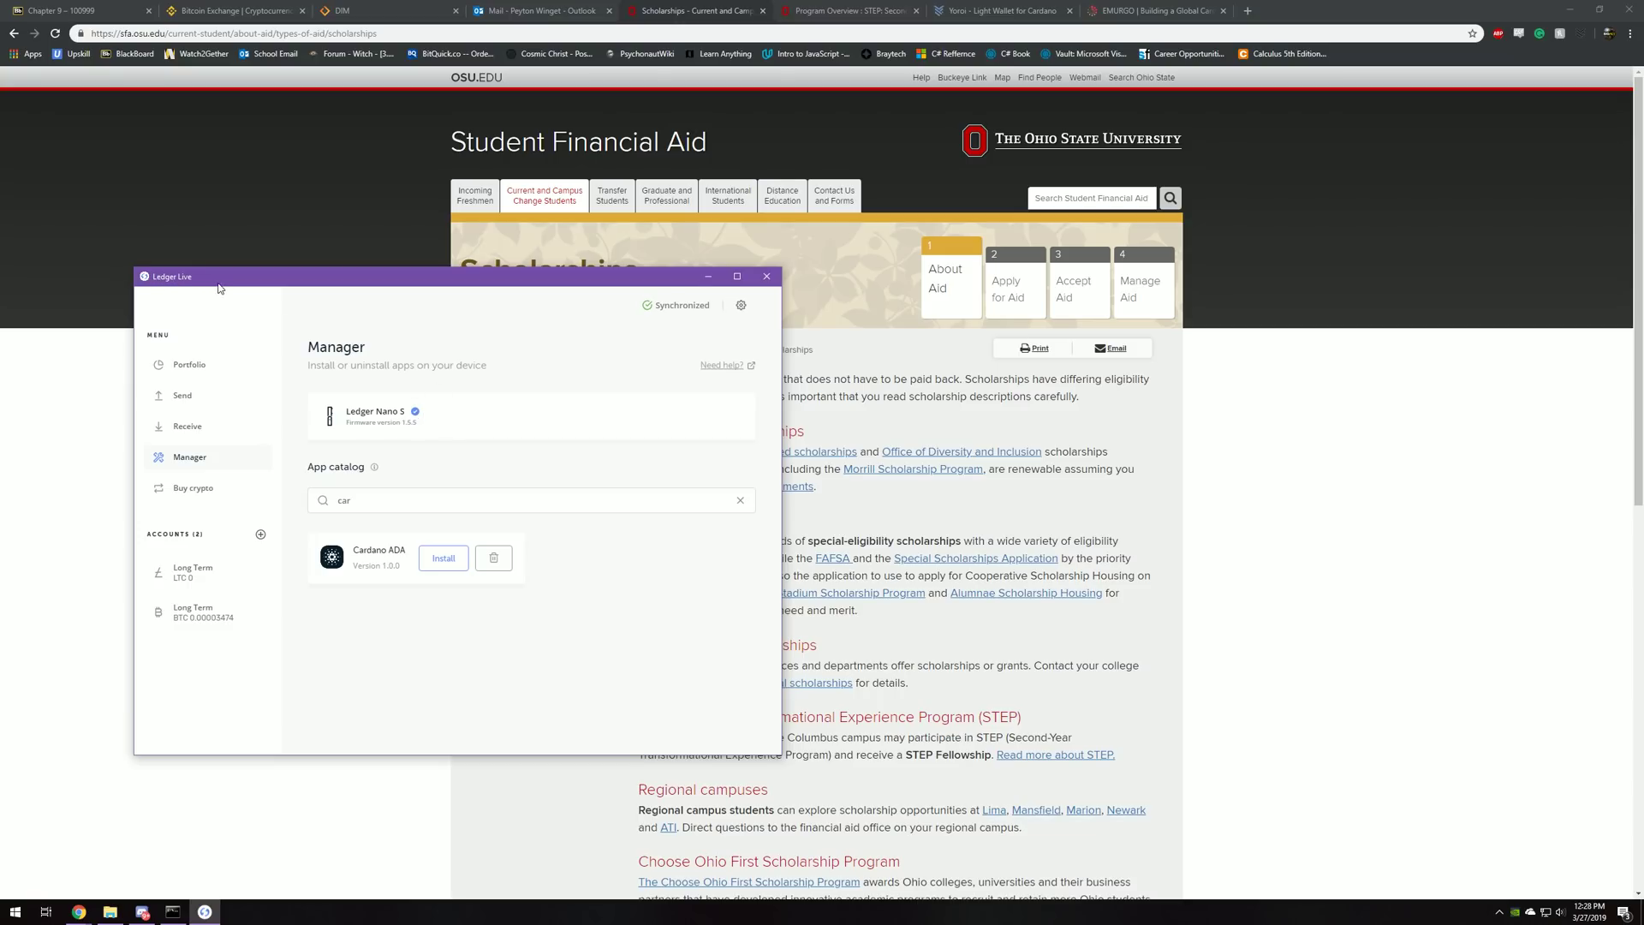
{"action": "mouse_move", "coordinate": [223, 293]}
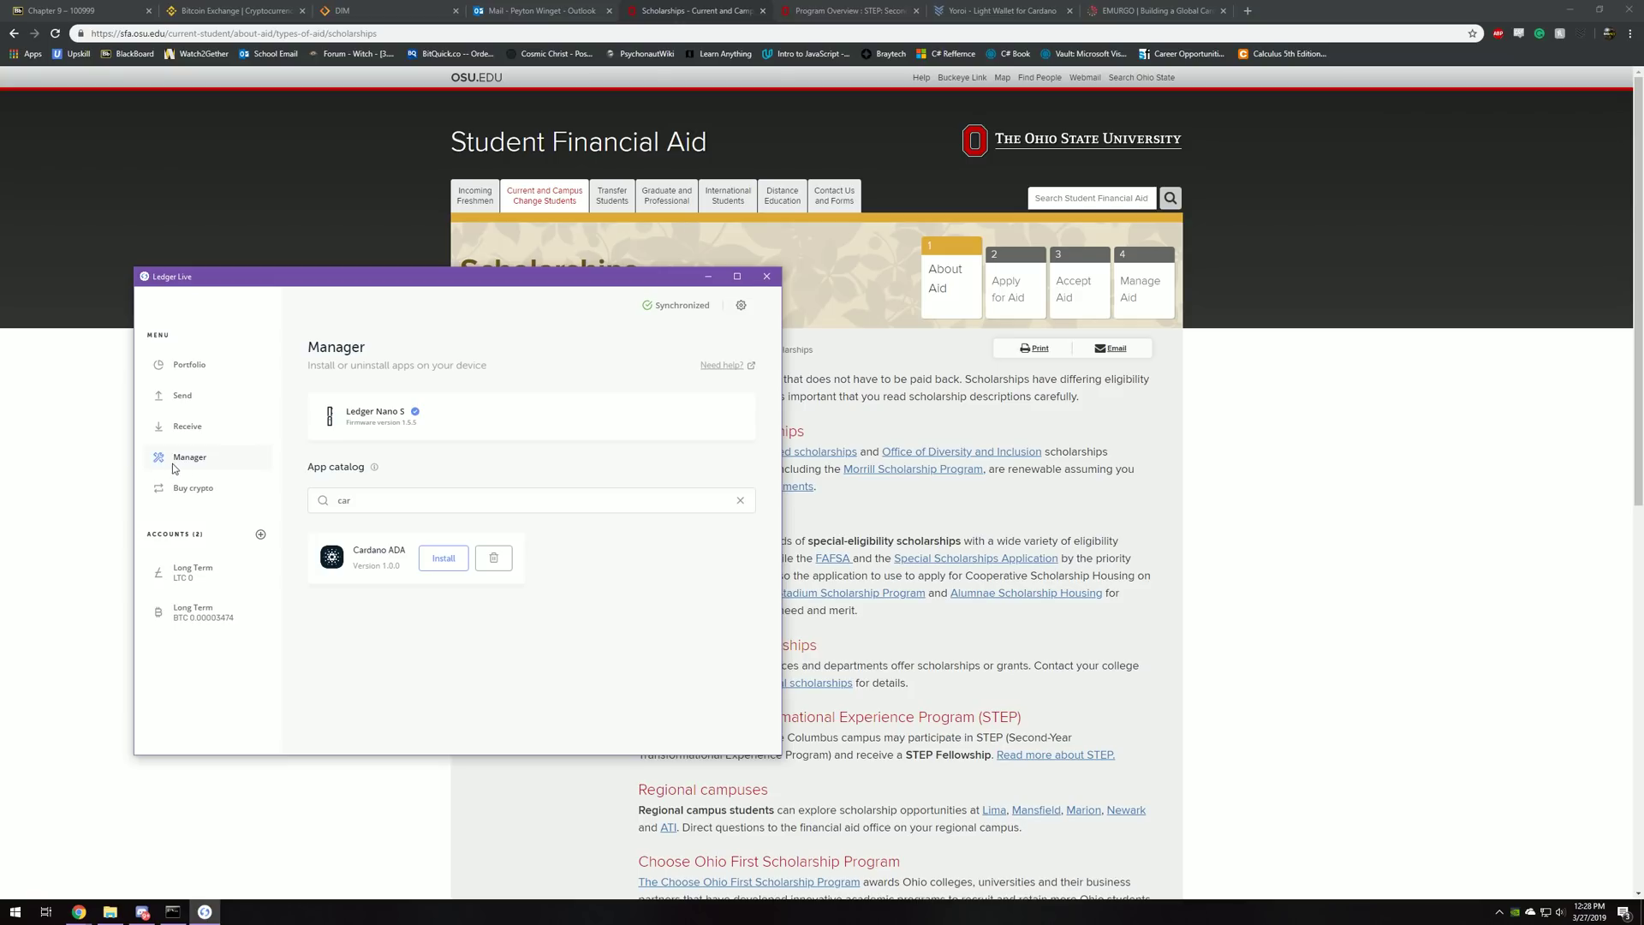
Install the Cardano ADA app on the Nano S and bring up the Yoroi extension
{"action": "left_click", "coordinate": [442, 559]}
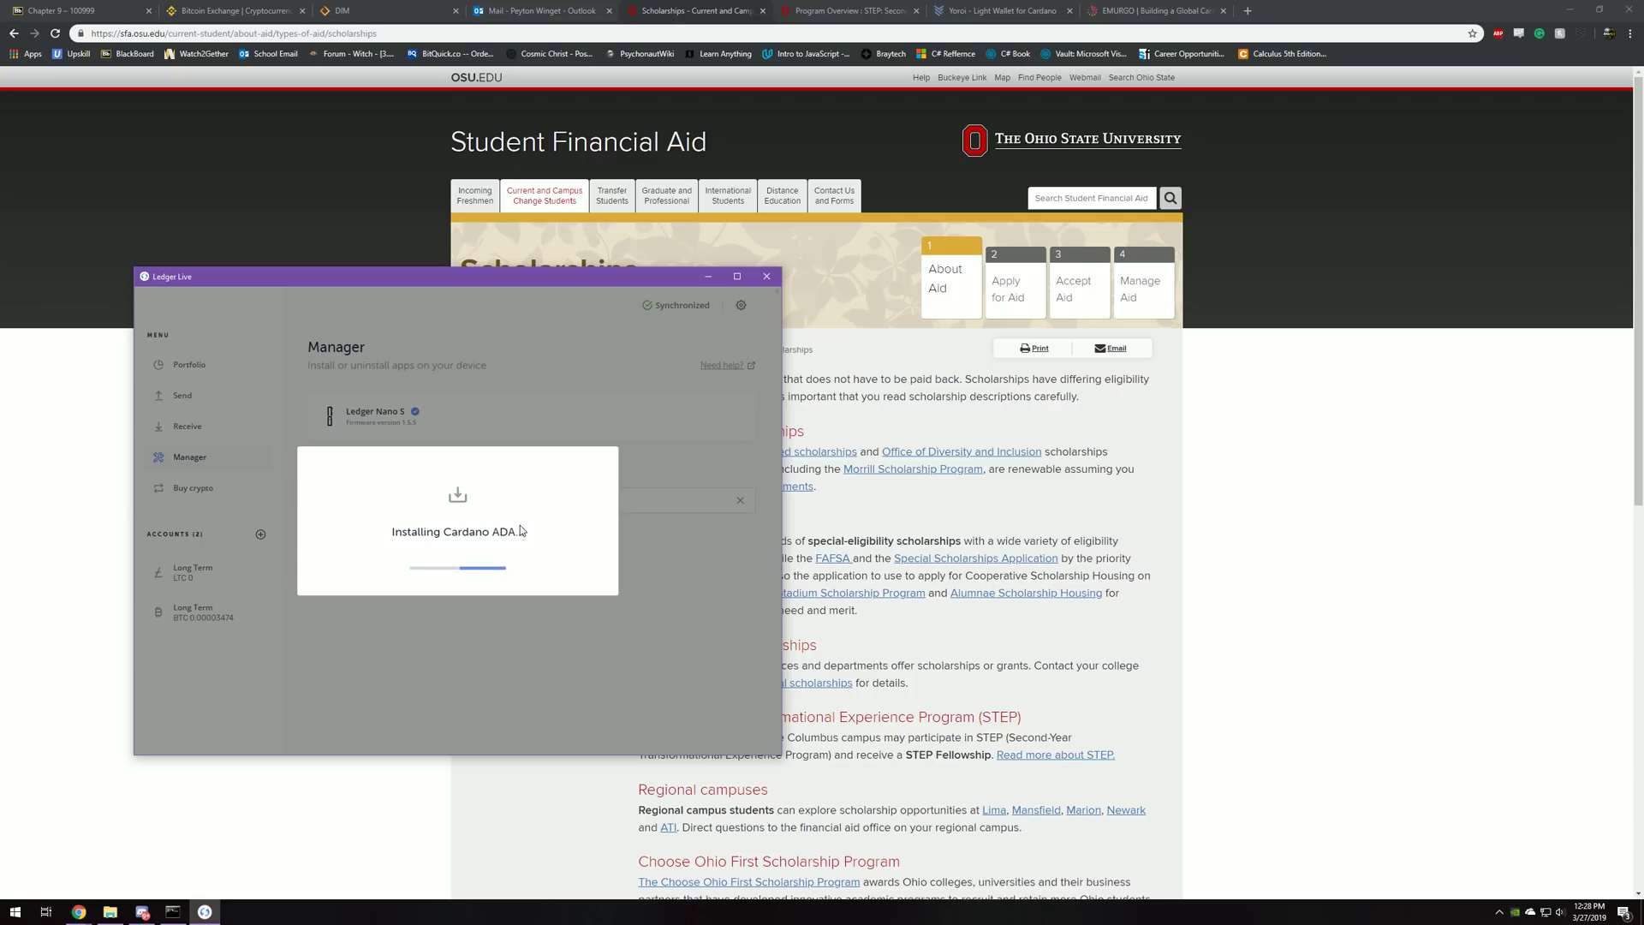
{"action": "mouse_move", "coordinate": [569, 507]}
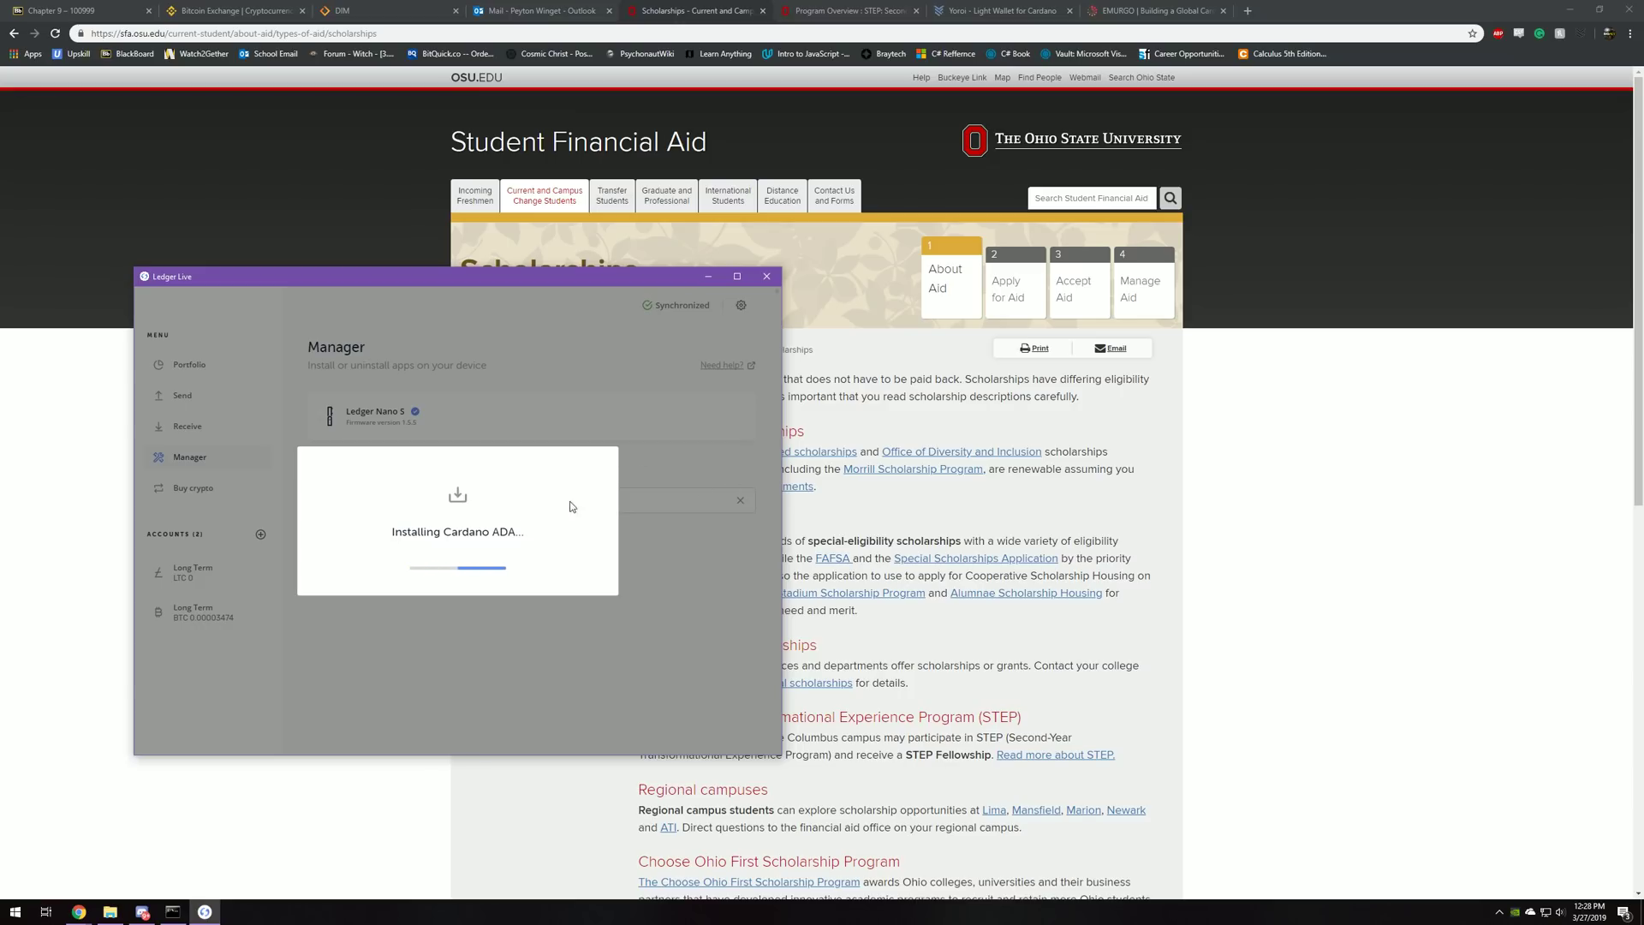
{"action": "mouse_move", "coordinate": [944, 310]}
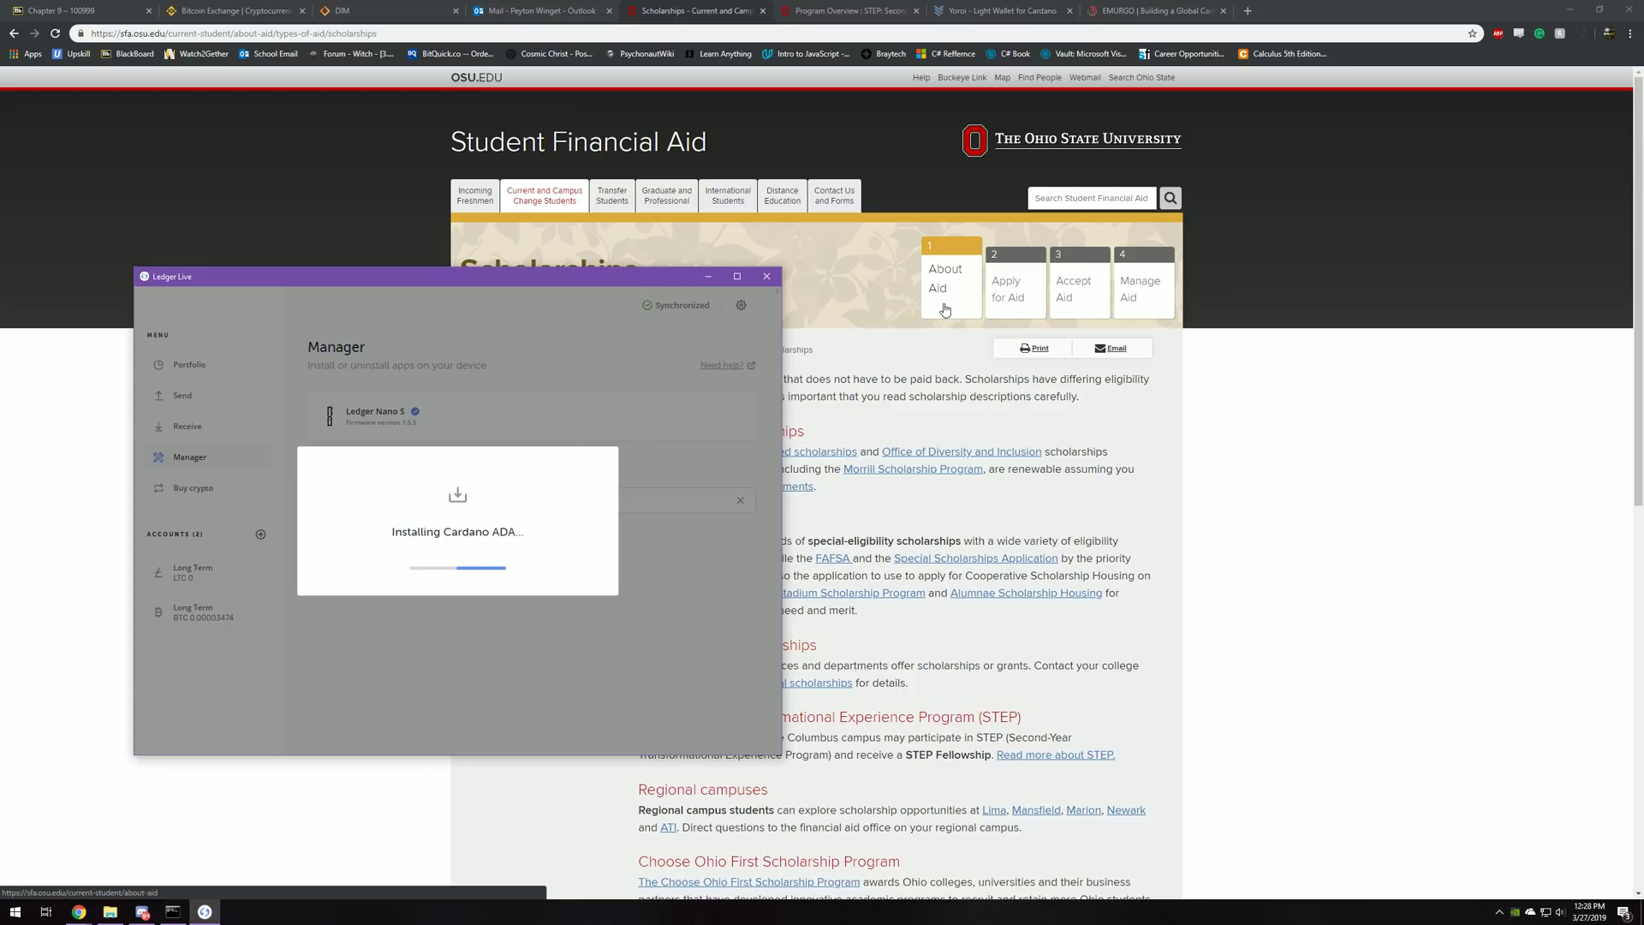
{"action": "mouse_move", "coordinate": [1581, 38]}
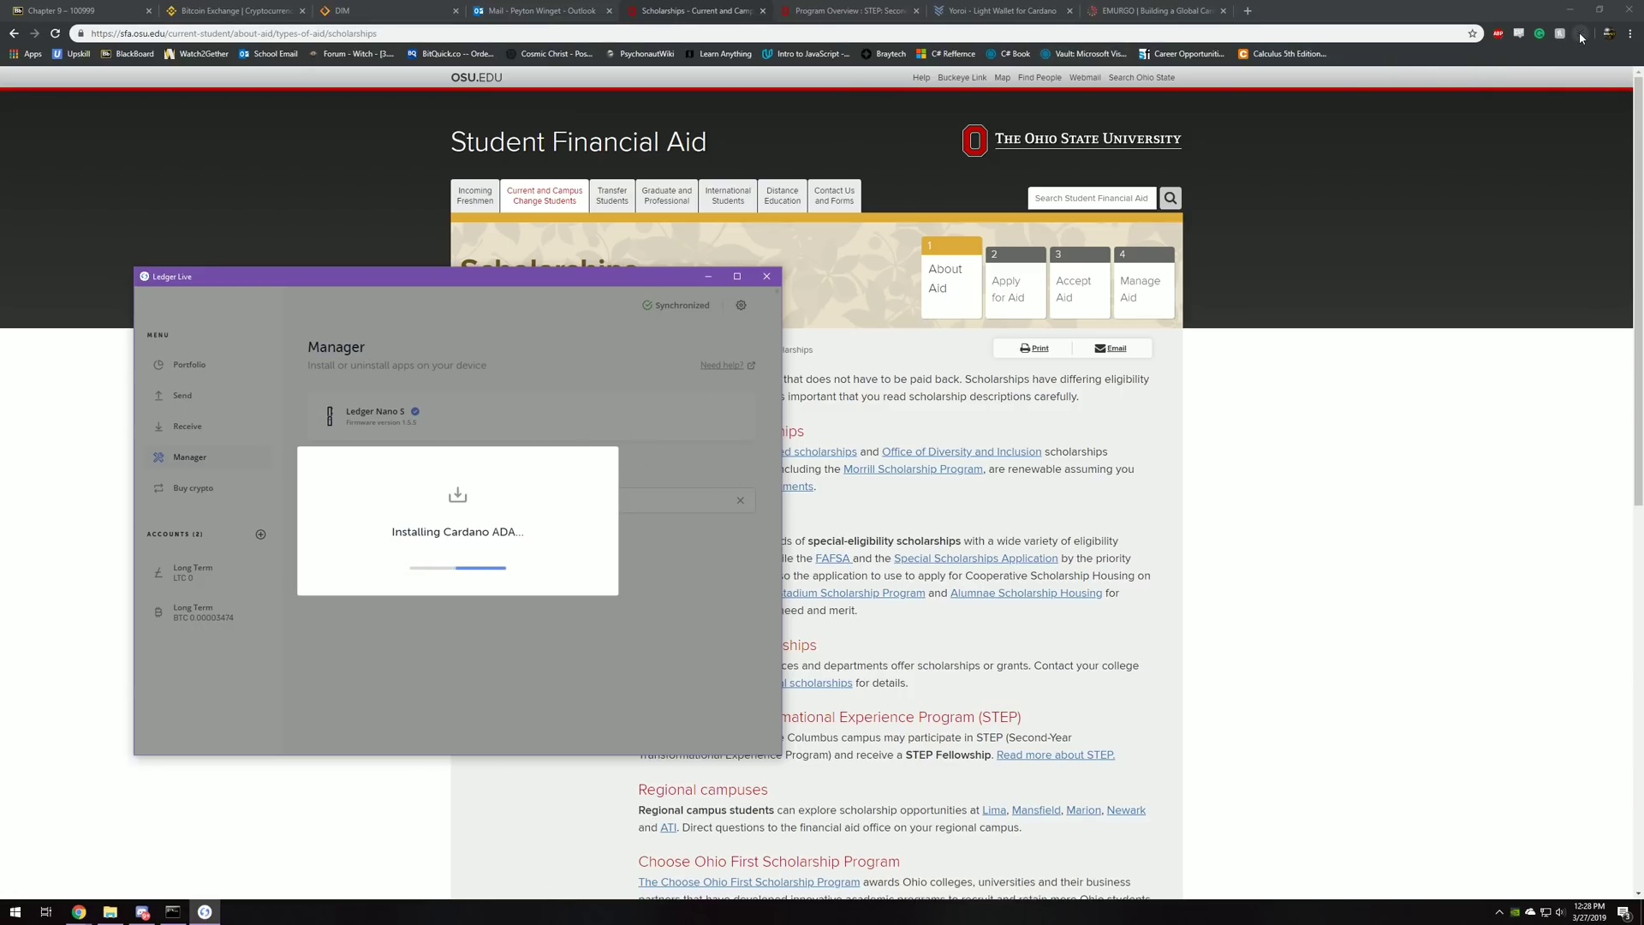
{"action": "mouse_move", "coordinate": [1580, 39]}
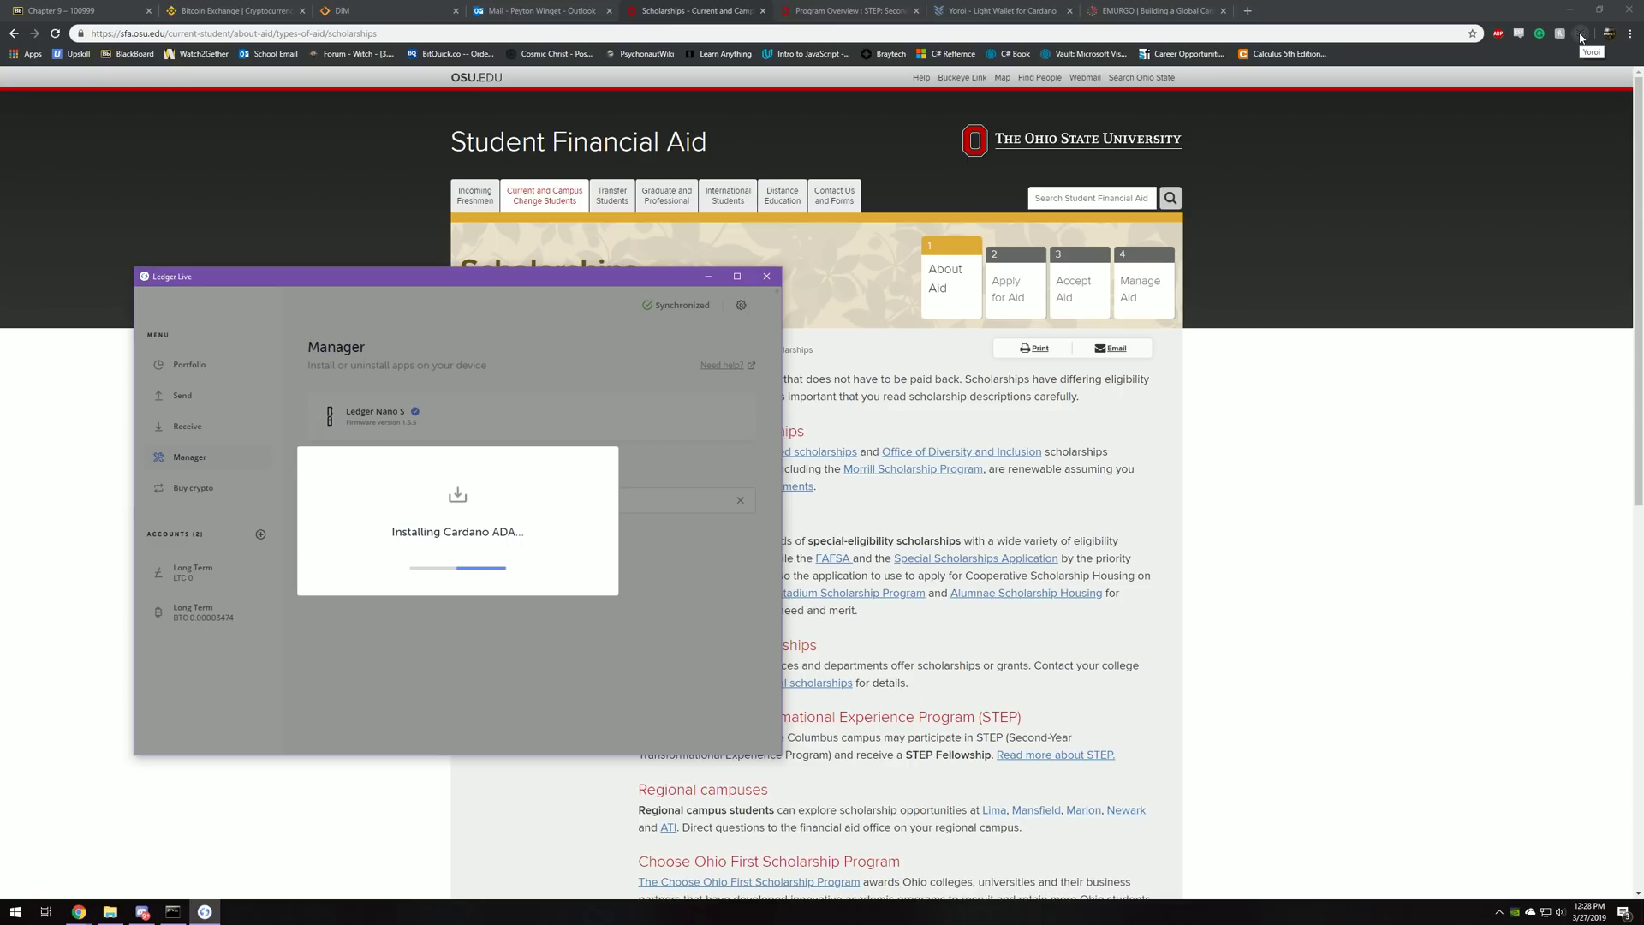
{"action": "left_click", "coordinate": [1307, 10]}
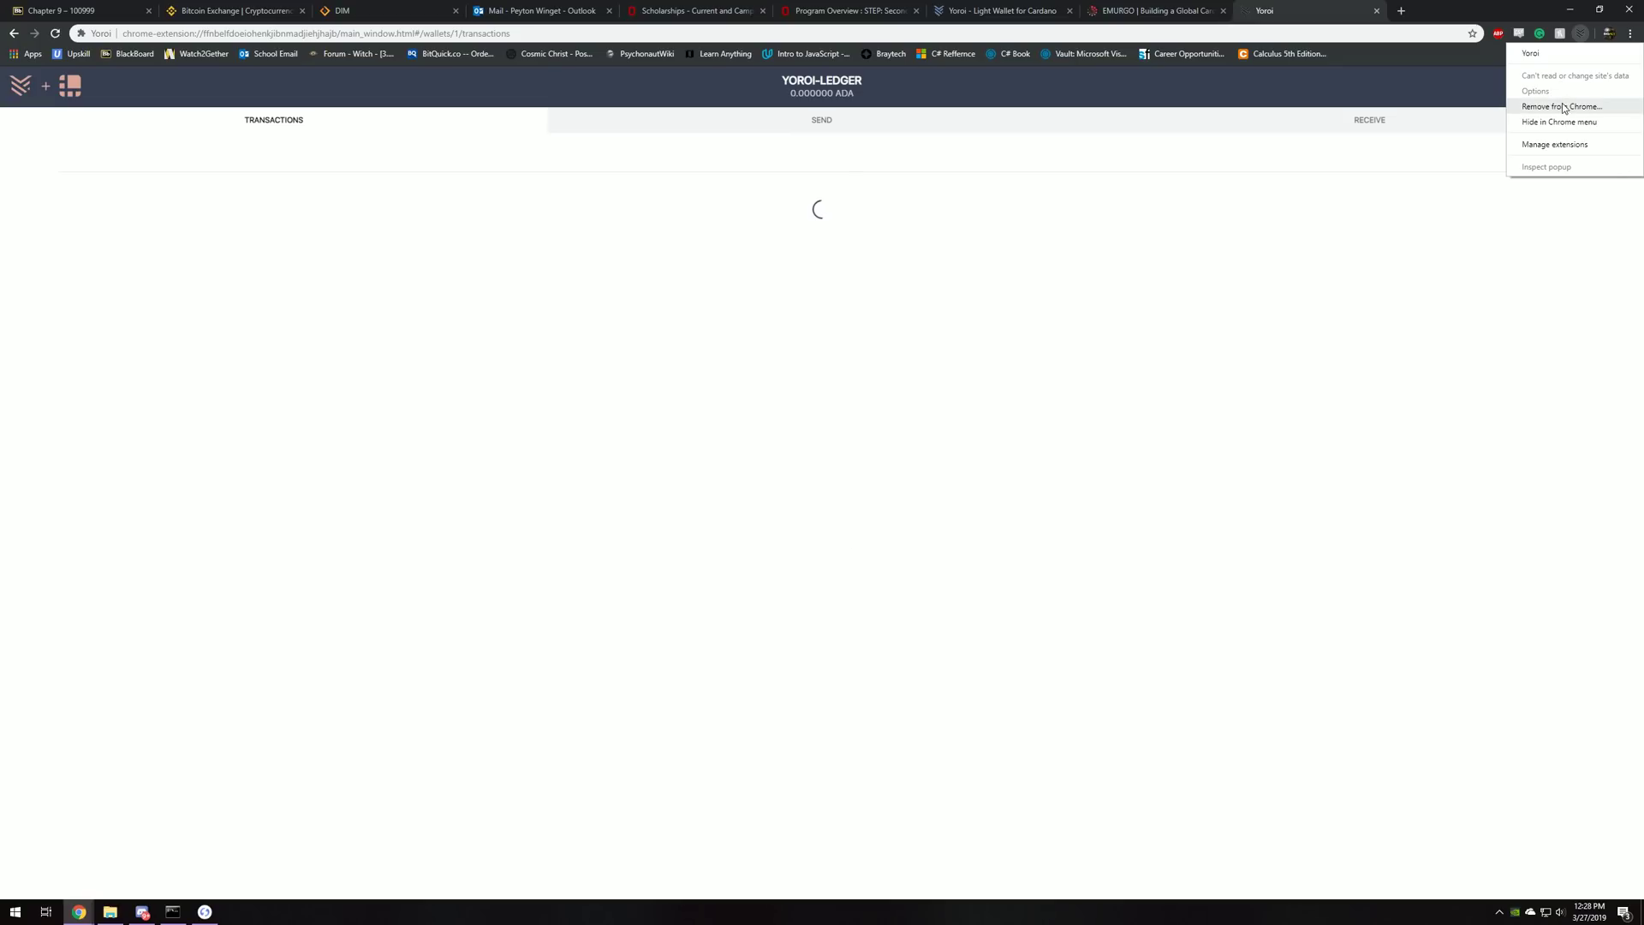
Remove the Yoroi extension from Chrome and fetch it again from yoroi-wallet.com
{"action": "left_click", "coordinate": [1562, 106]}
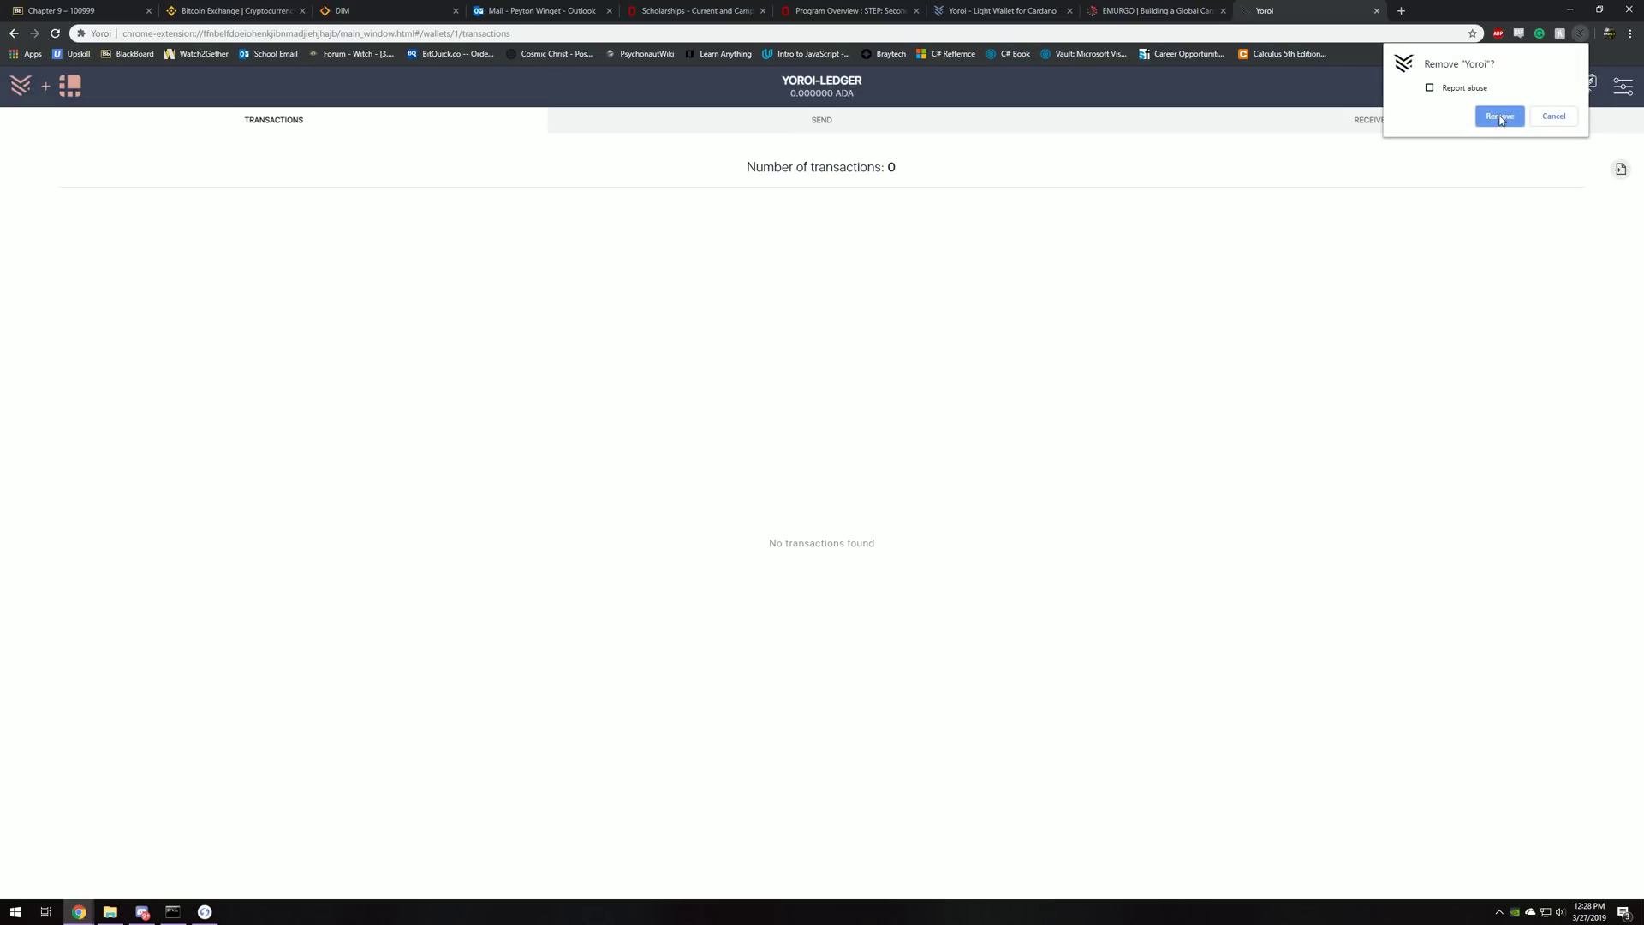
{"action": "left_click", "coordinate": [1498, 116]}
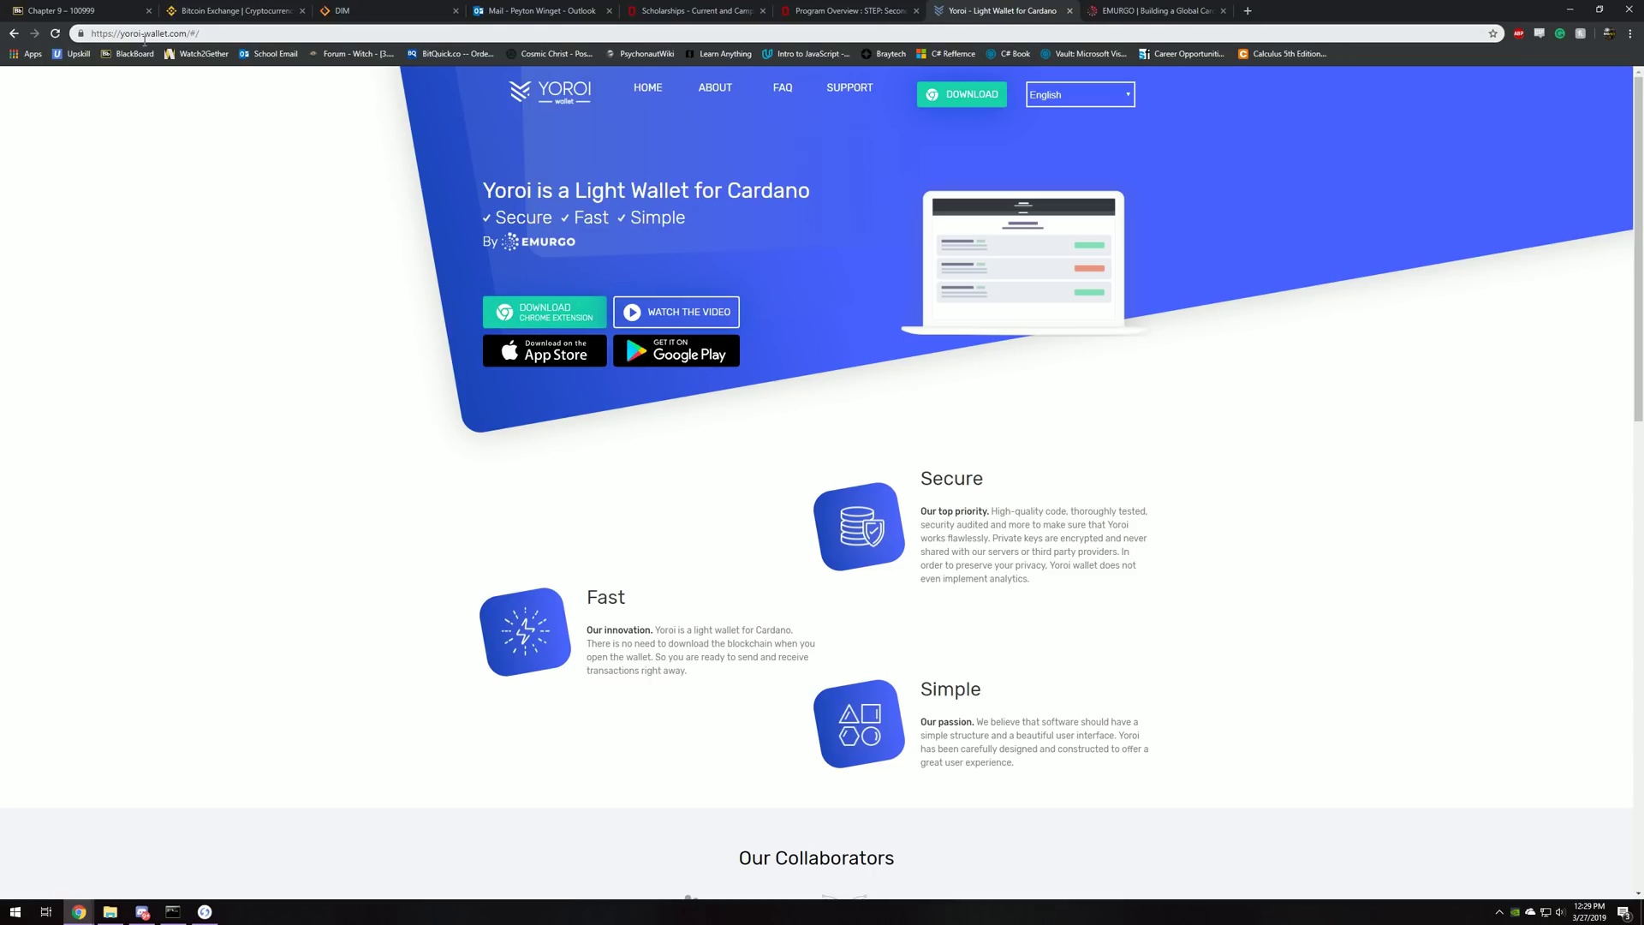
{"action": "left_click", "coordinate": [545, 312]}
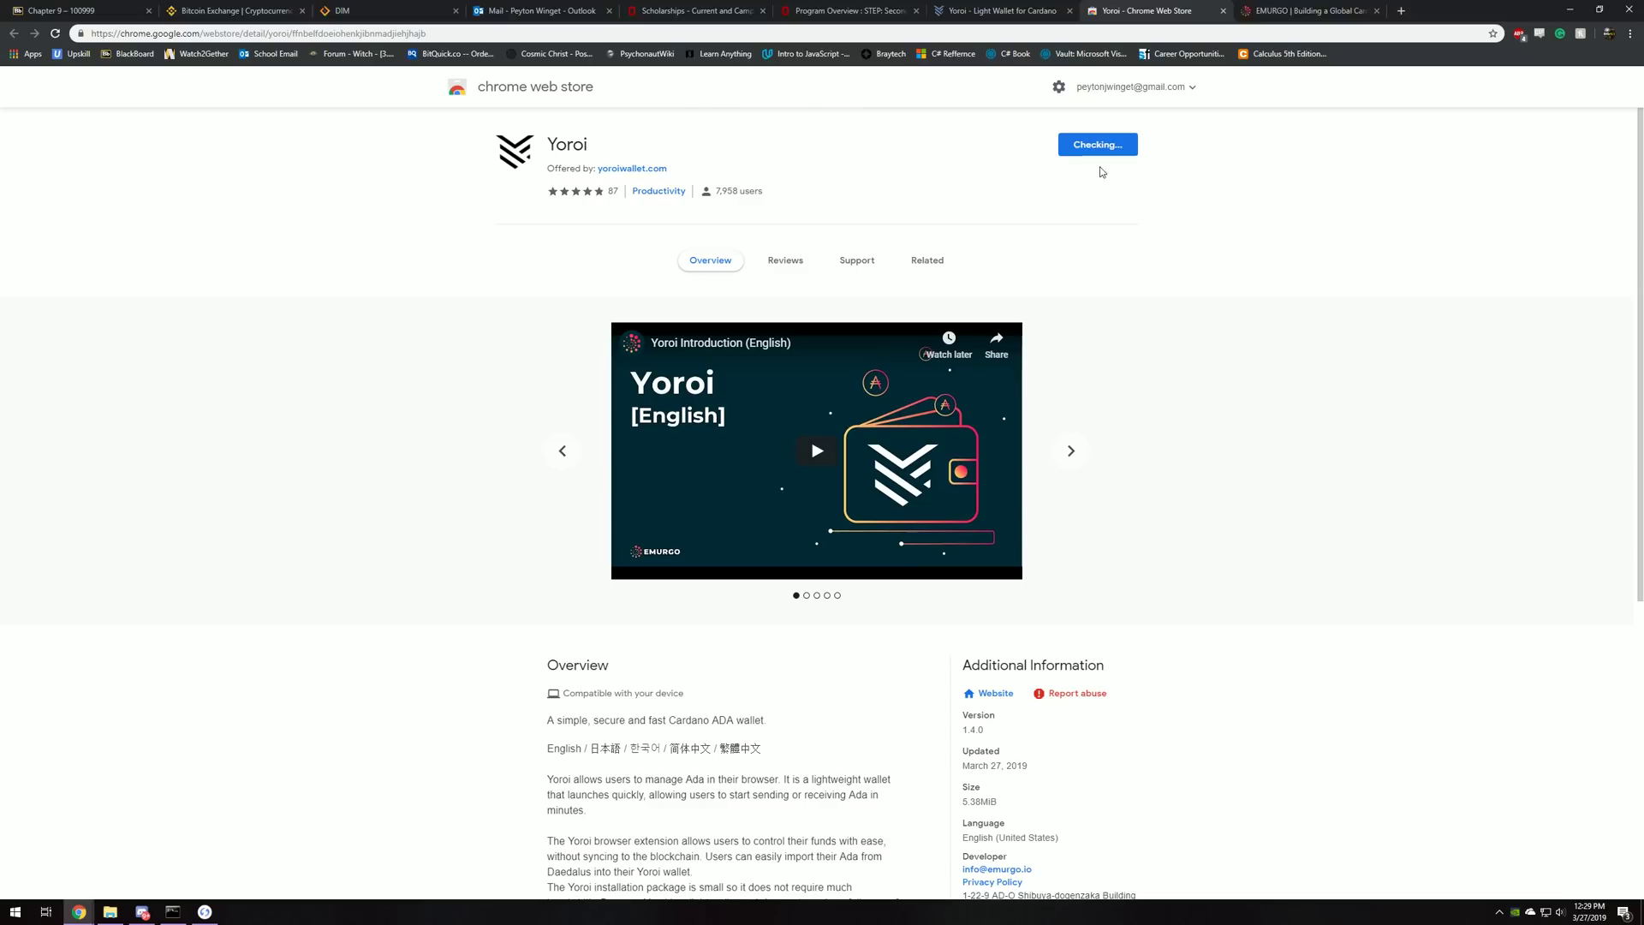
{"action": "mouse_move", "coordinate": [1110, 183]}
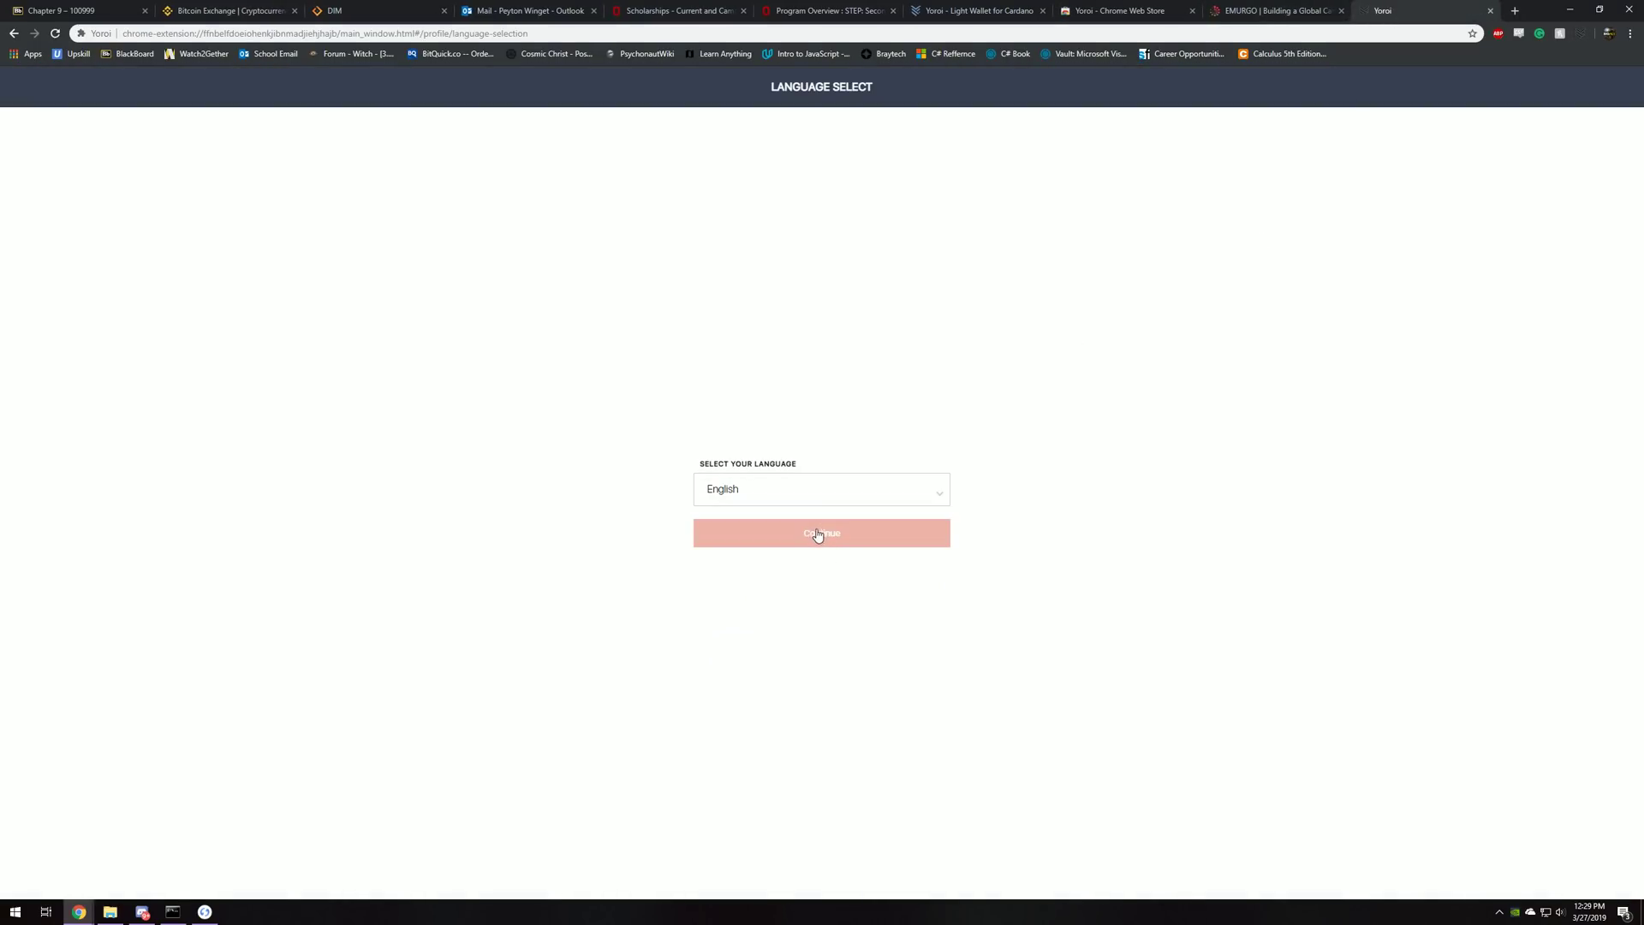
Keep English as Yoroi's language and agree to the terms of use
{"action": "left_click", "coordinate": [820, 532]}
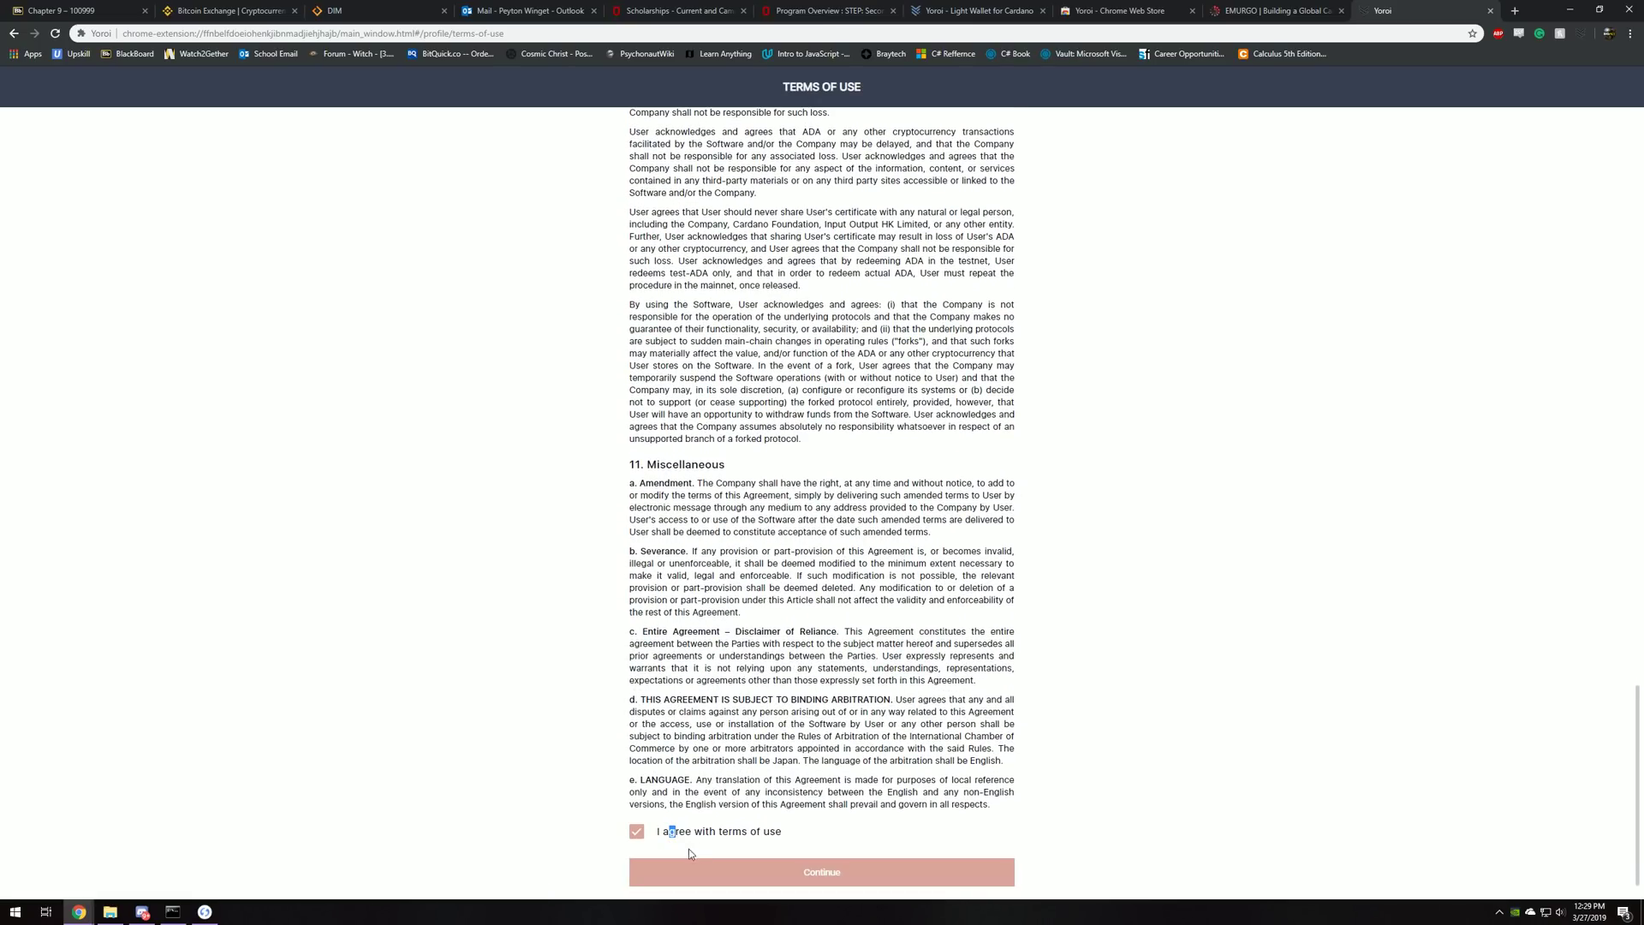
{"action": "left_click", "coordinate": [820, 871]}
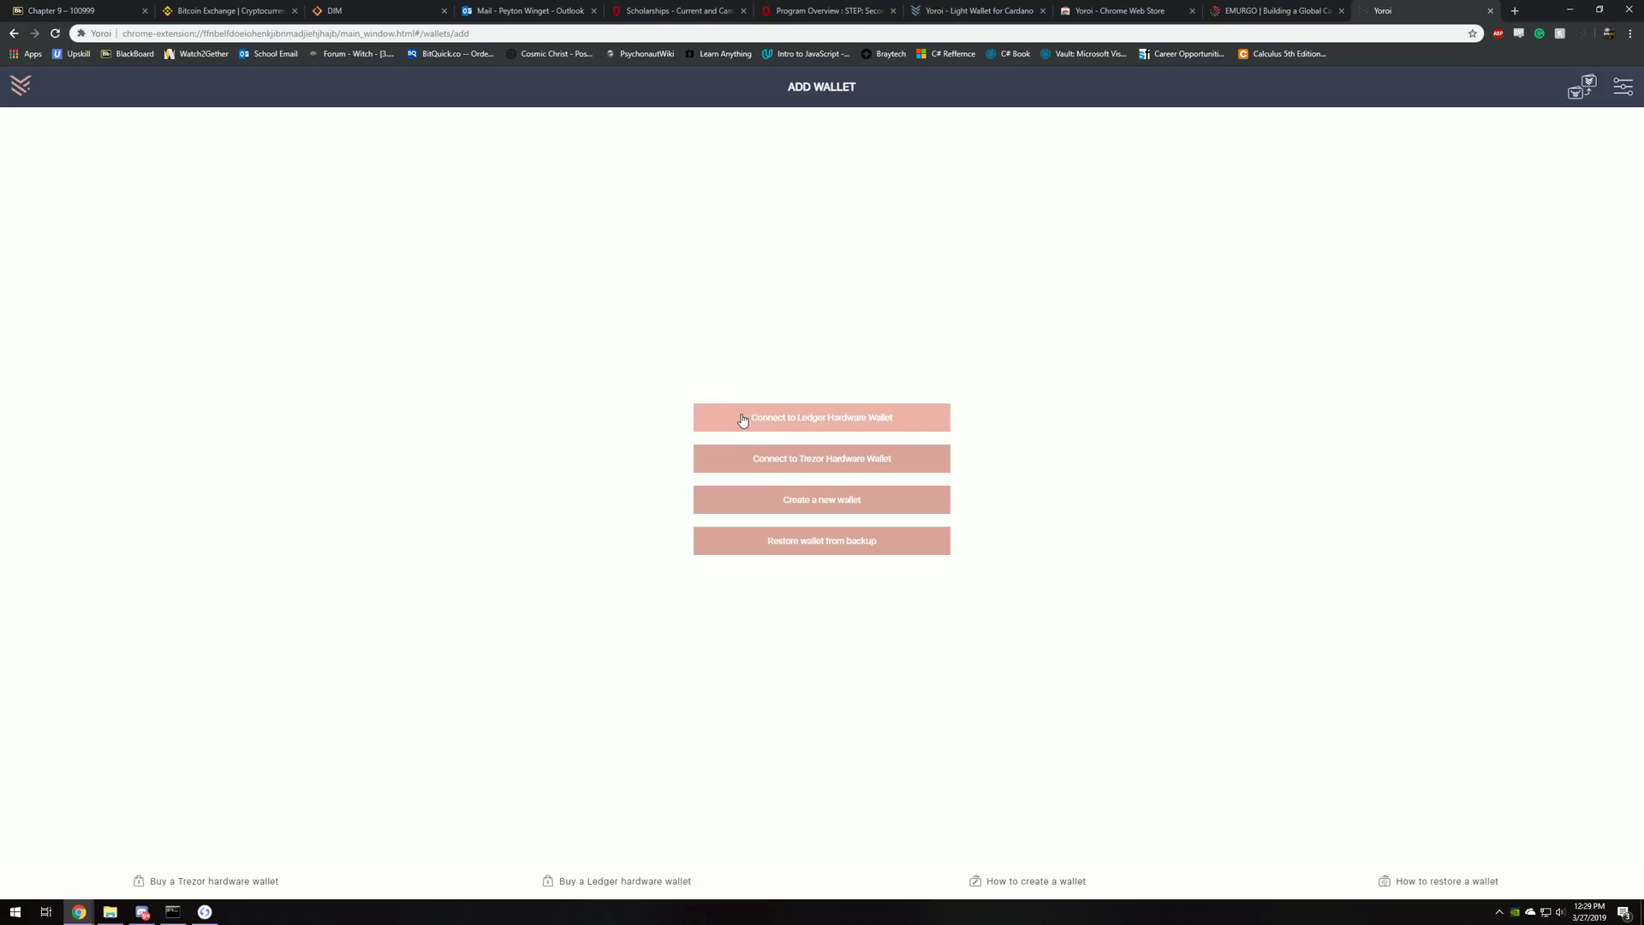
{"action": "mouse_move", "coordinate": [964, 413]}
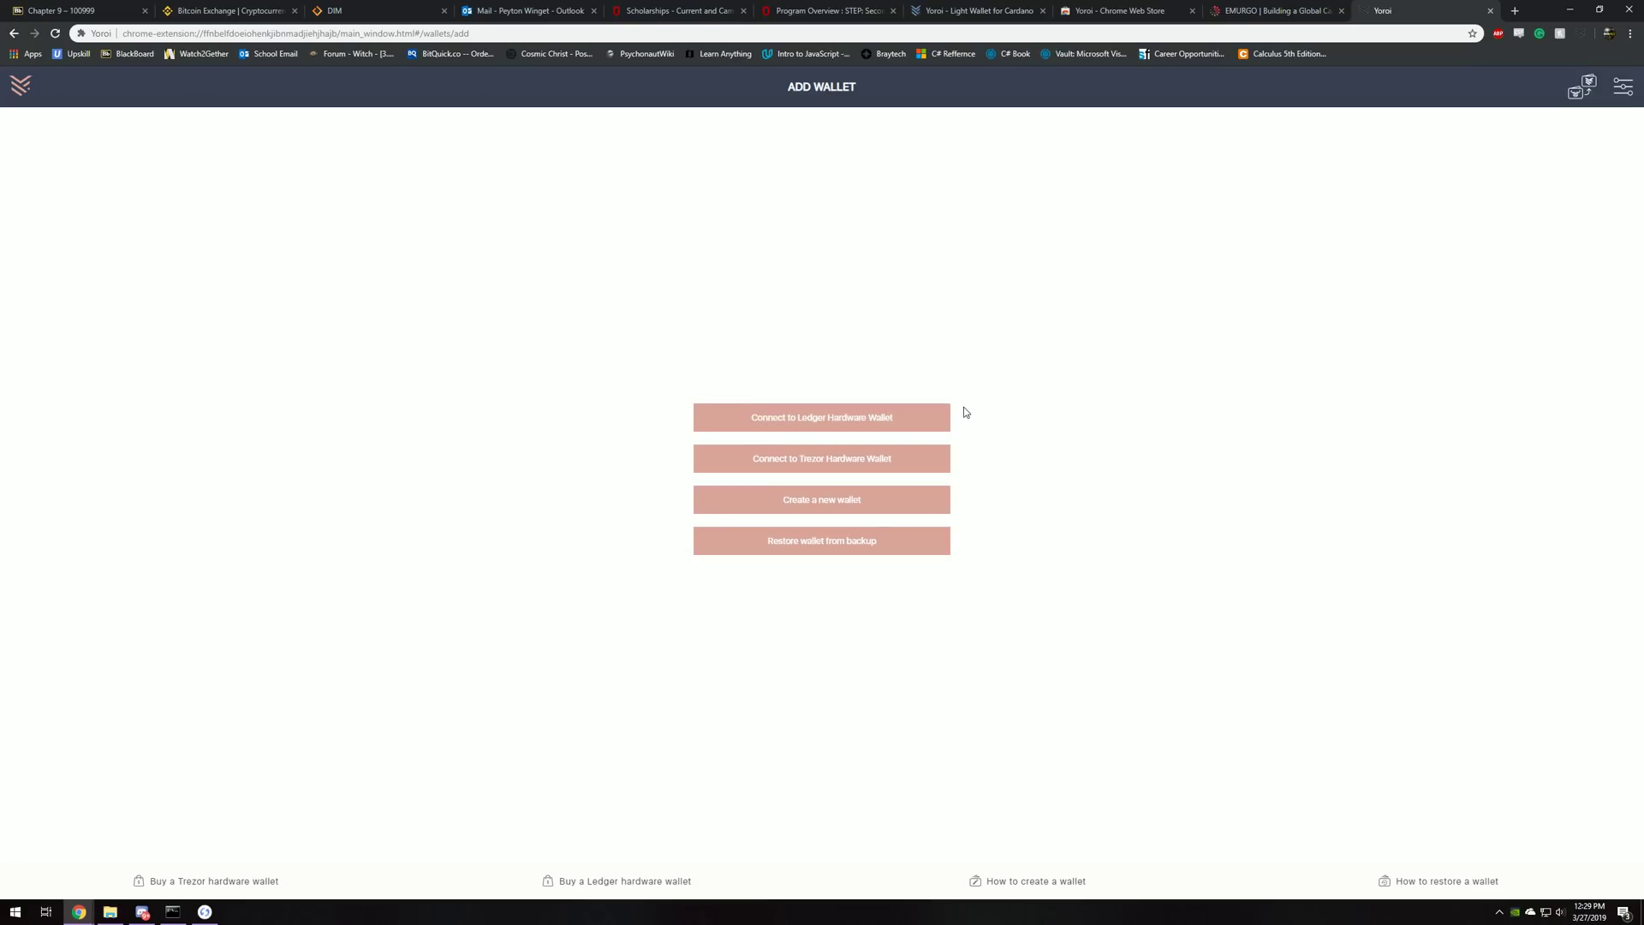
{"action": "mouse_move", "coordinate": [270, 904]}
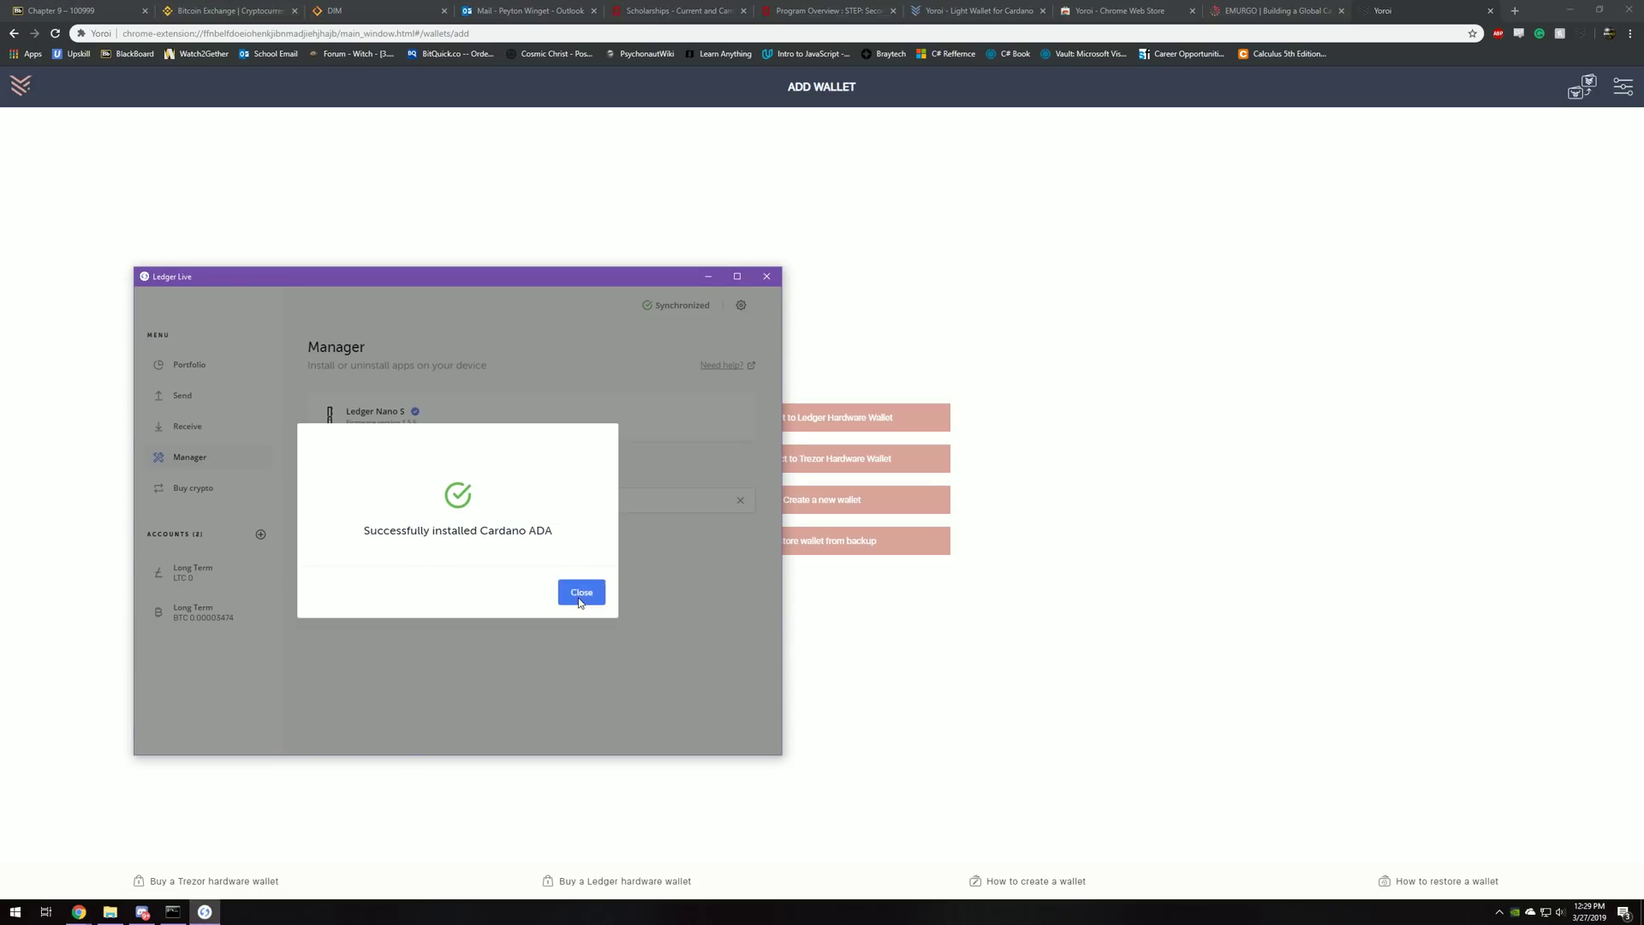
Dismiss Ledger Live's 'Successfully installed Cardano ADA' notice and return to Yoroi's Add Wallet page
{"action": "left_click", "coordinate": [581, 592]}
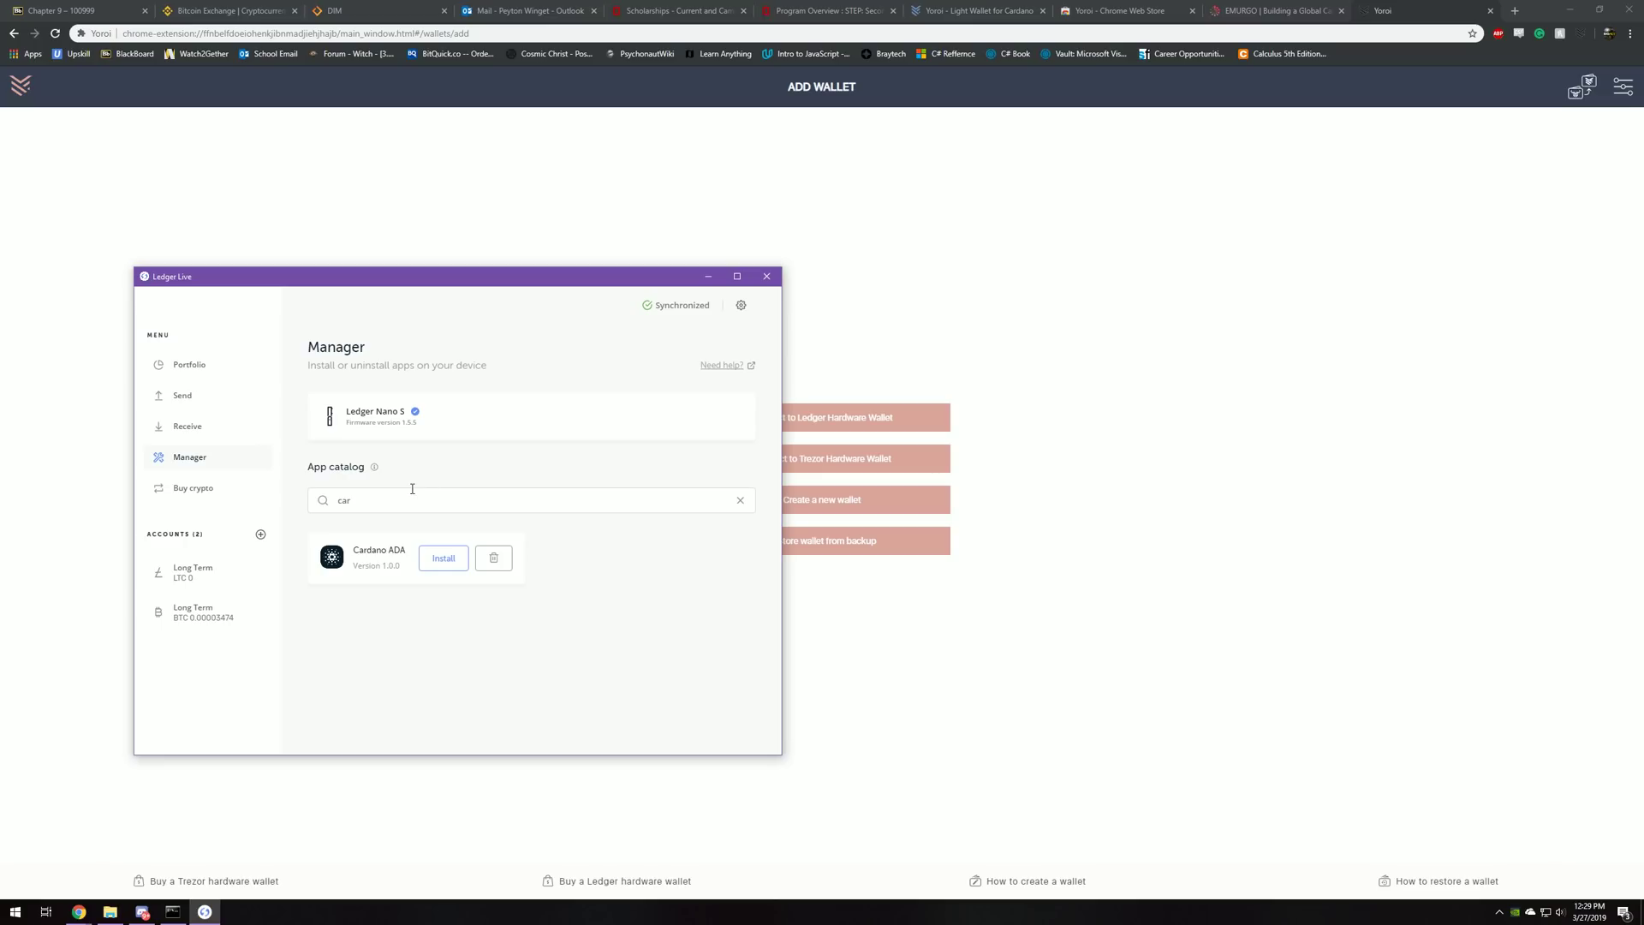
{"action": "mouse_move", "coordinate": [415, 467]}
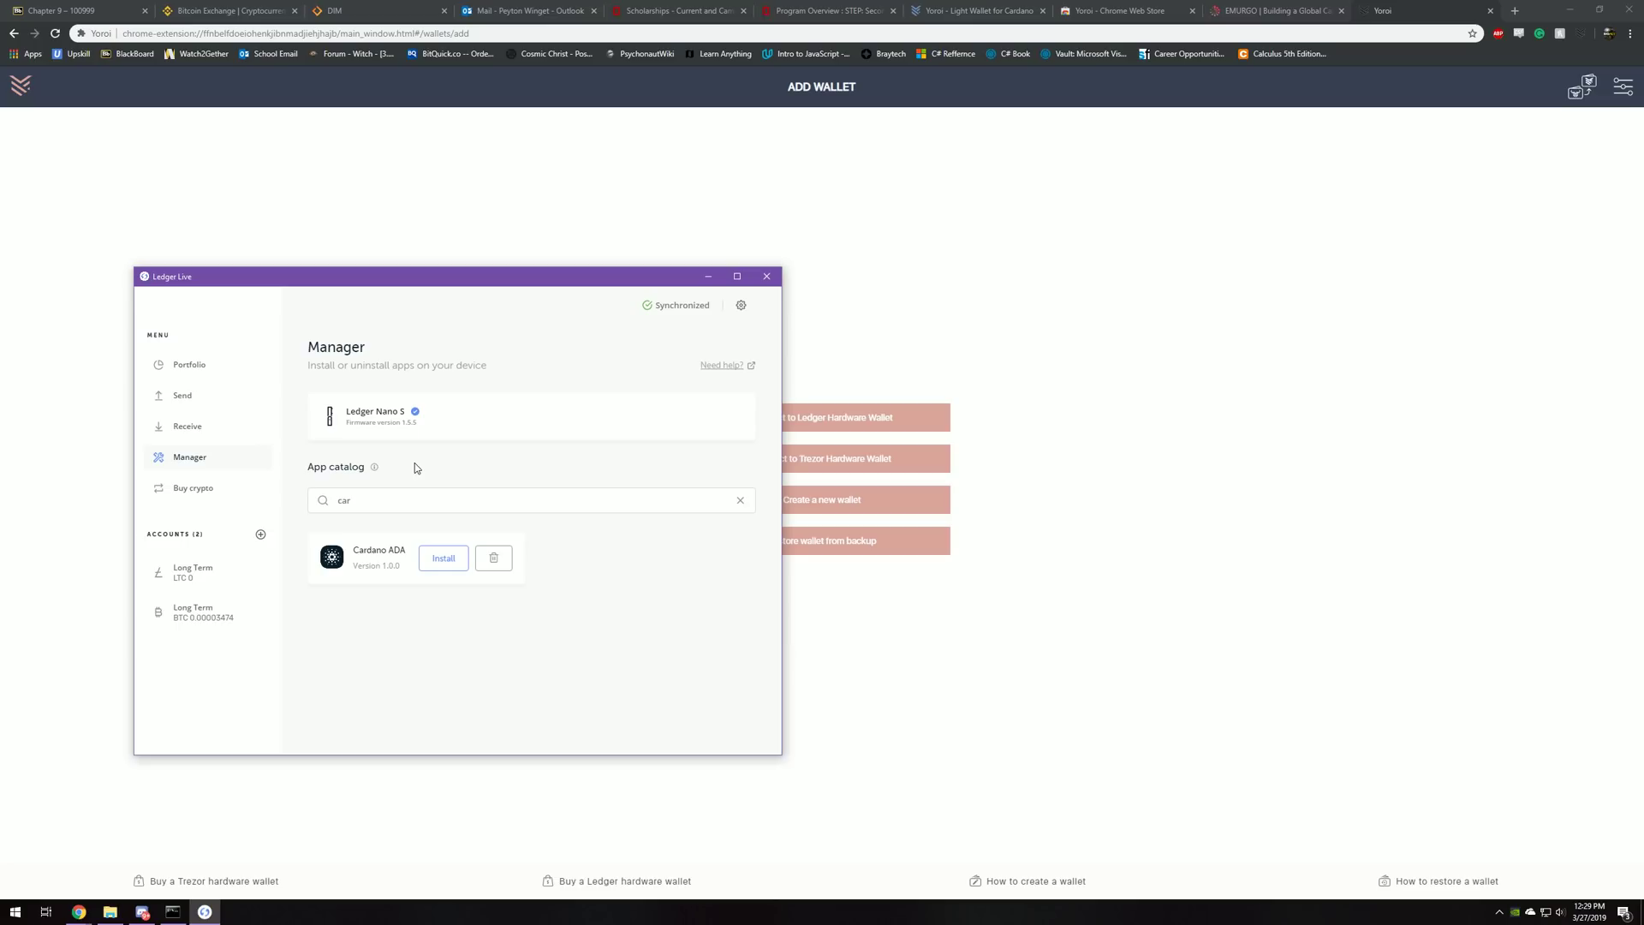
{"action": "mouse_move", "coordinate": [952, 644]}
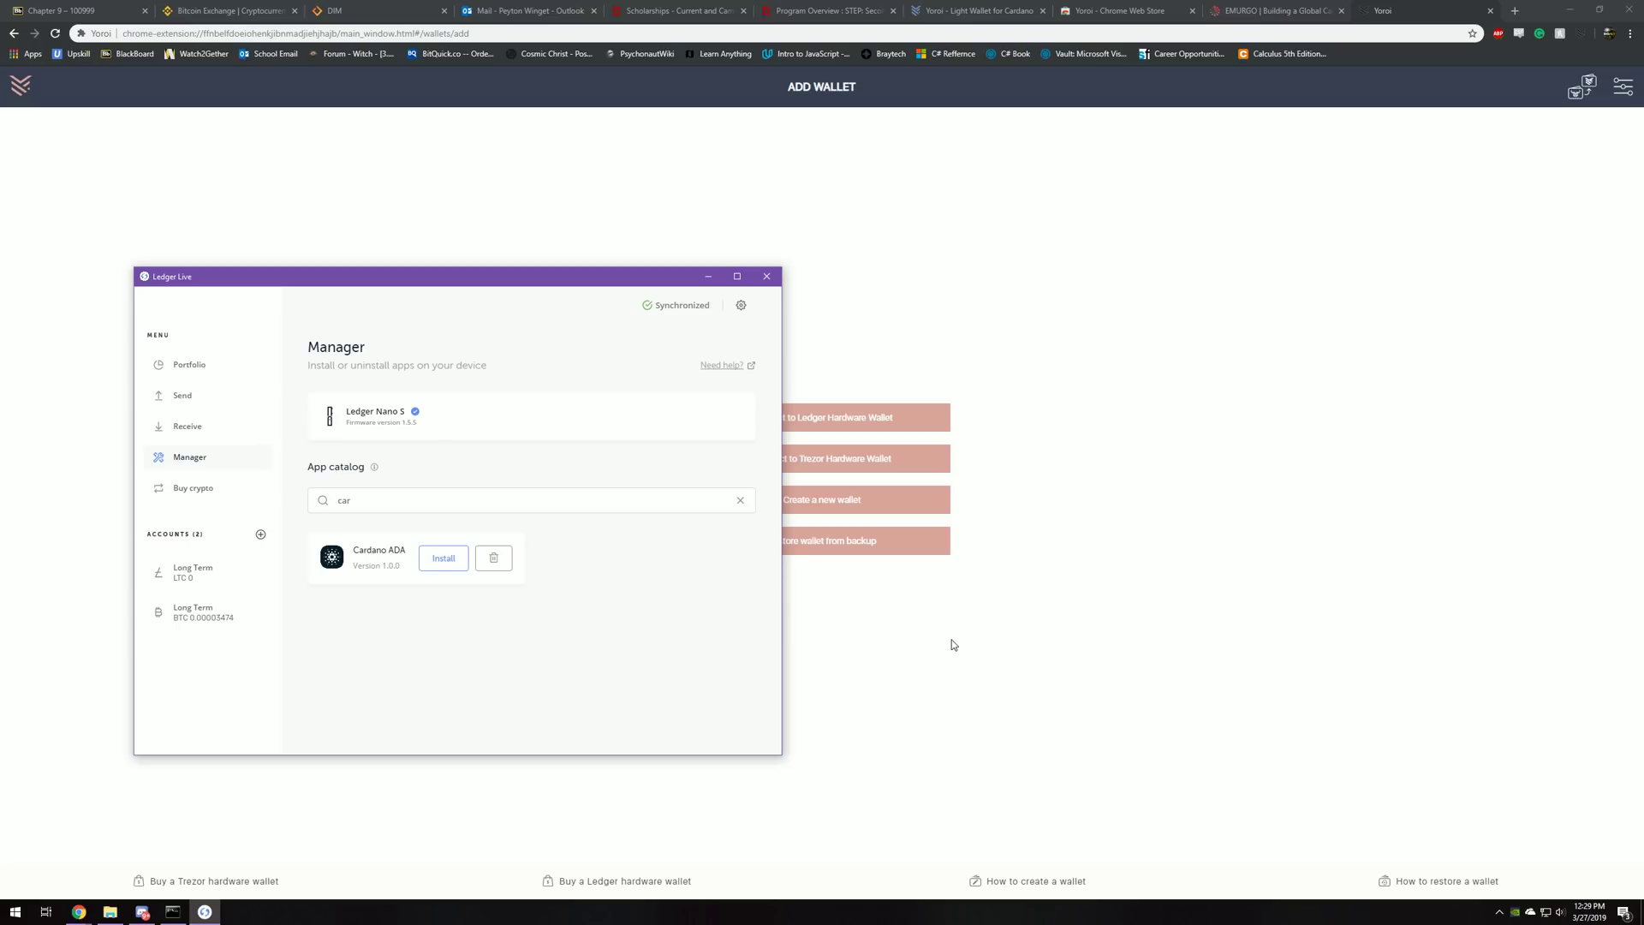
{"action": "left_click", "coordinate": [766, 275]}
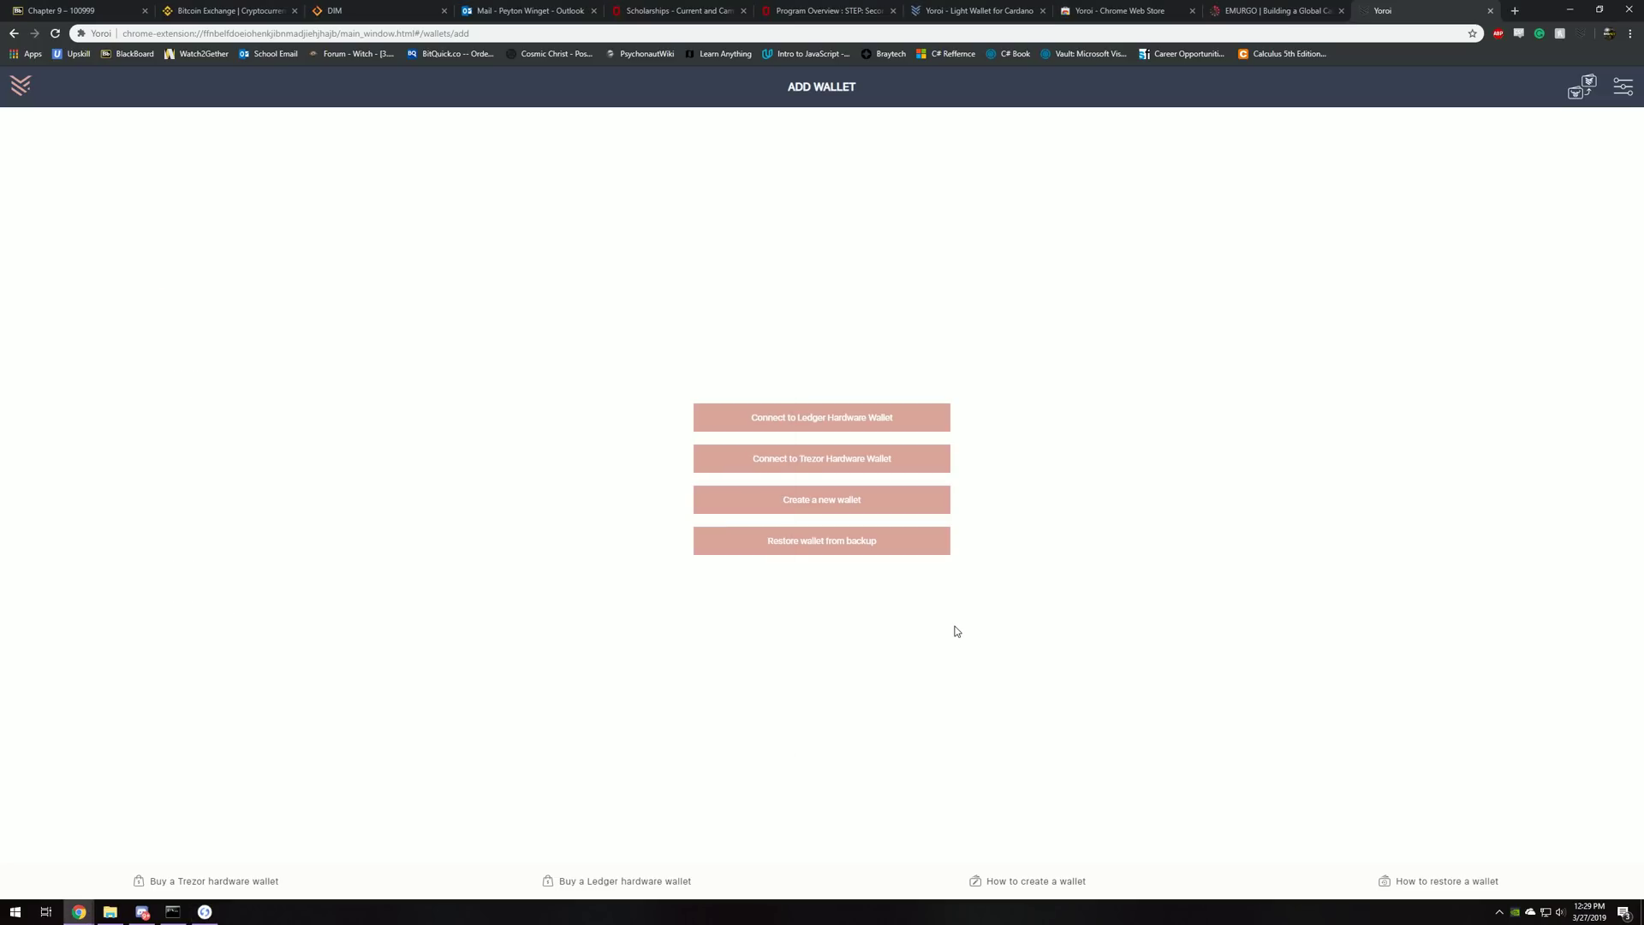
{"action": "mouse_move", "coordinate": [824, 431]}
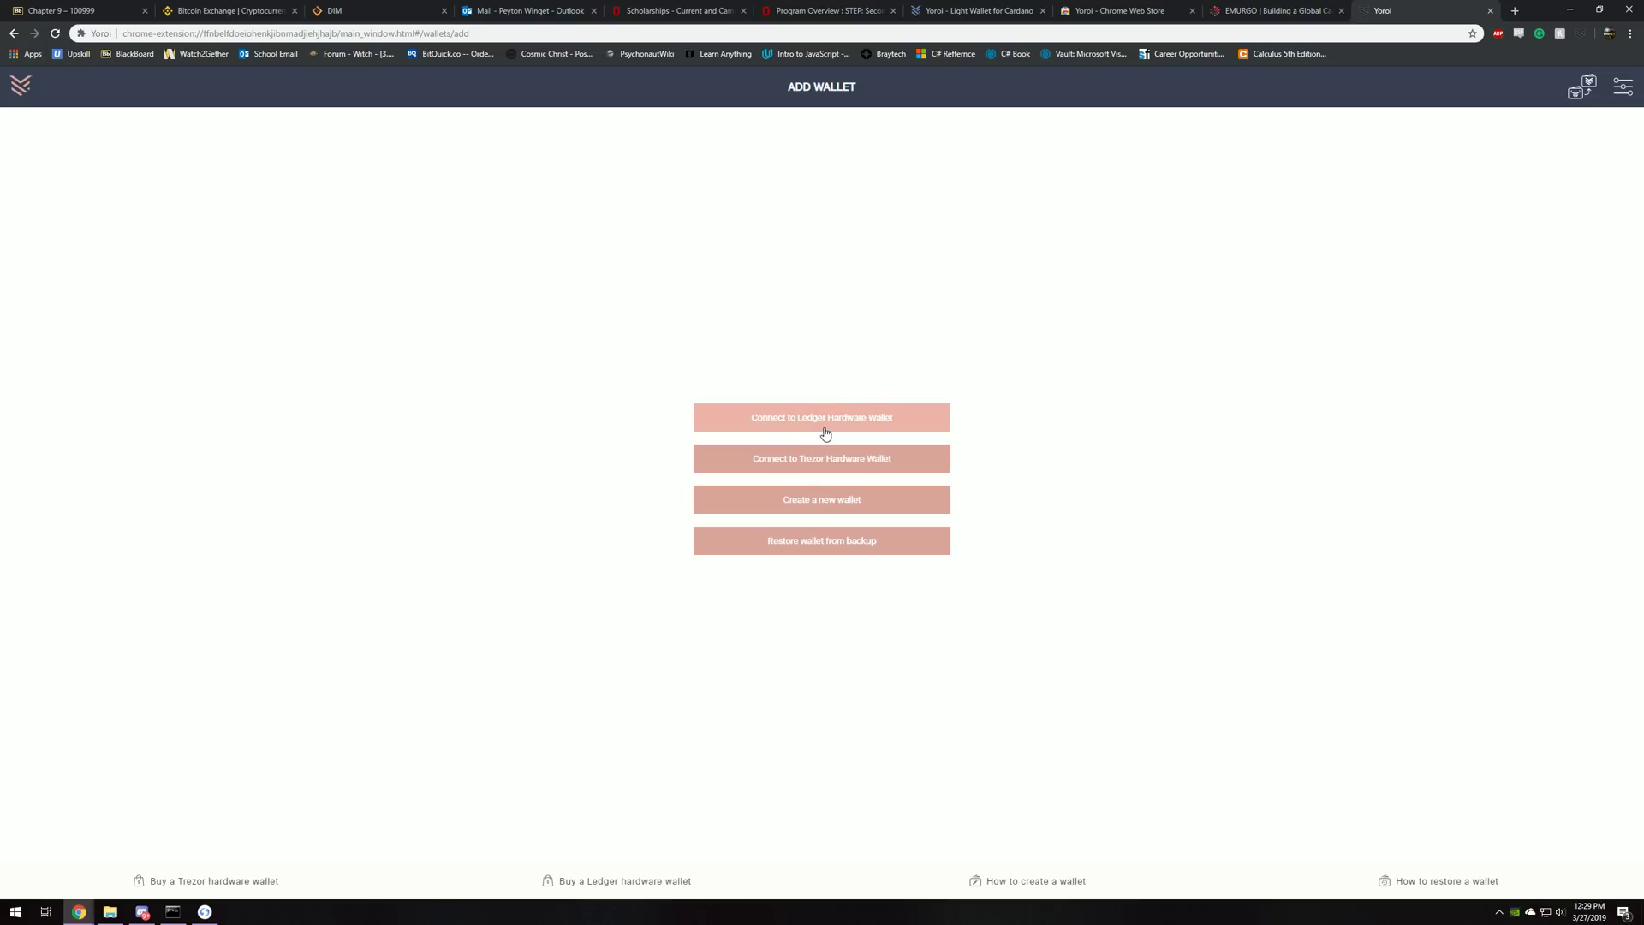
Start the Connect to Ledger Hardware Wallet flow and continue past its prerequisites
{"action": "left_click", "coordinate": [820, 417]}
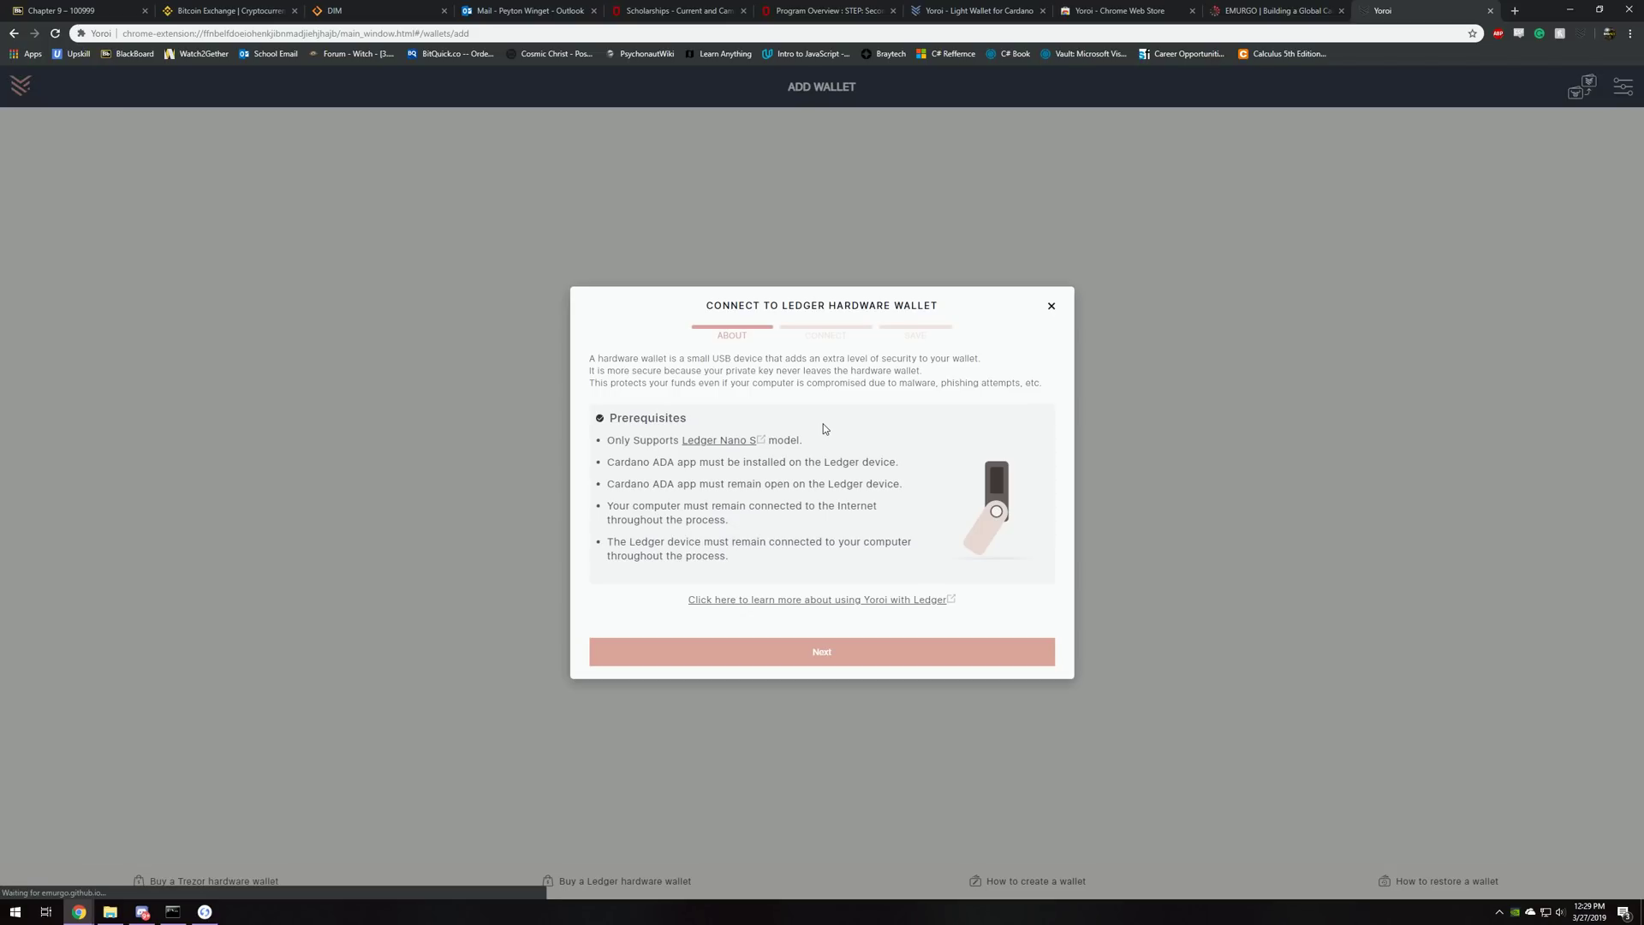
{"action": "mouse_move", "coordinate": [625, 370]}
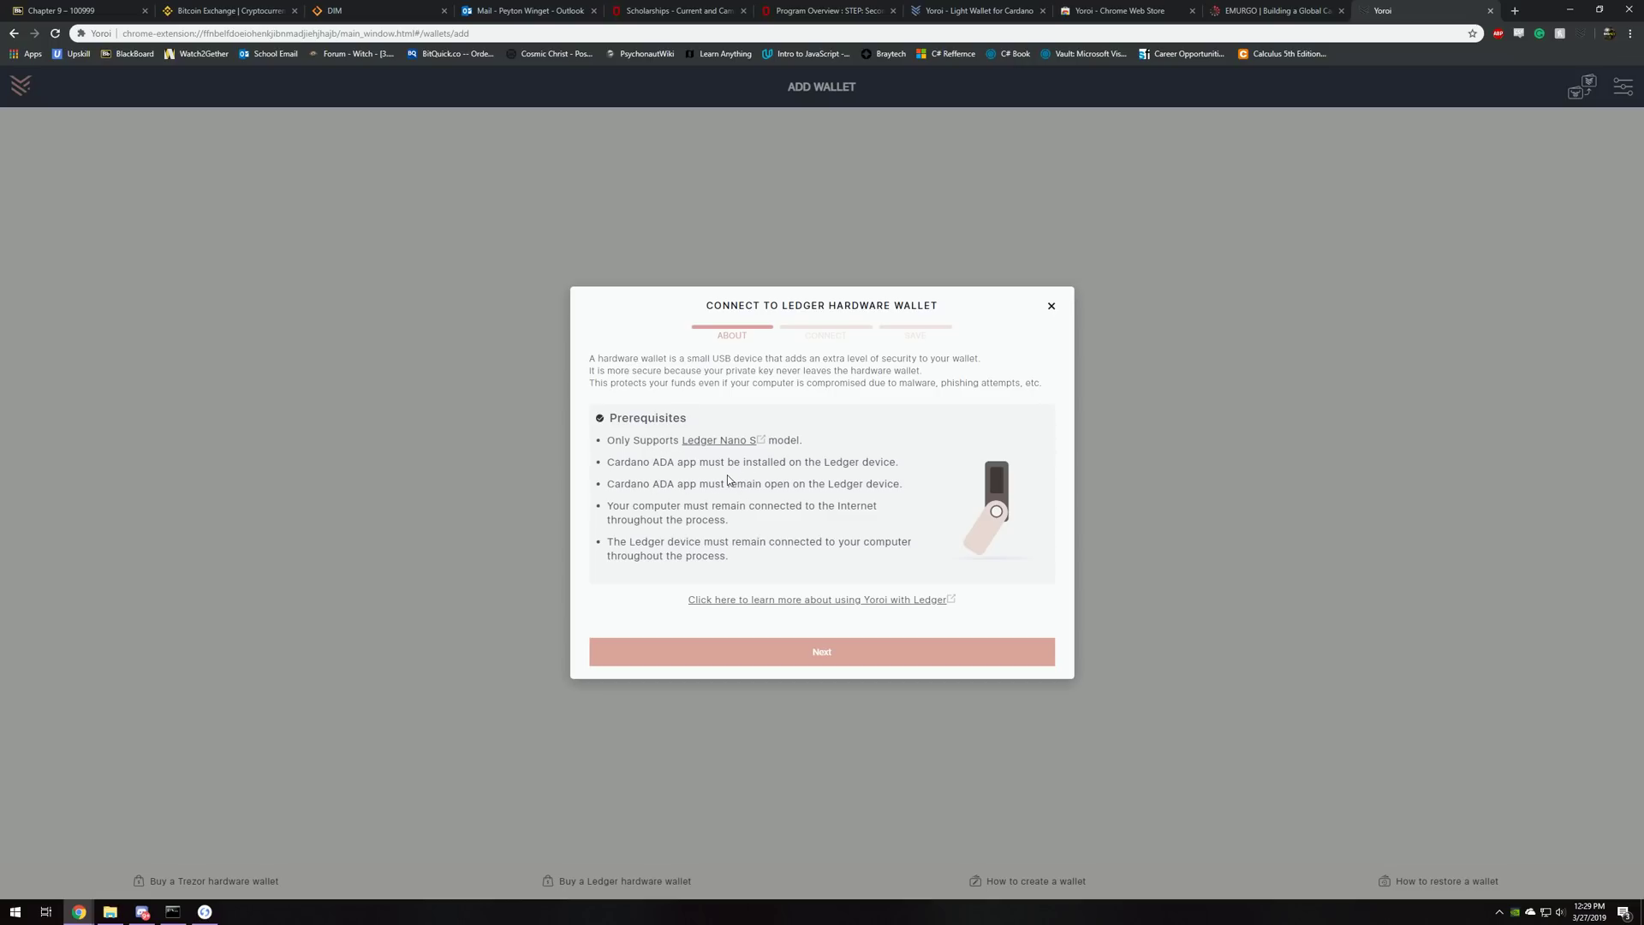
{"action": "mouse_move", "coordinate": [773, 521]}
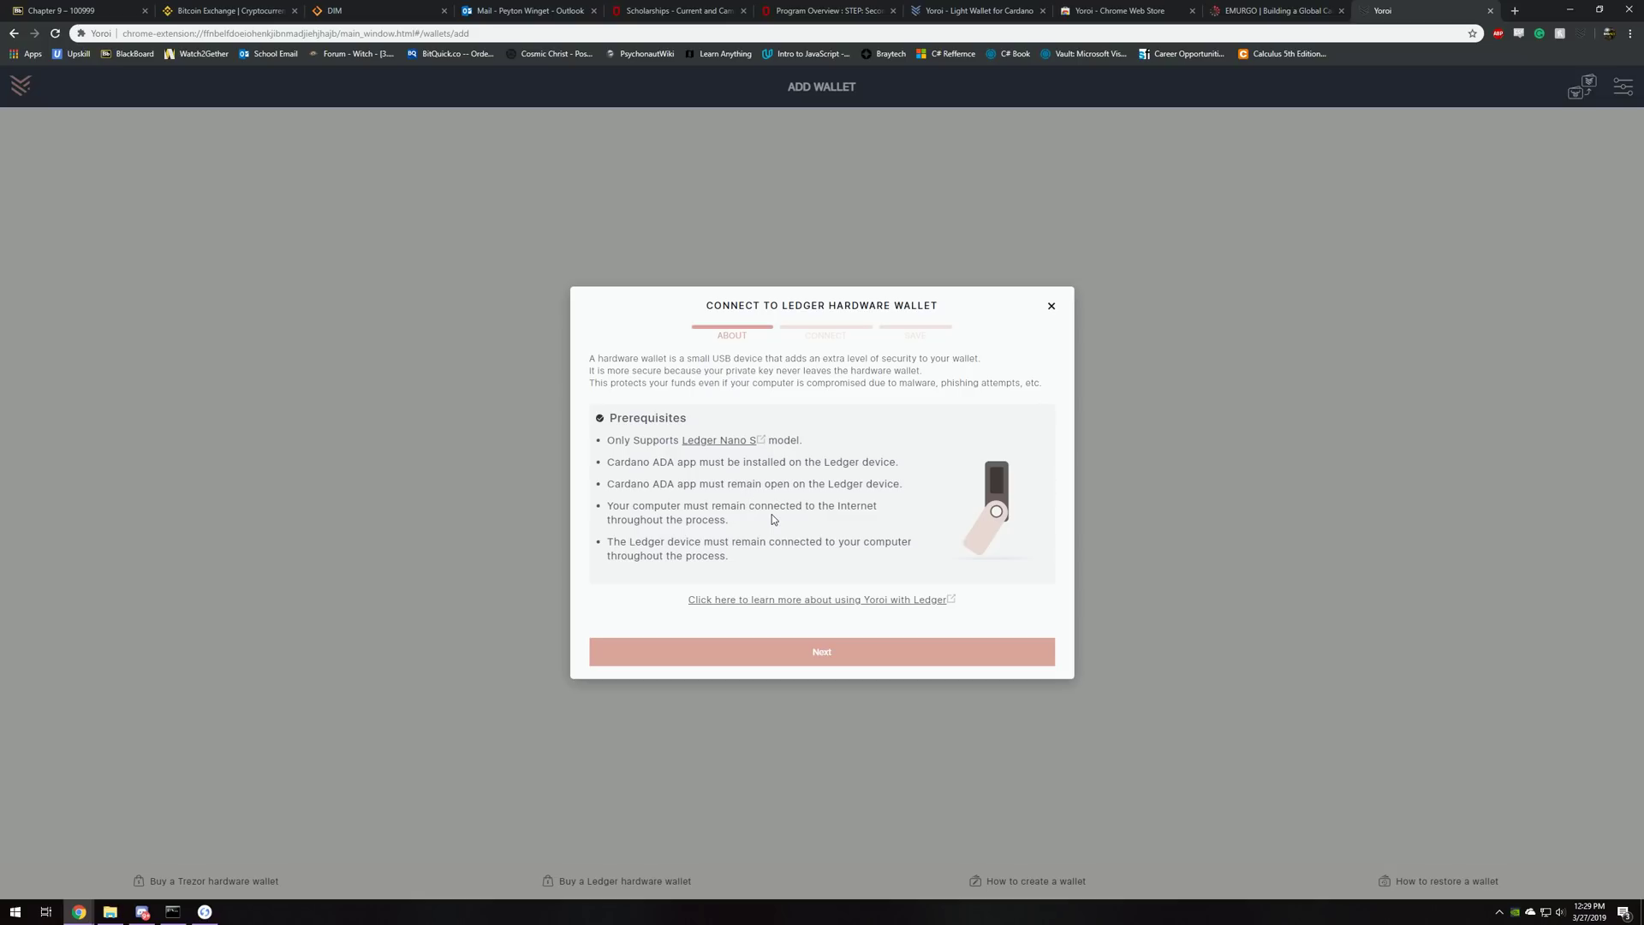
{"action": "mouse_move", "coordinate": [759, 519]}
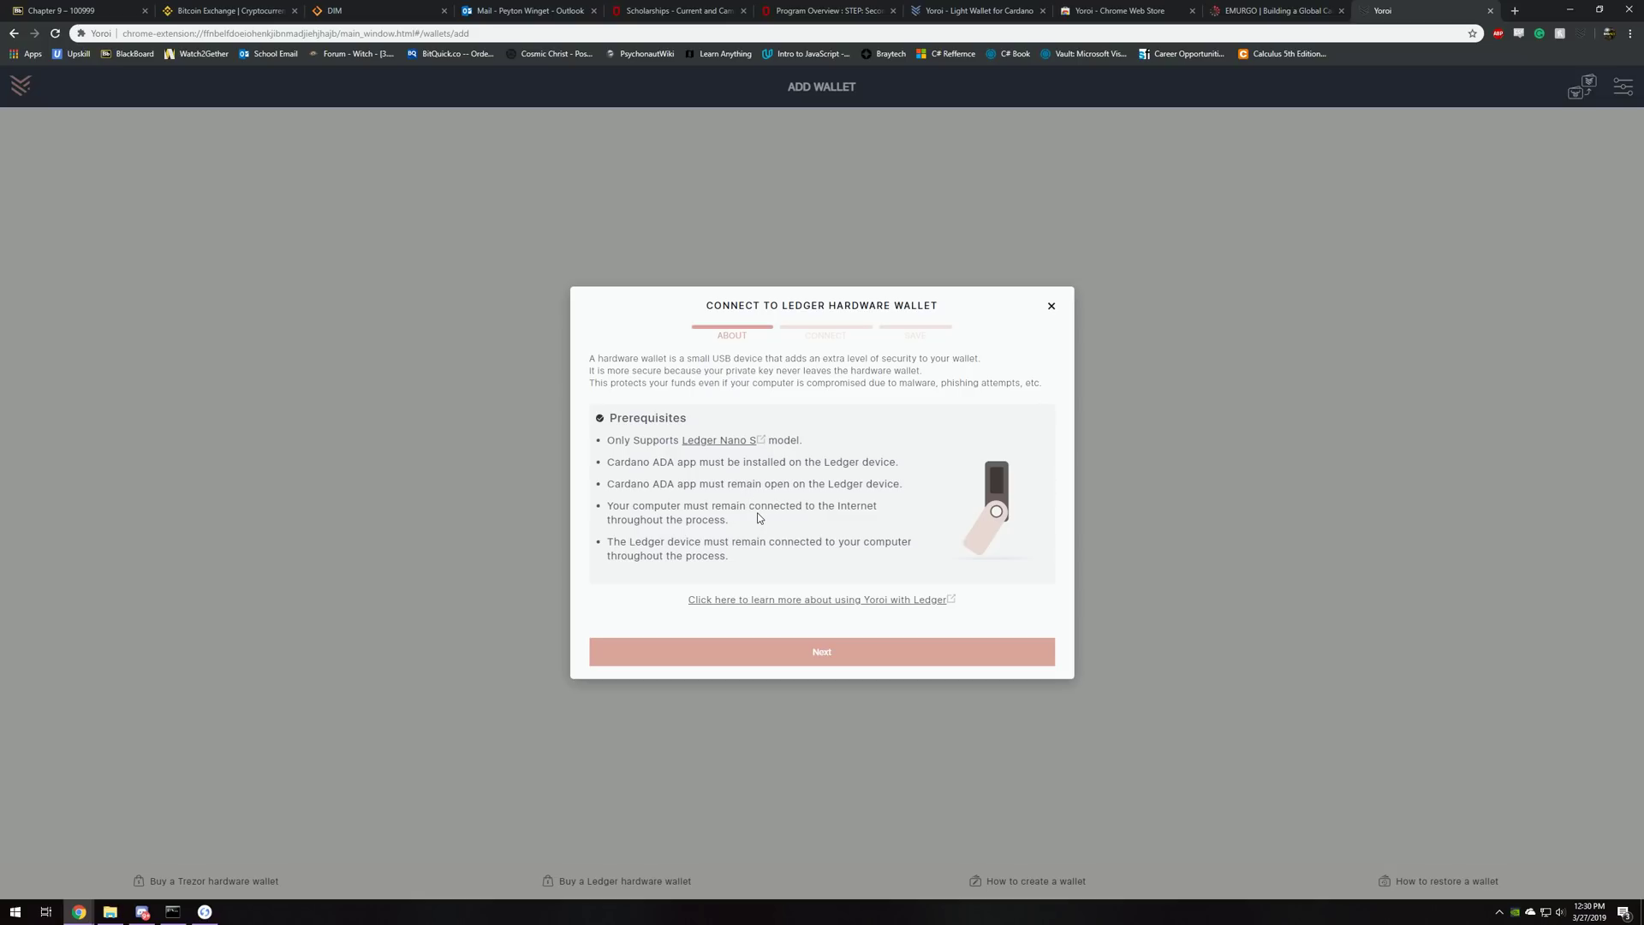
{"action": "mouse_move", "coordinate": [826, 364]}
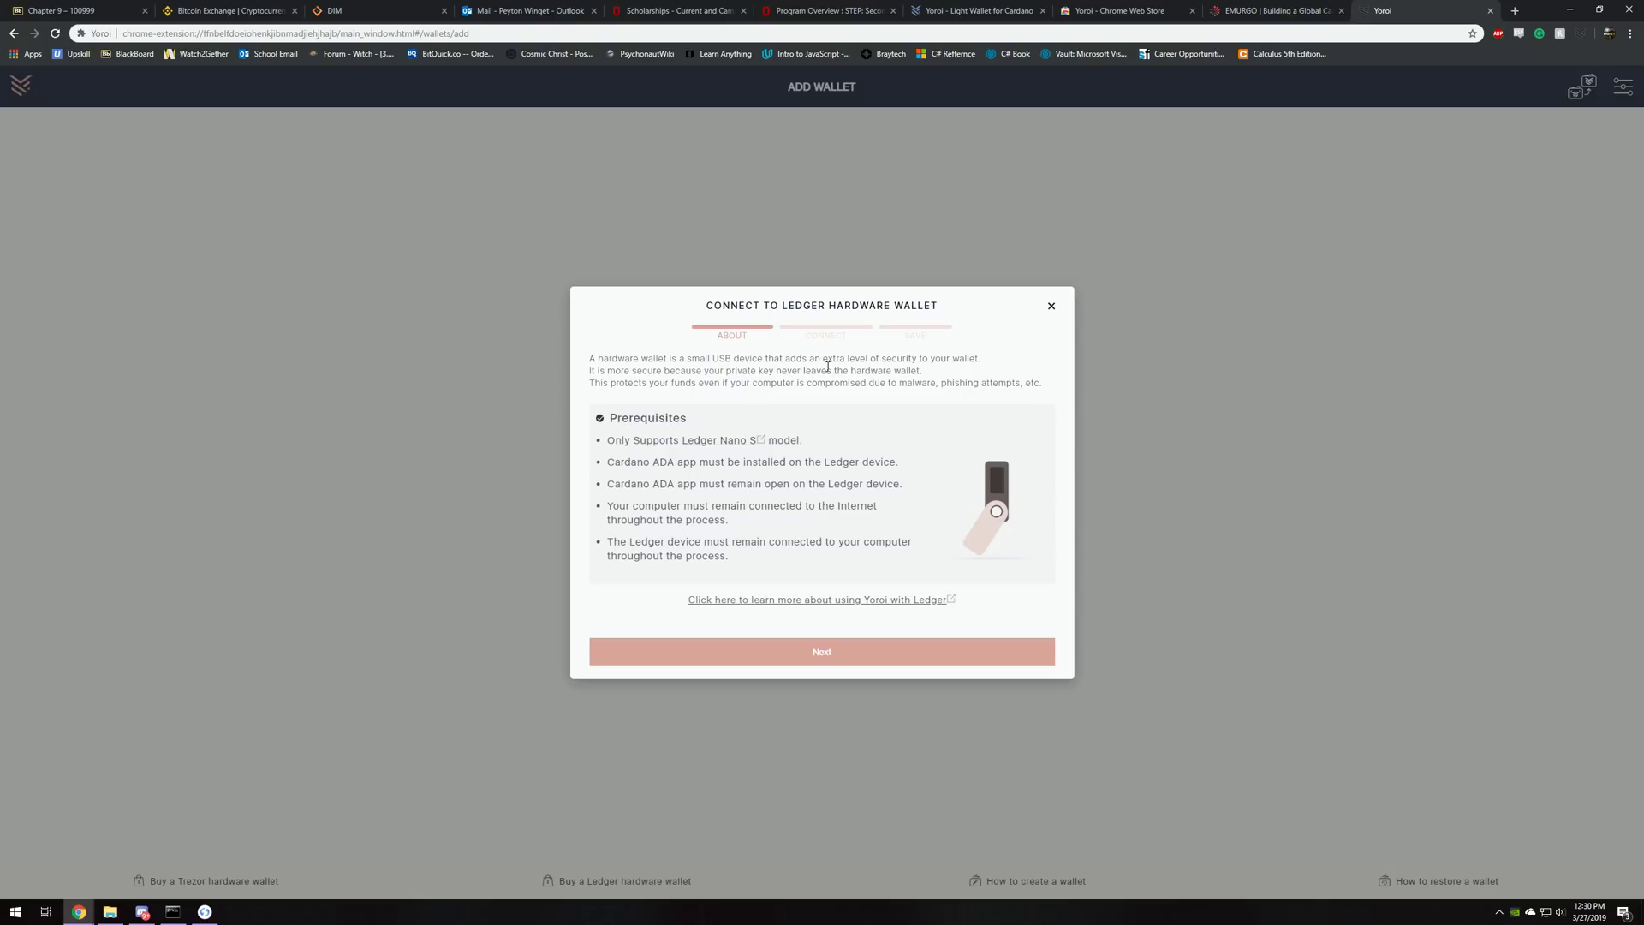
{"action": "mouse_move", "coordinate": [846, 629]}
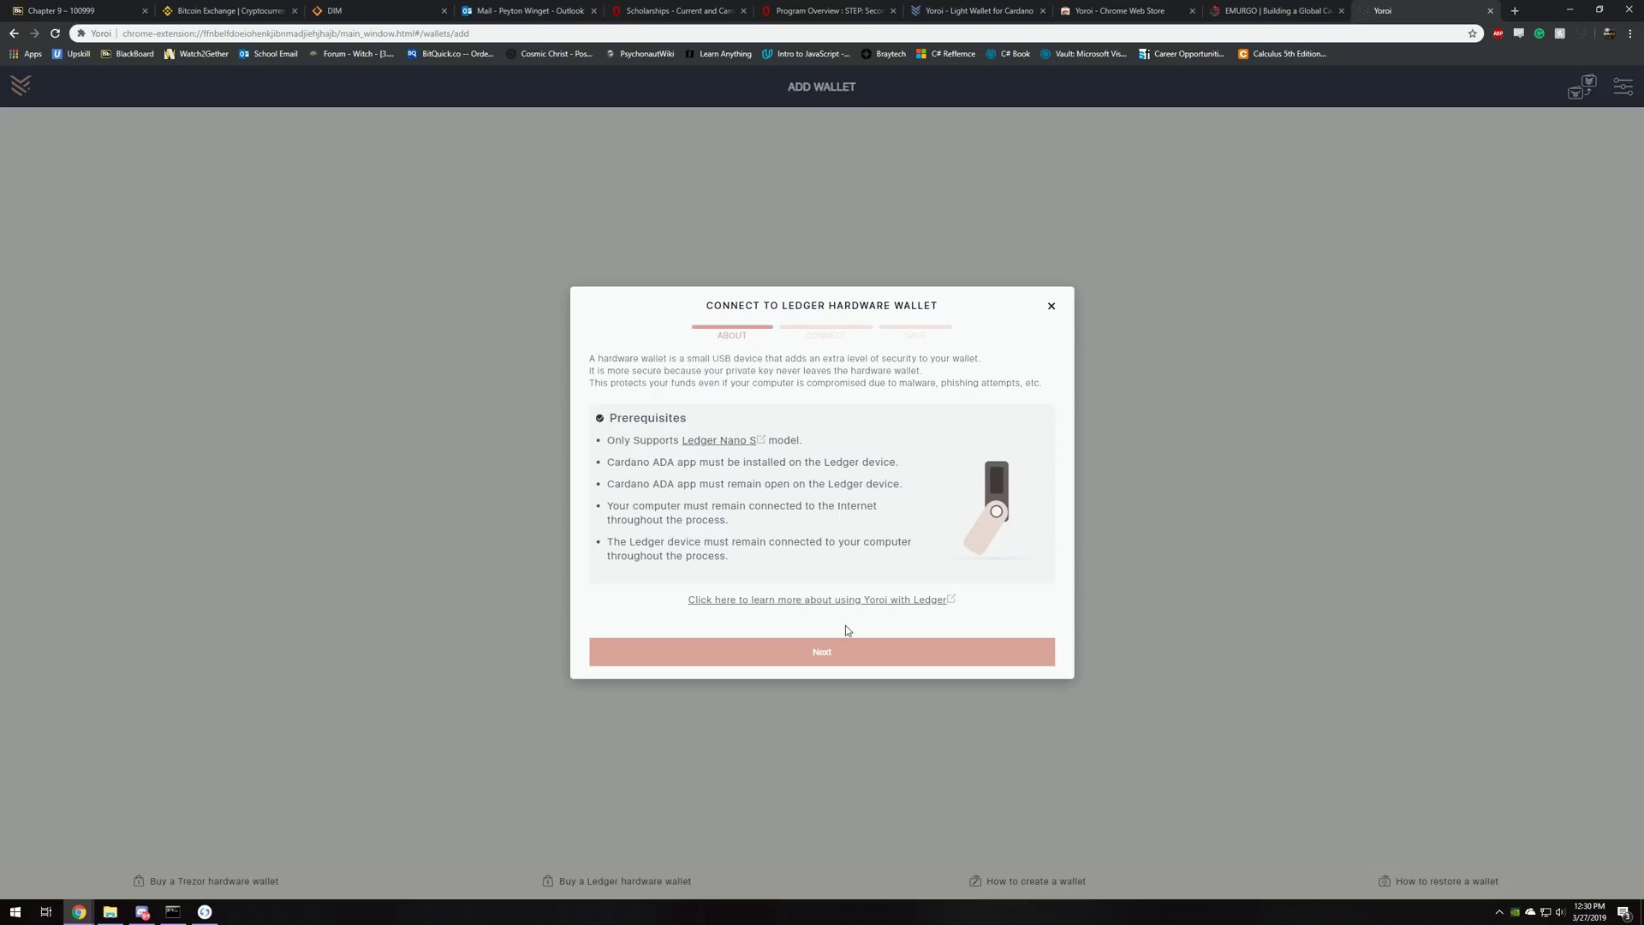
{"action": "left_click", "coordinate": [820, 651]}
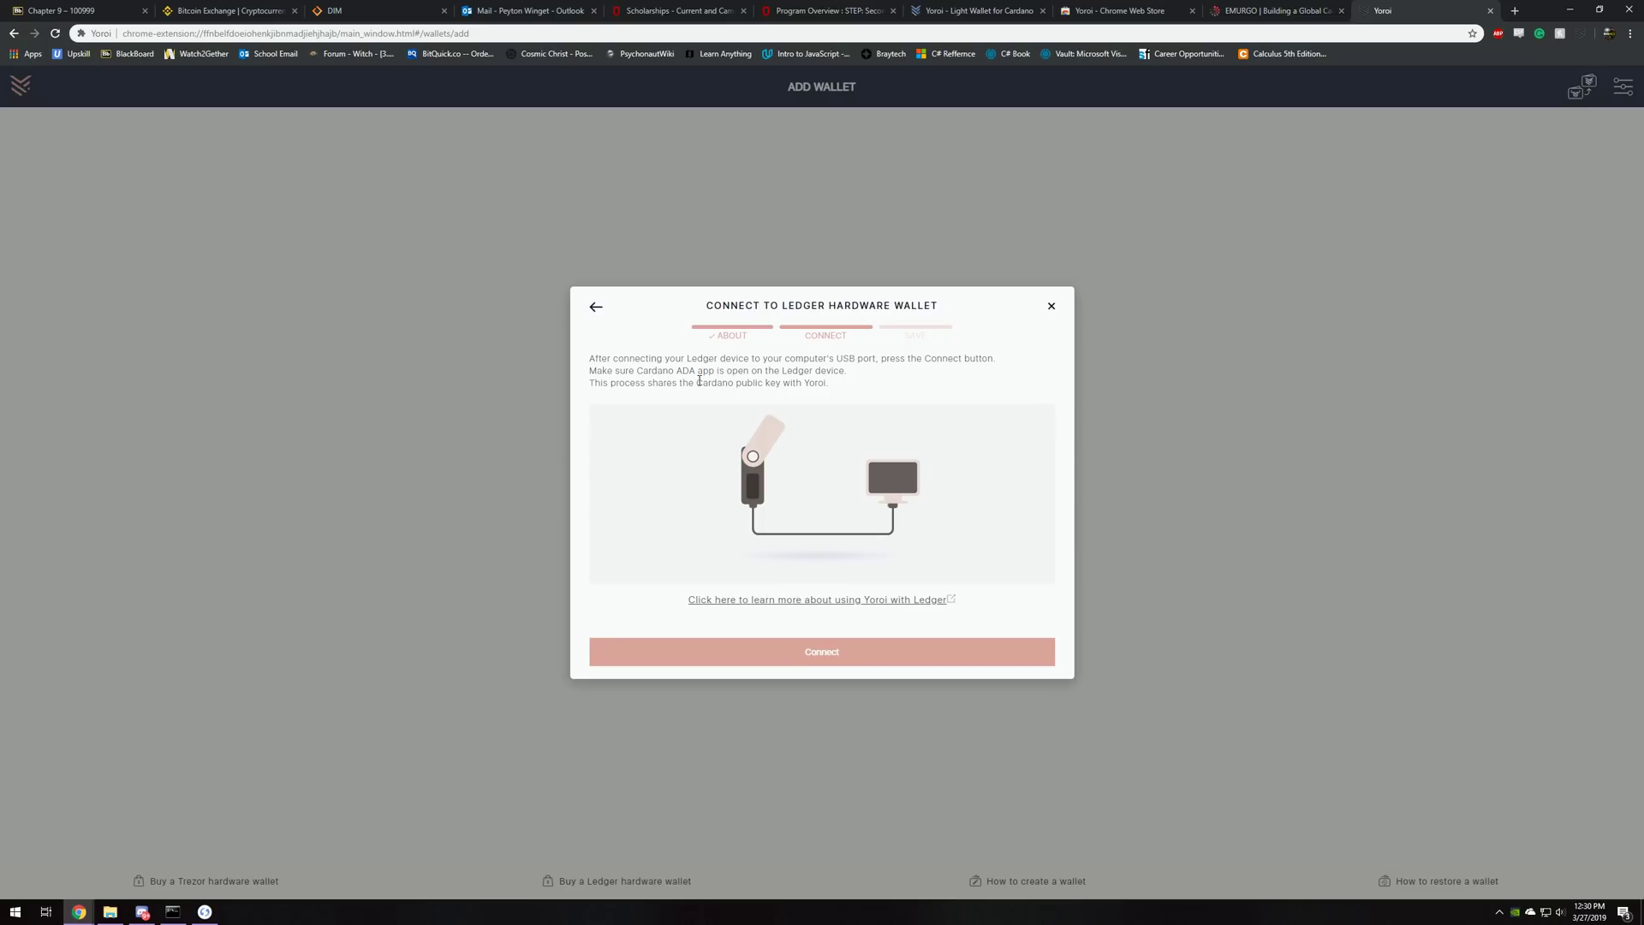
{"action": "mouse_move", "coordinate": [766, 381]}
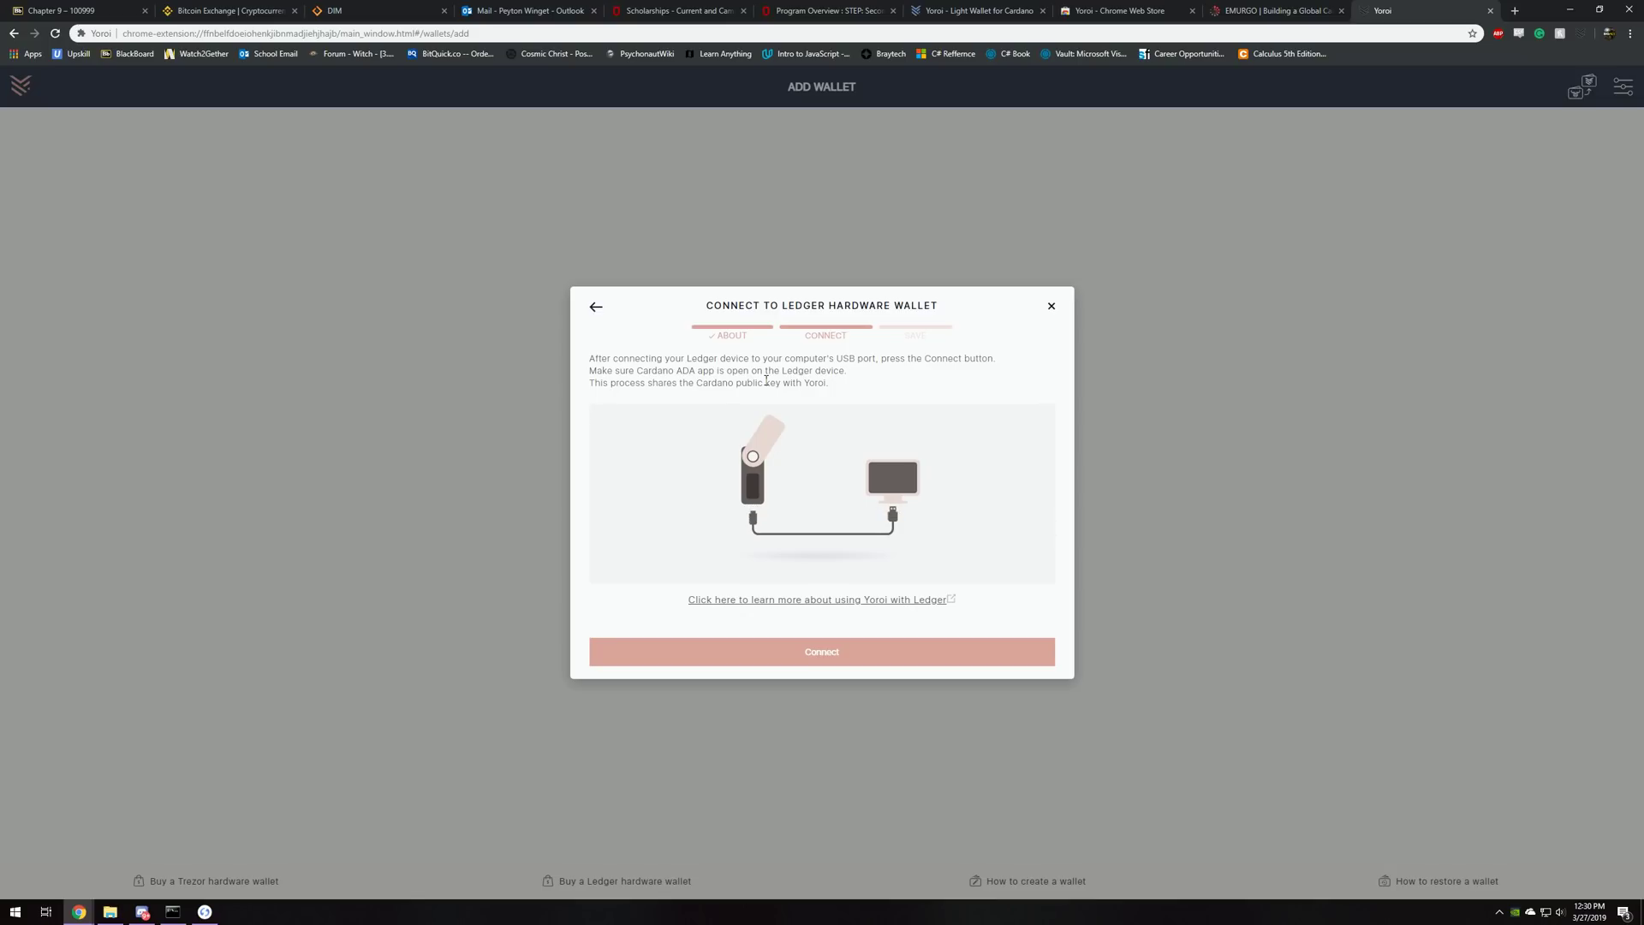
{"action": "mouse_move", "coordinate": [579, 386]}
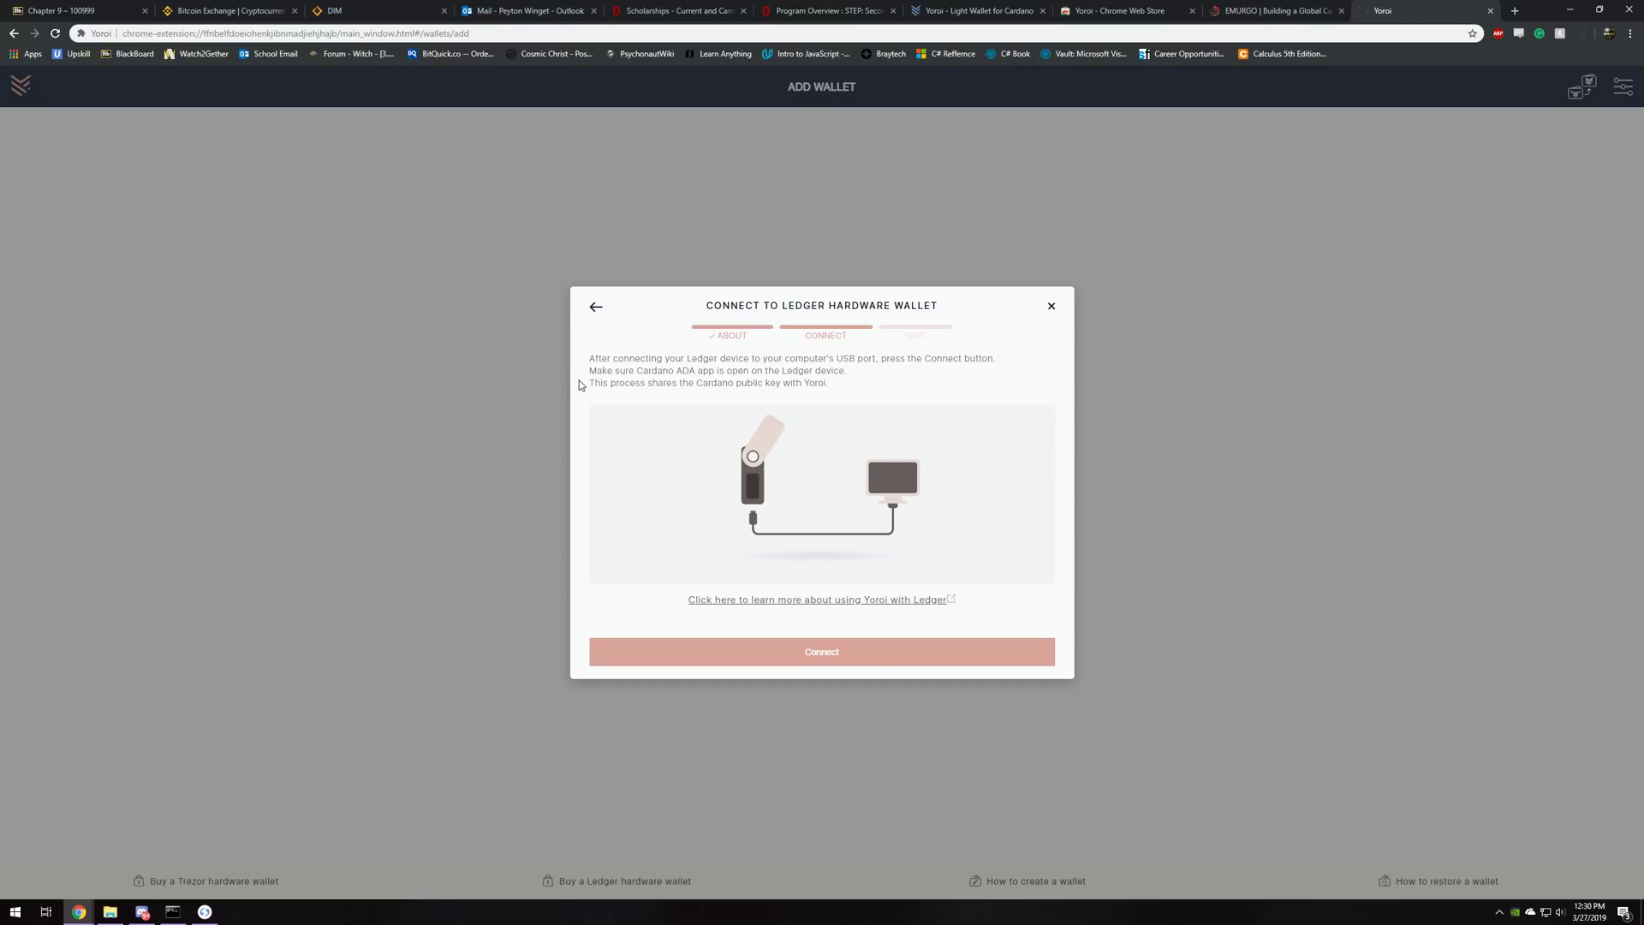
{"action": "mouse_move", "coordinate": [829, 381]}
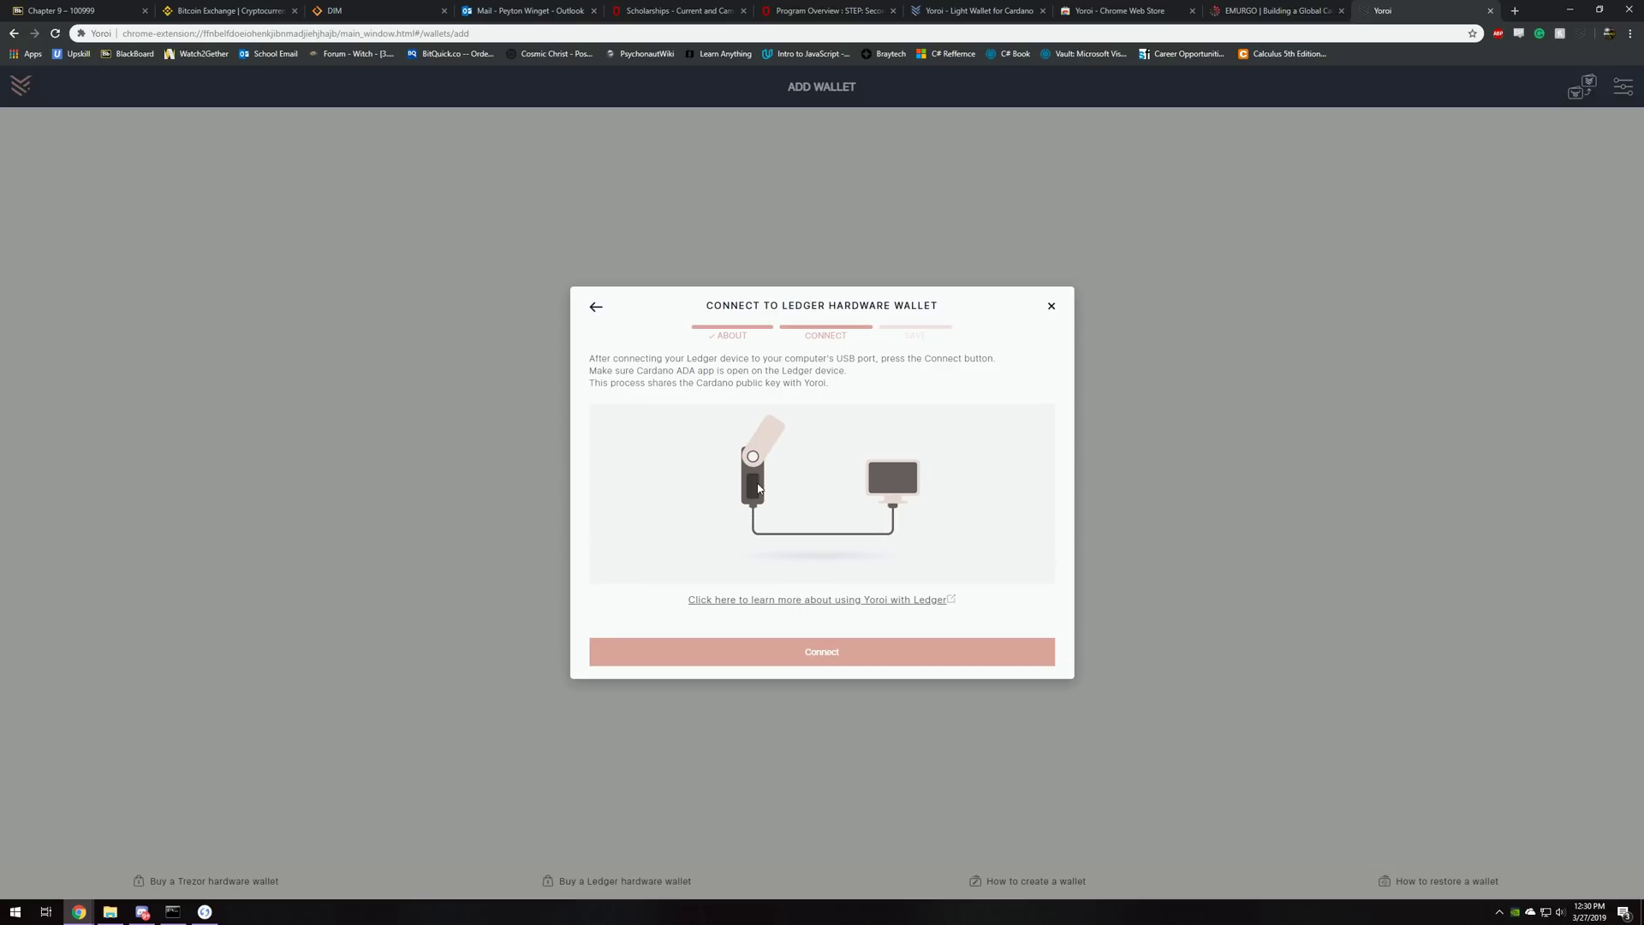
{"action": "mouse_move", "coordinate": [753, 651]}
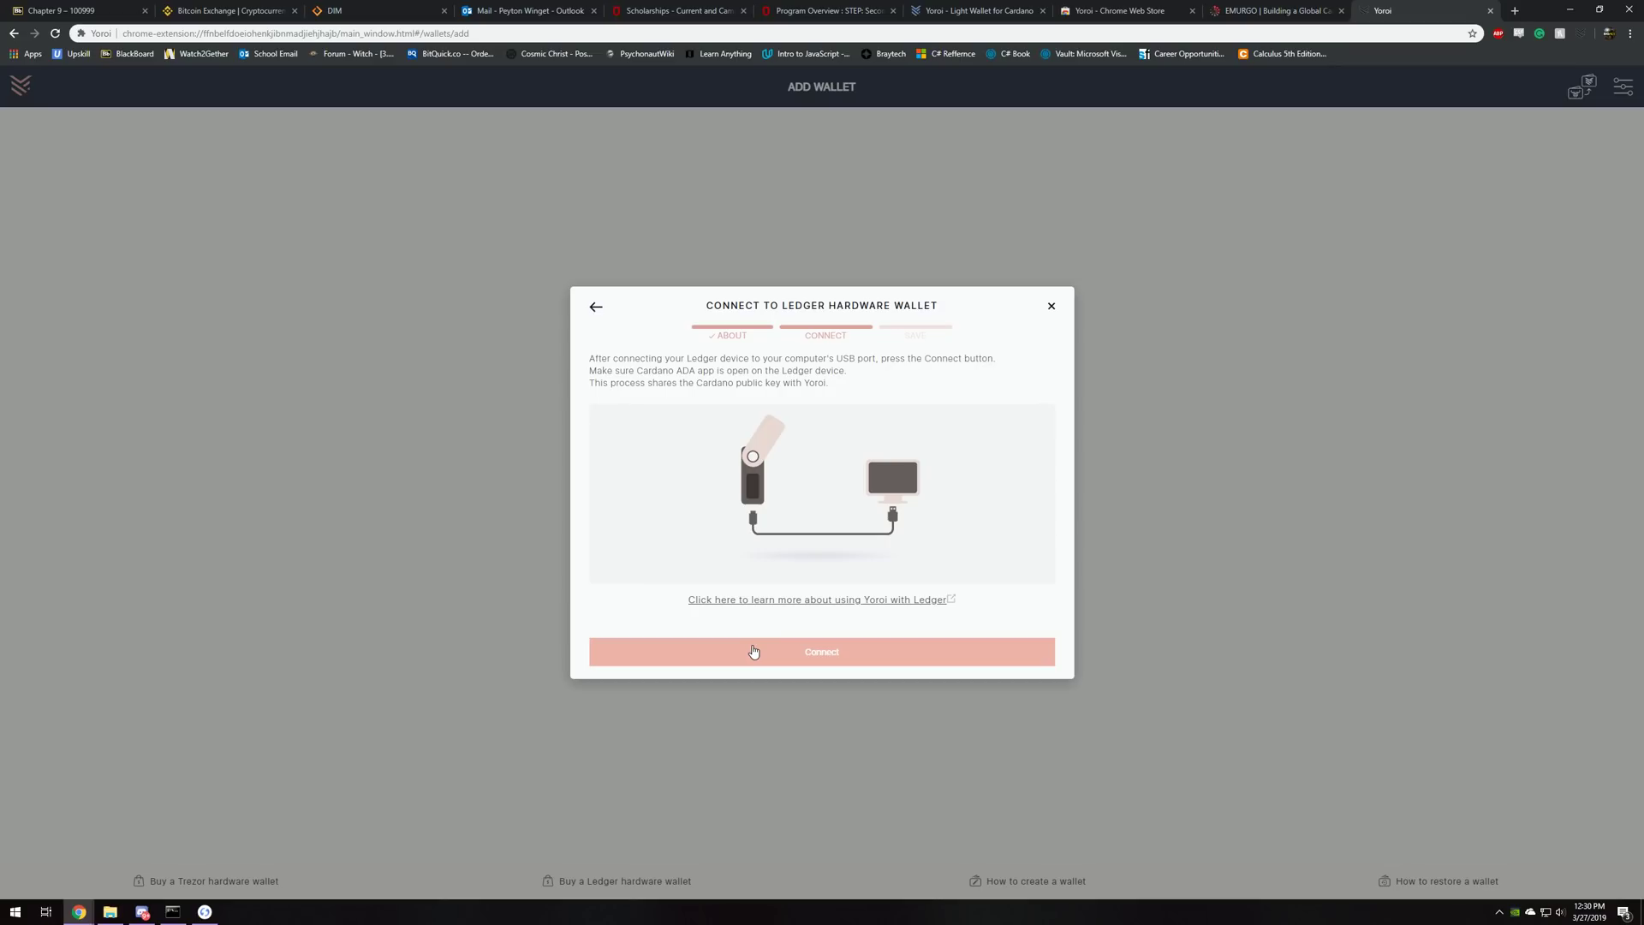
Connect the Ledger device and replace the default wallet name with 'Youtube ADA Ledger'
{"action": "left_click", "coordinate": [821, 651]}
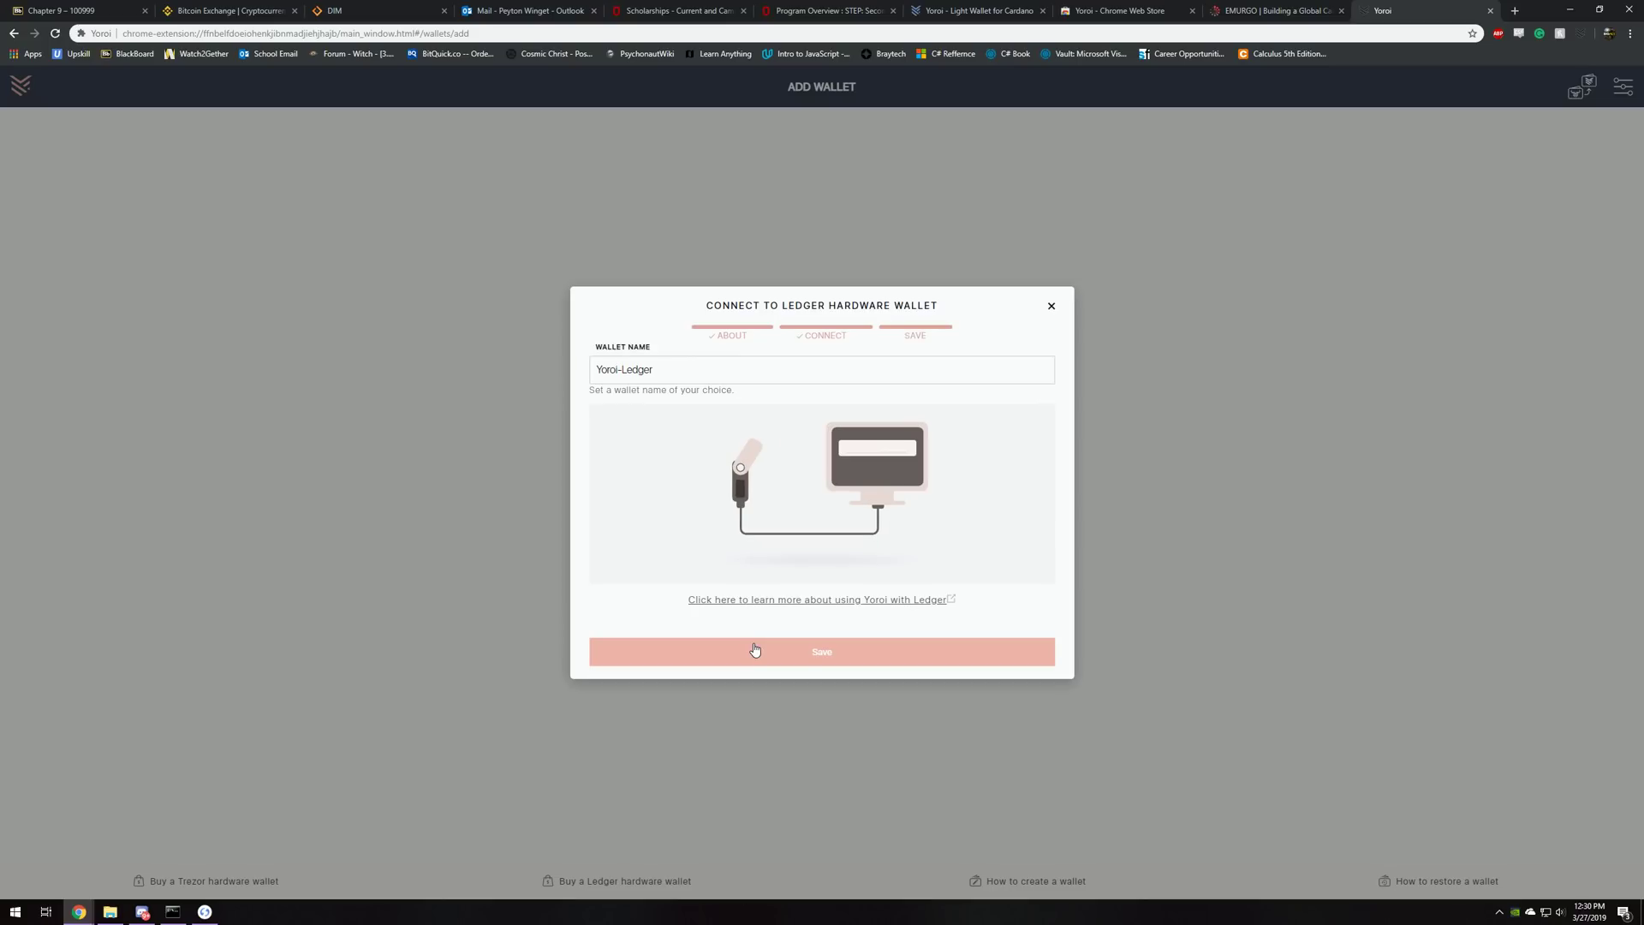
{"action": "mouse_move", "coordinate": [697, 235]}
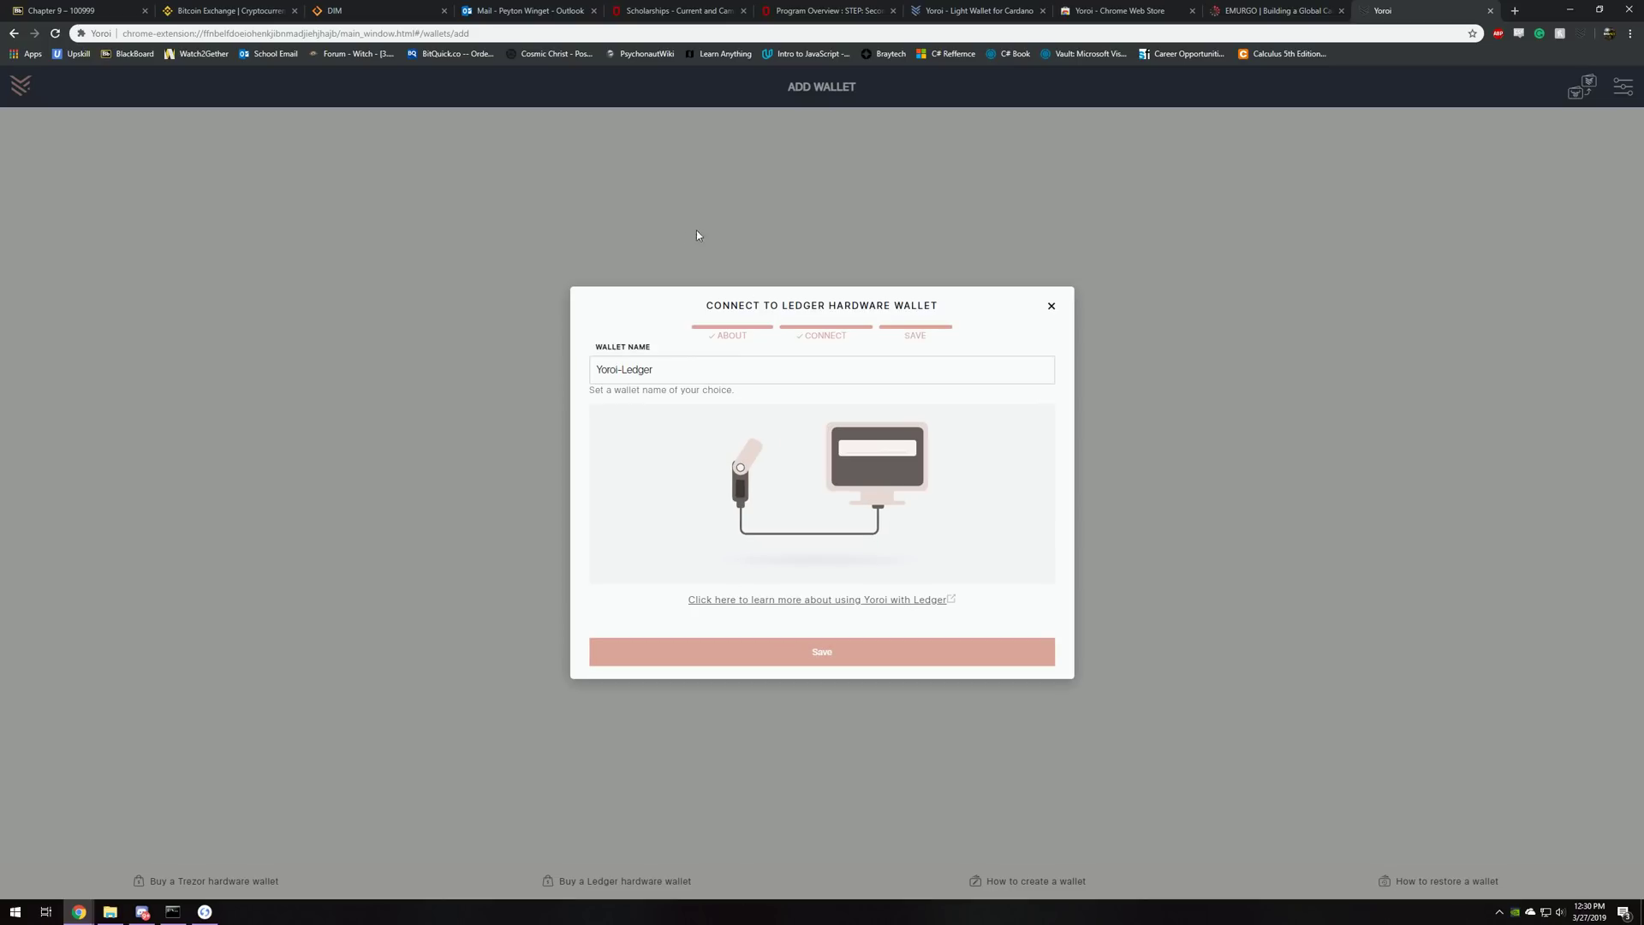
{"action": "triple_click", "coordinate": [624, 370]}
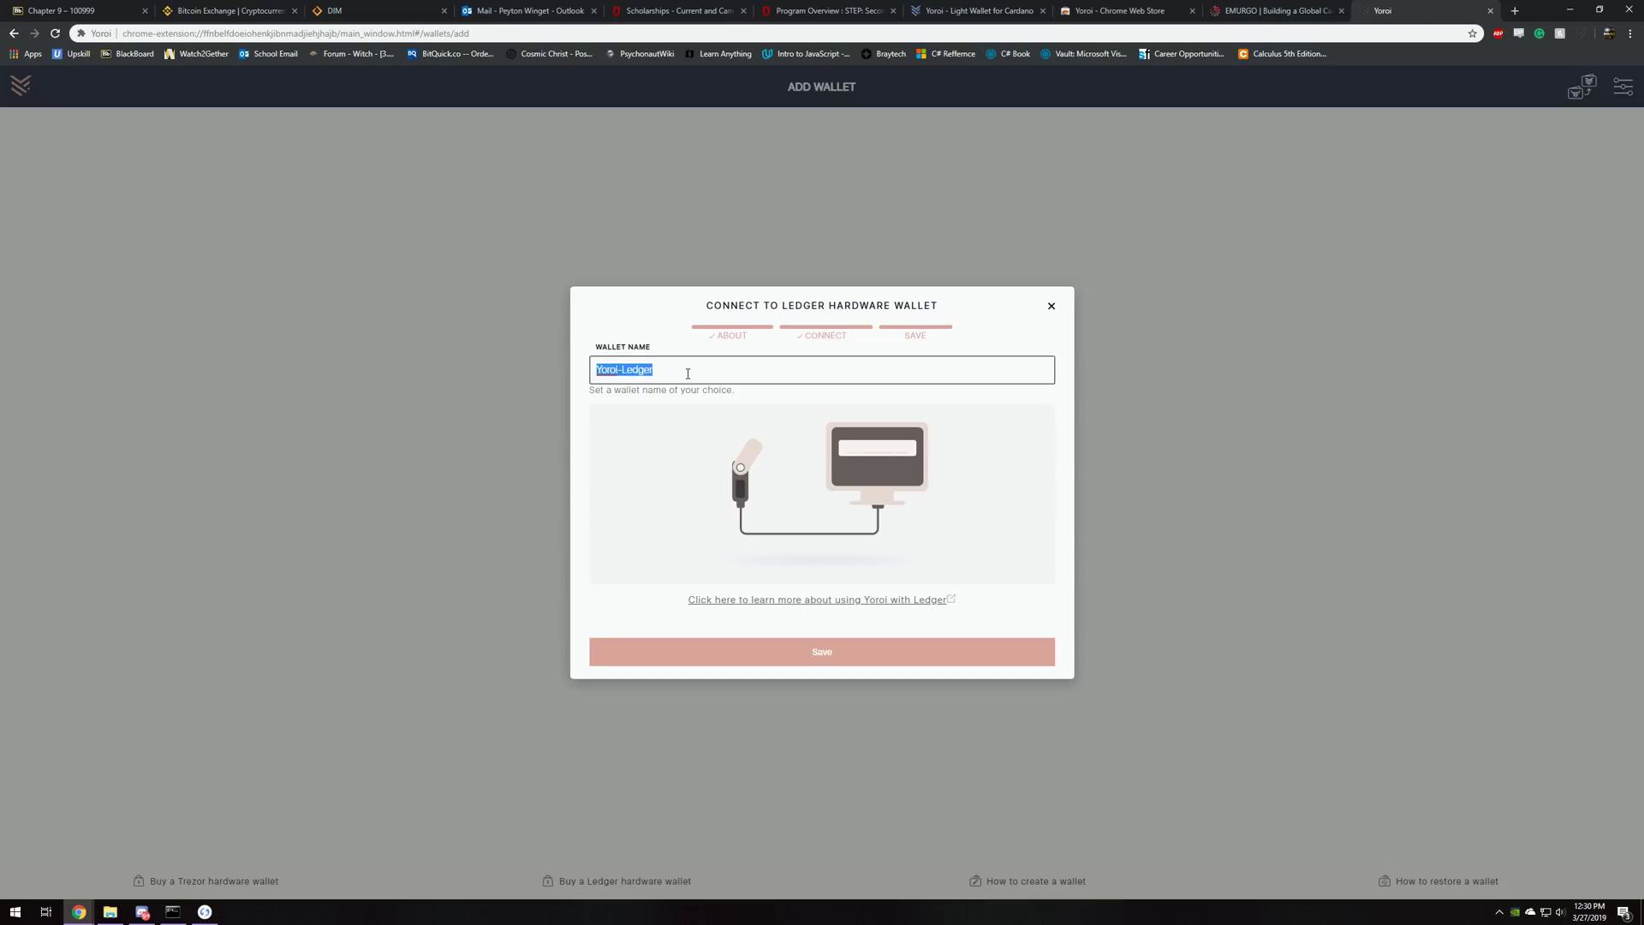
{"action": "type", "text": "Youtube ADA Led"}
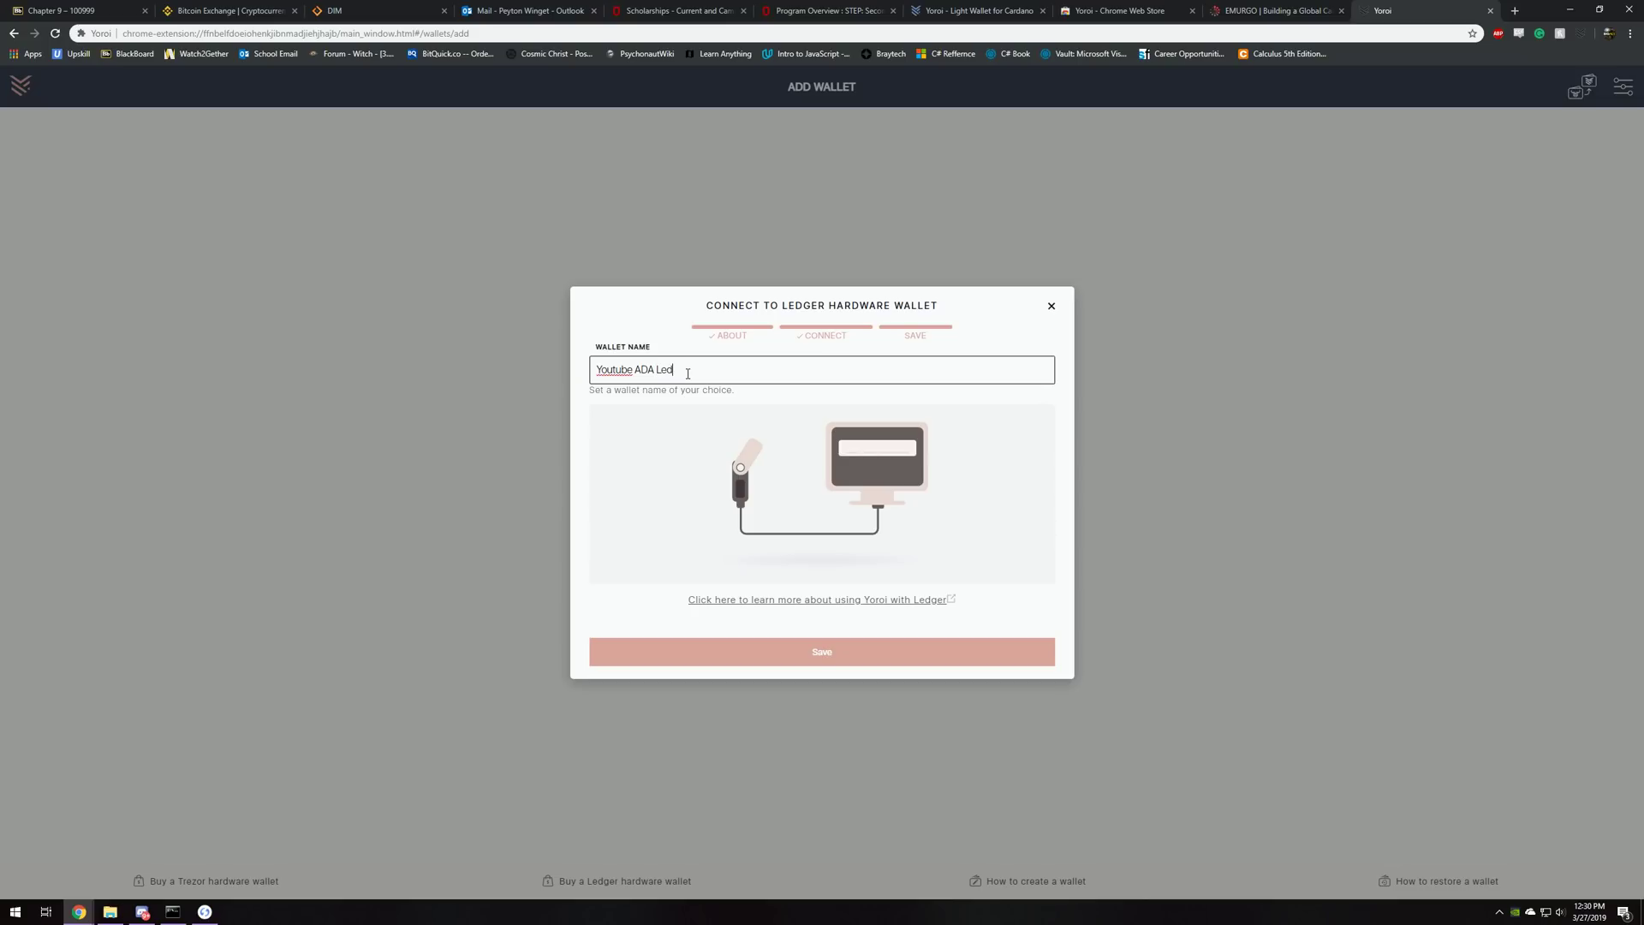
{"action": "type", "text": "ger"}
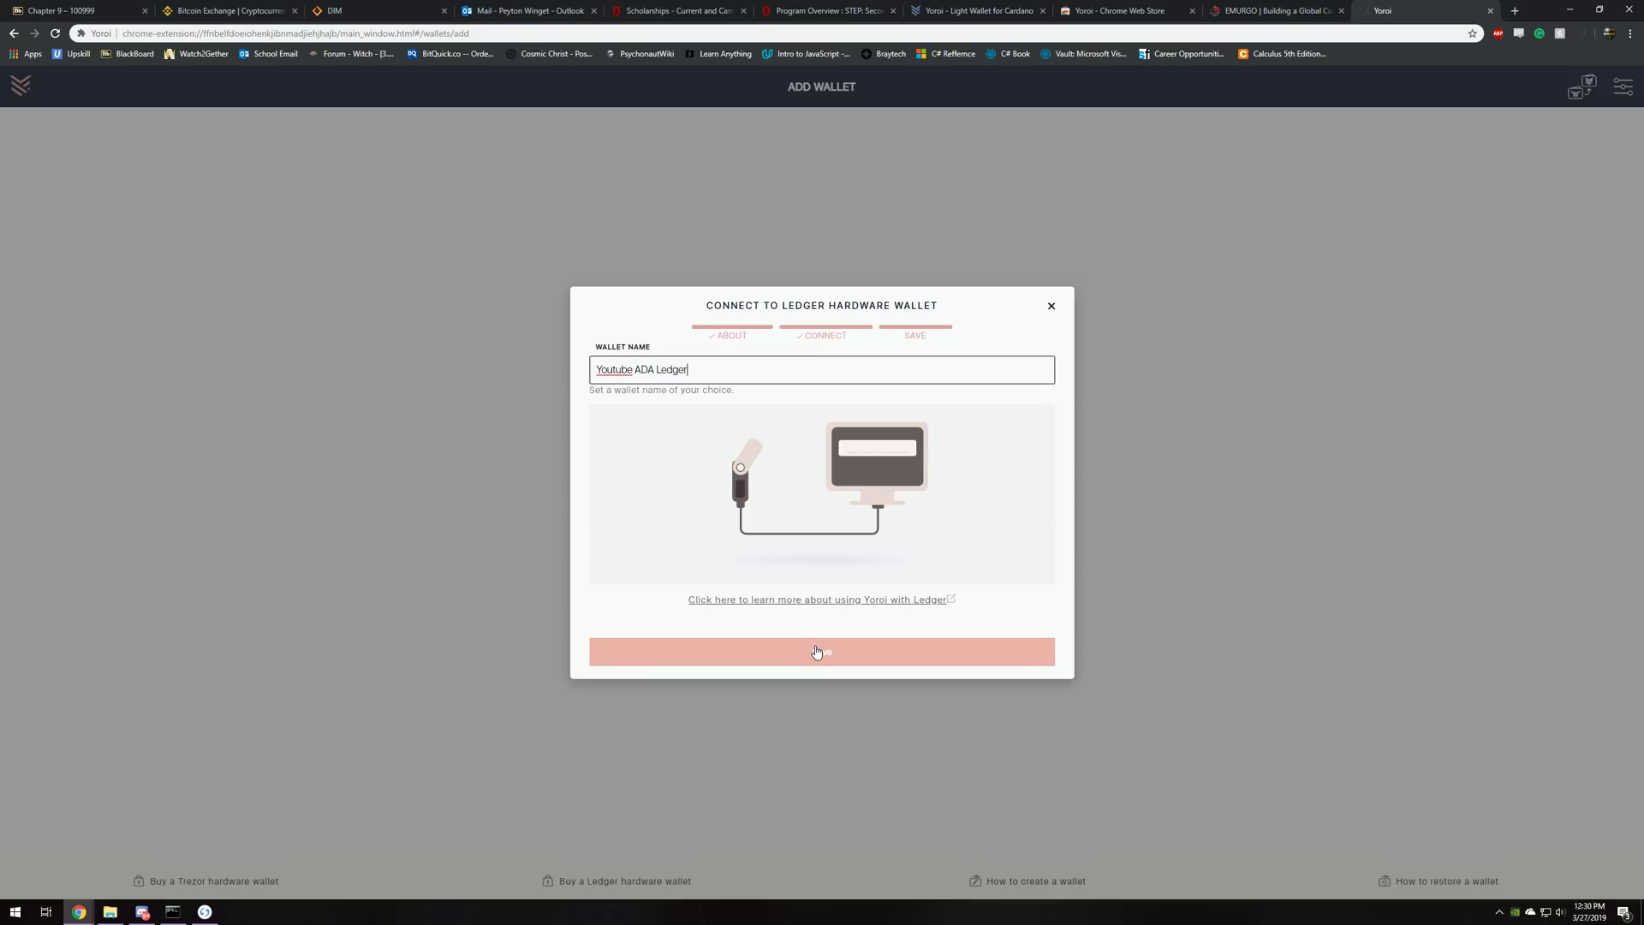
Save the wallet, then look over its Send form and Receive address
{"action": "left_click", "coordinate": [820, 651]}
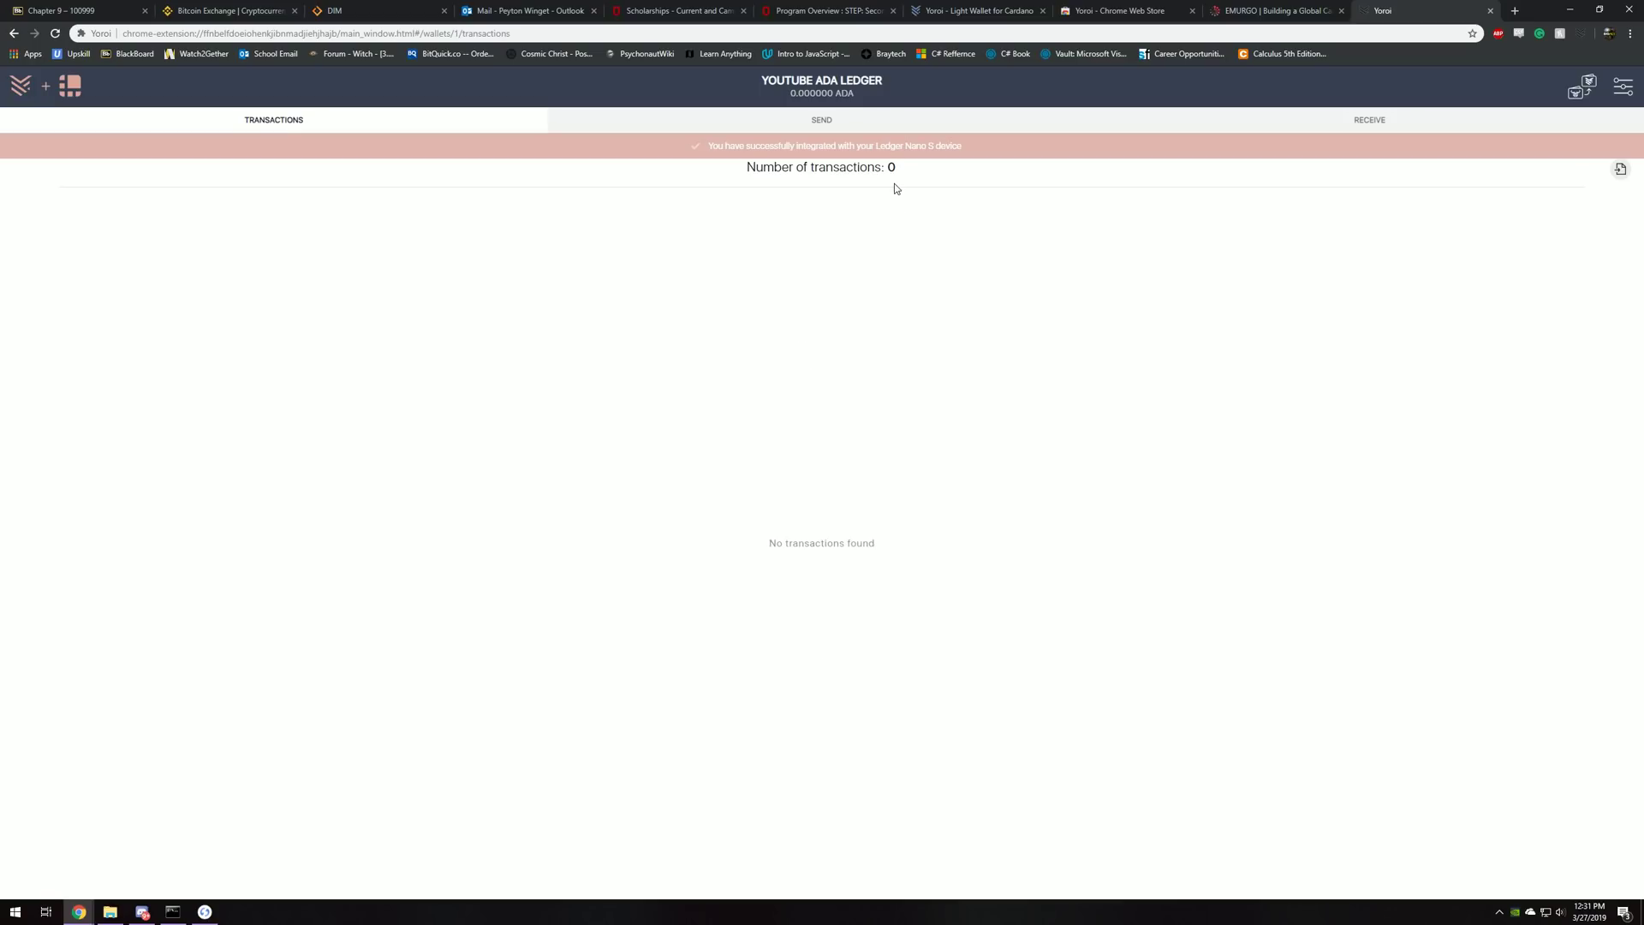
{"action": "left_click", "coordinate": [821, 120]}
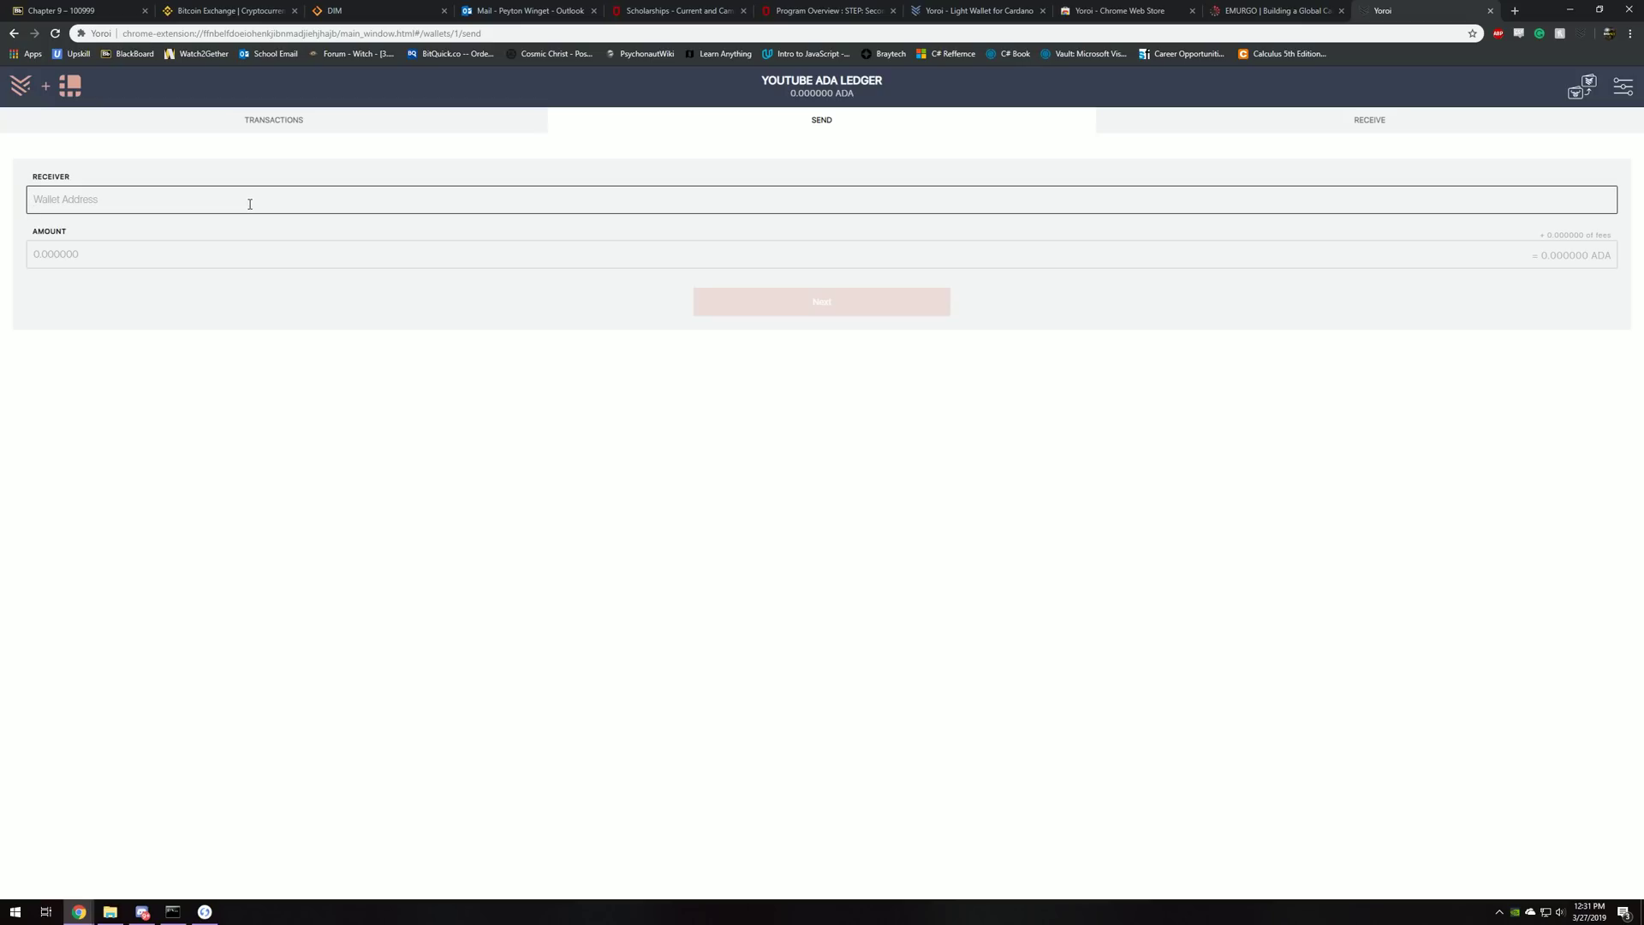
{"action": "left_click", "coordinate": [1368, 120]}
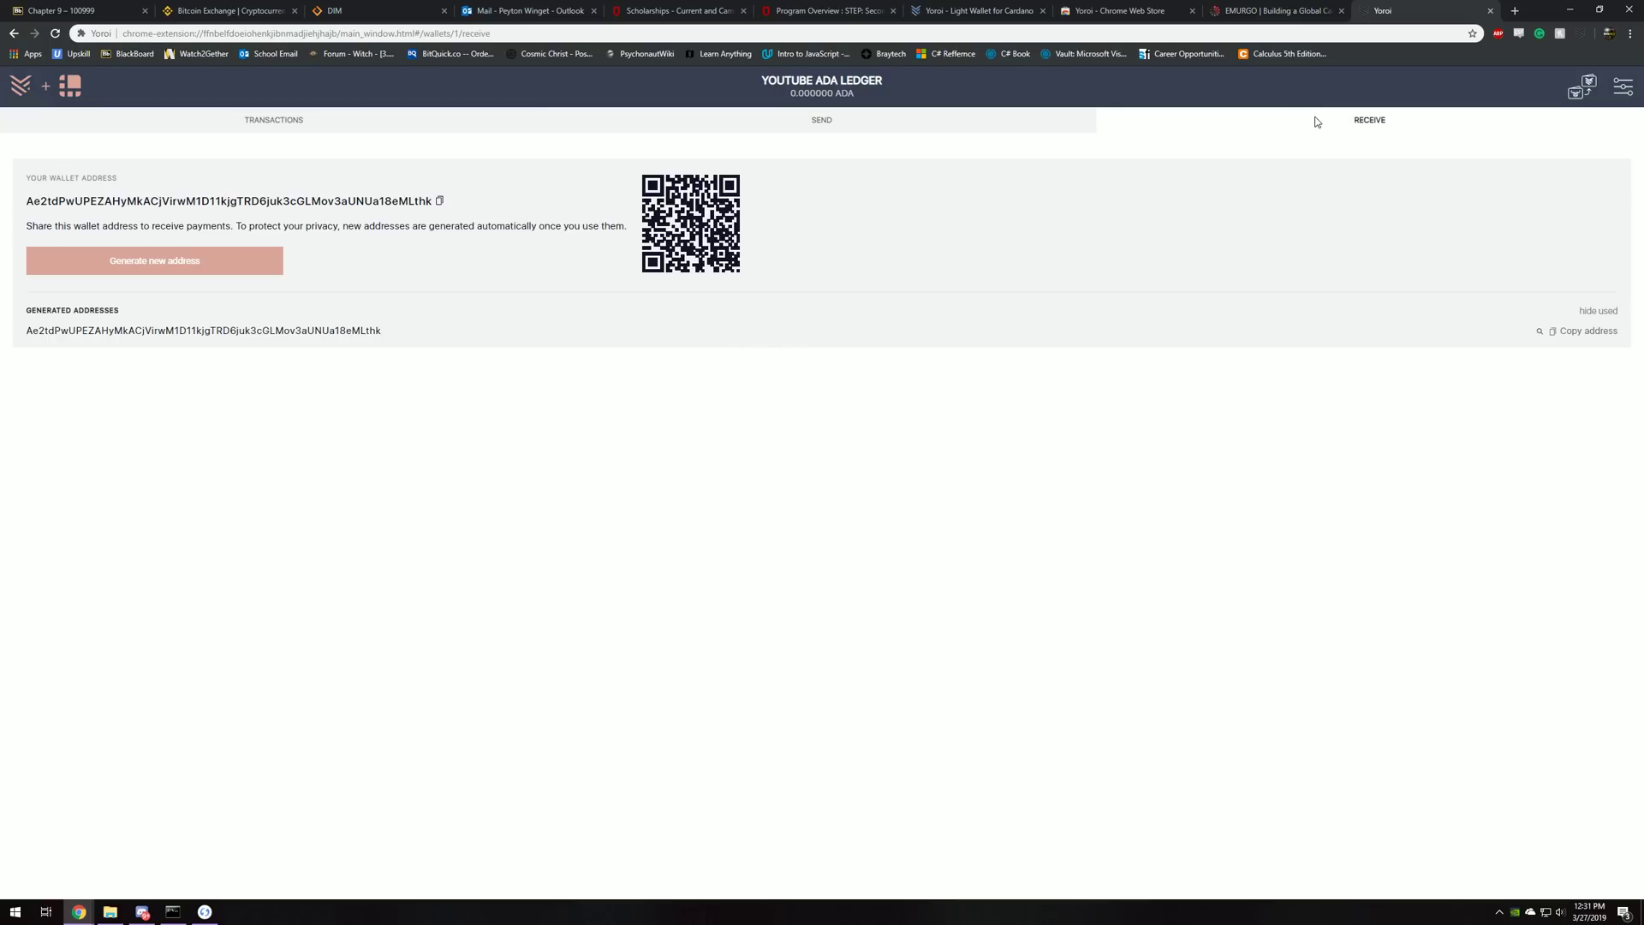
{"action": "mouse_move", "coordinate": [789, 214]}
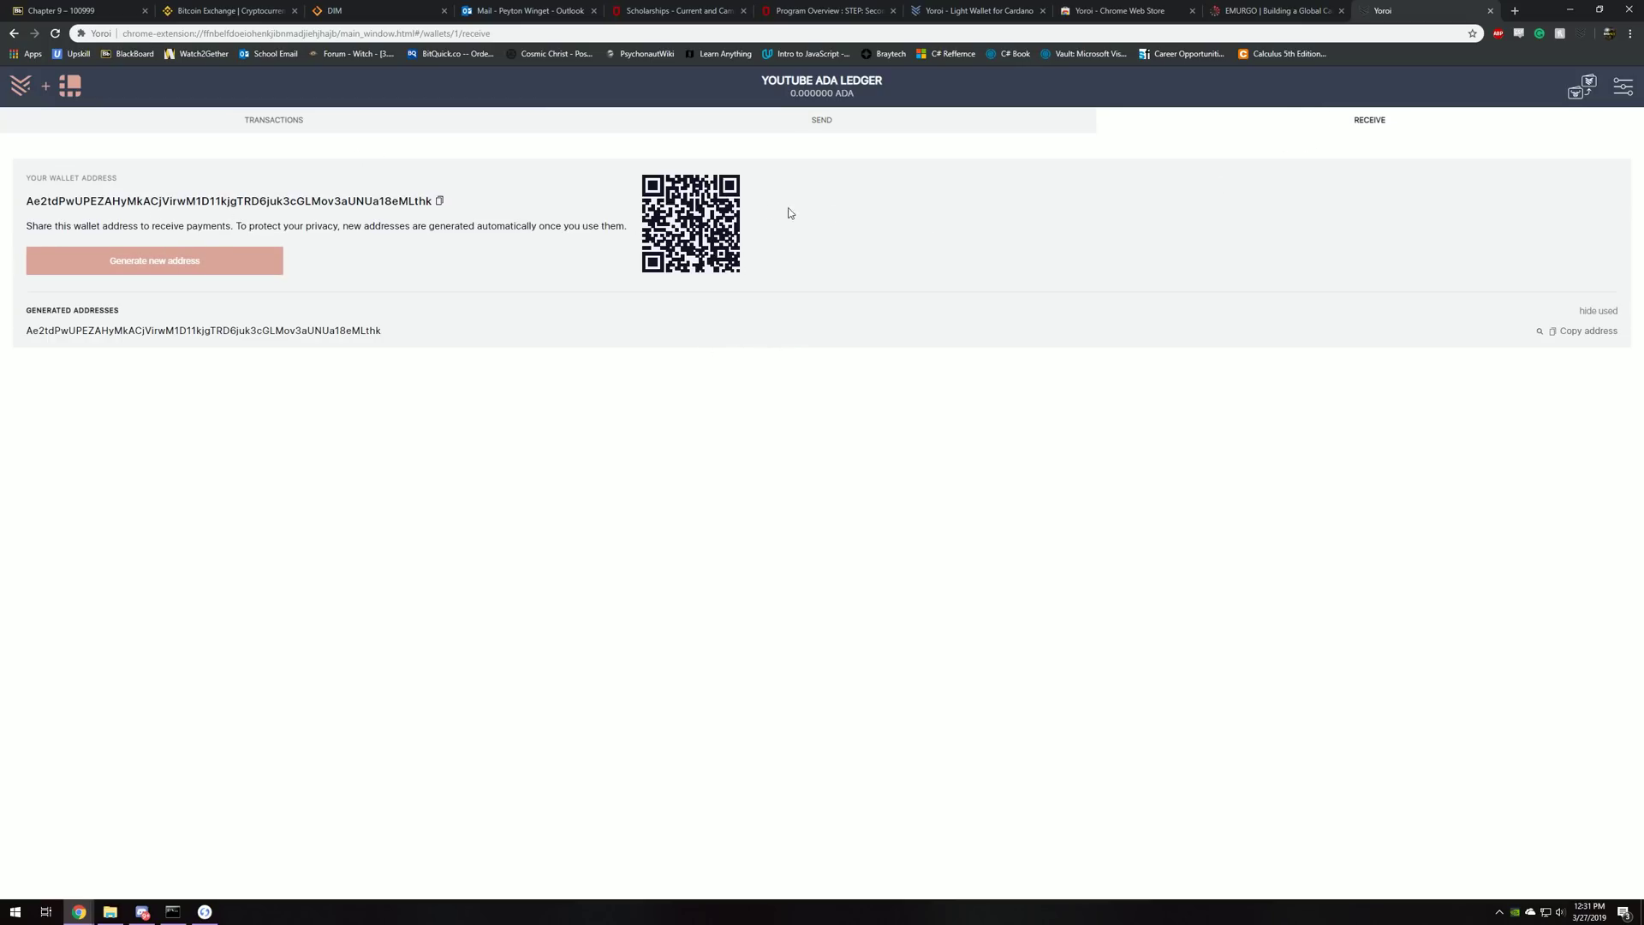
{"action": "left_click", "coordinate": [820, 120]}
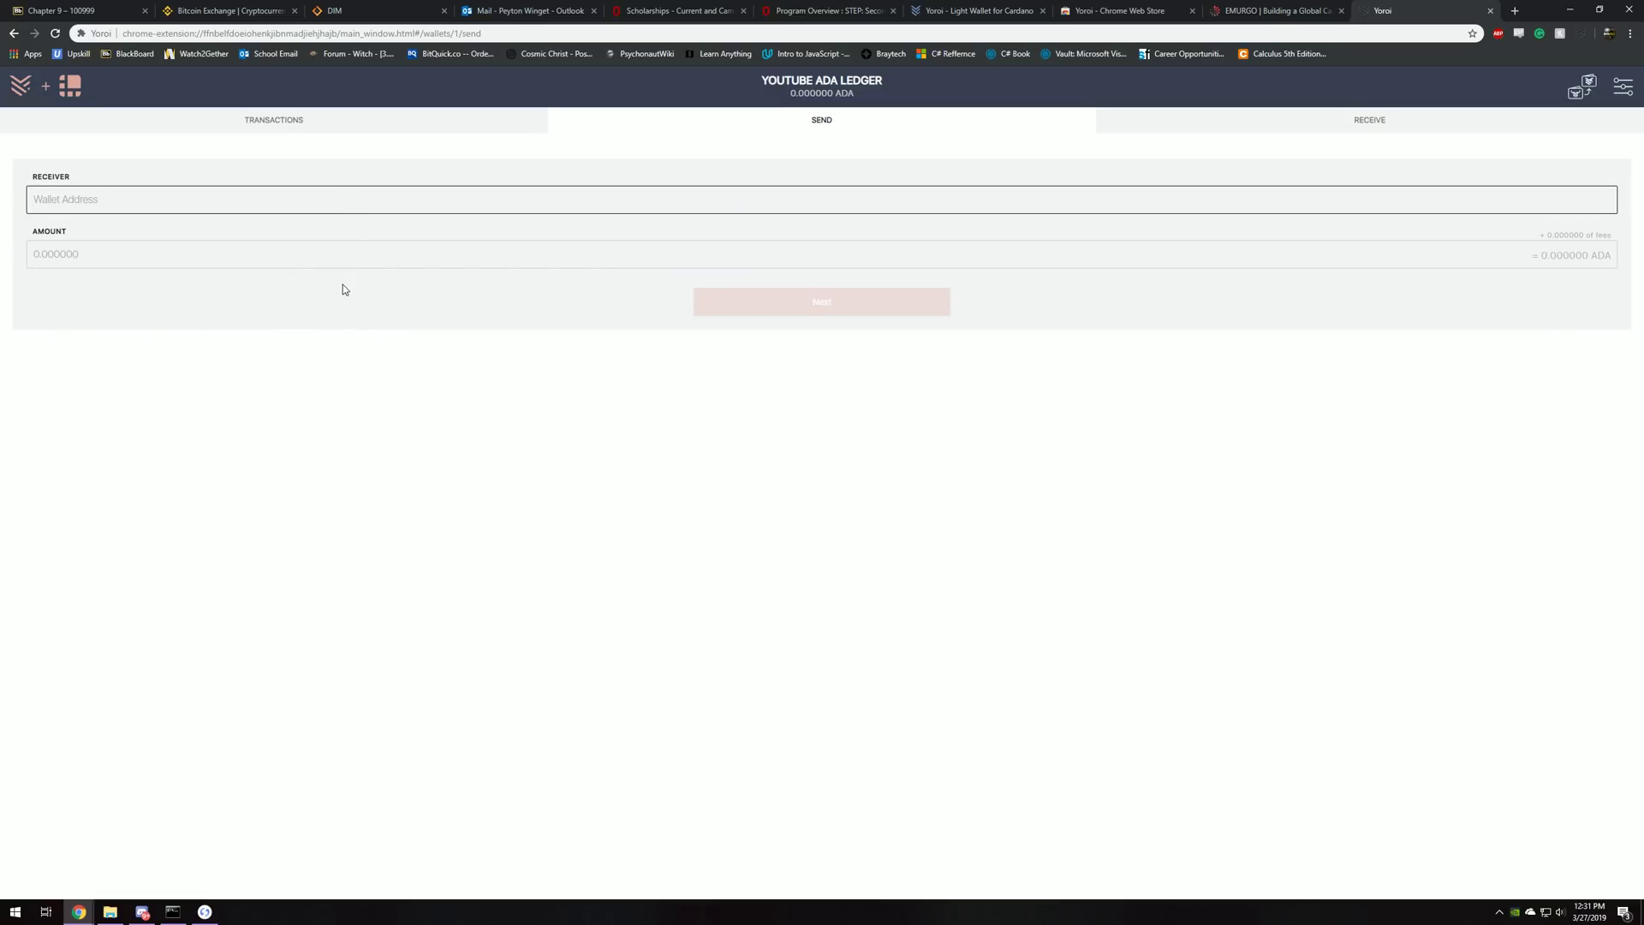
{"action": "mouse_move", "coordinate": [173, 474]}
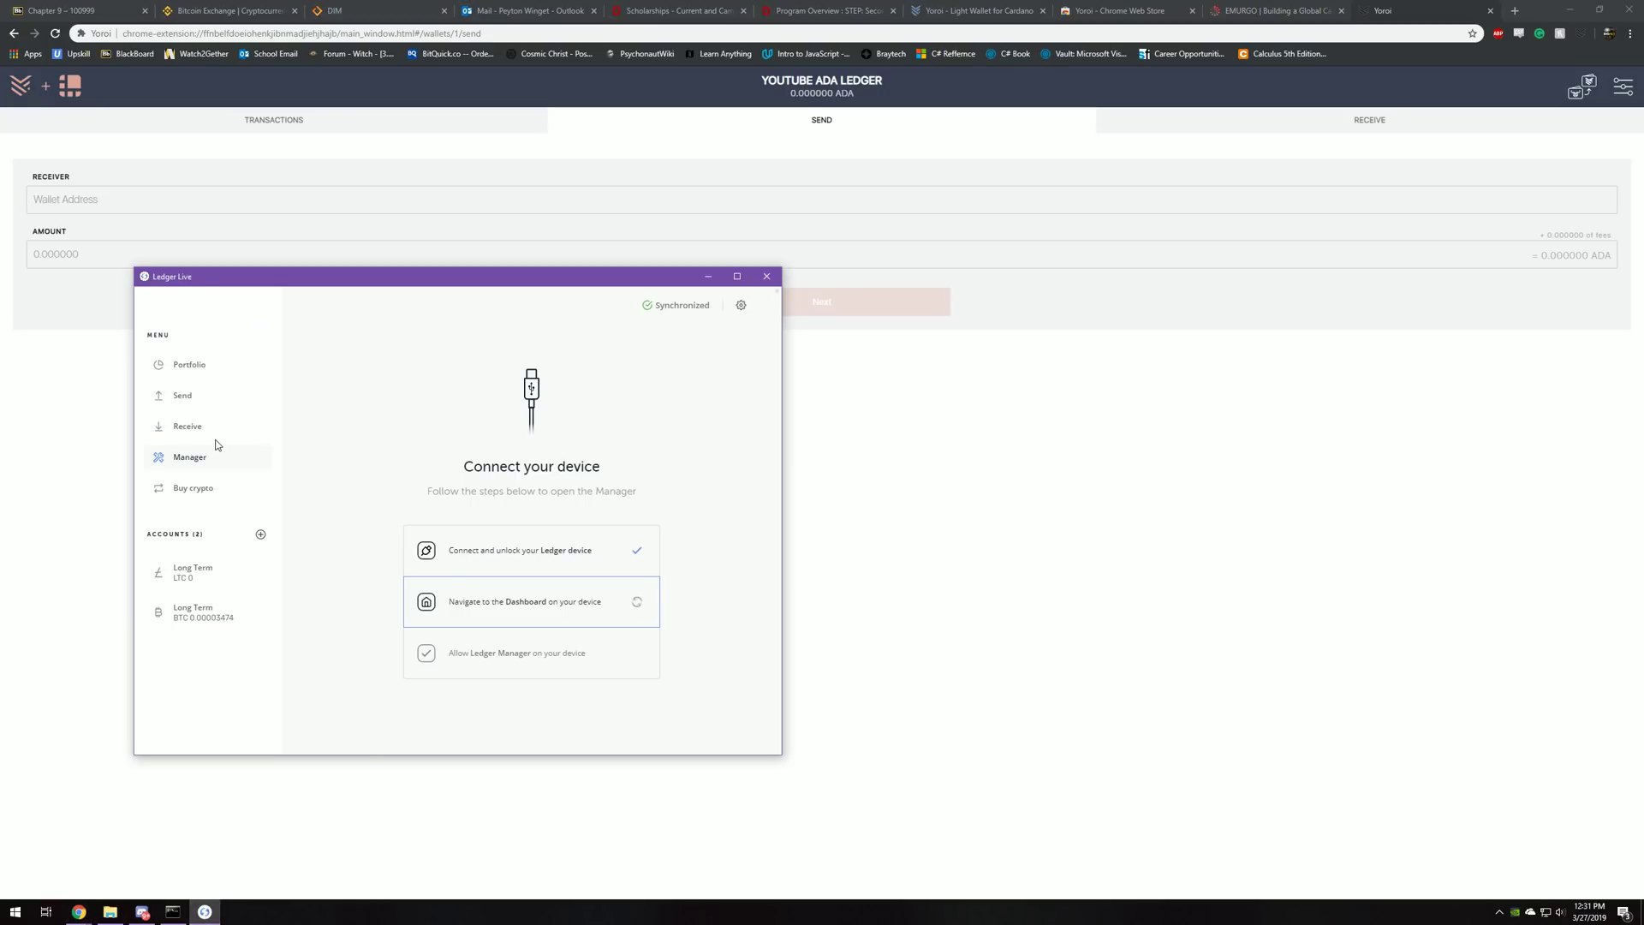
Review Ledger Live's USD 0.14 portfolio with its Litecoin and Bitcoin Long Term accounts
{"action": "left_click", "coordinate": [188, 363]}
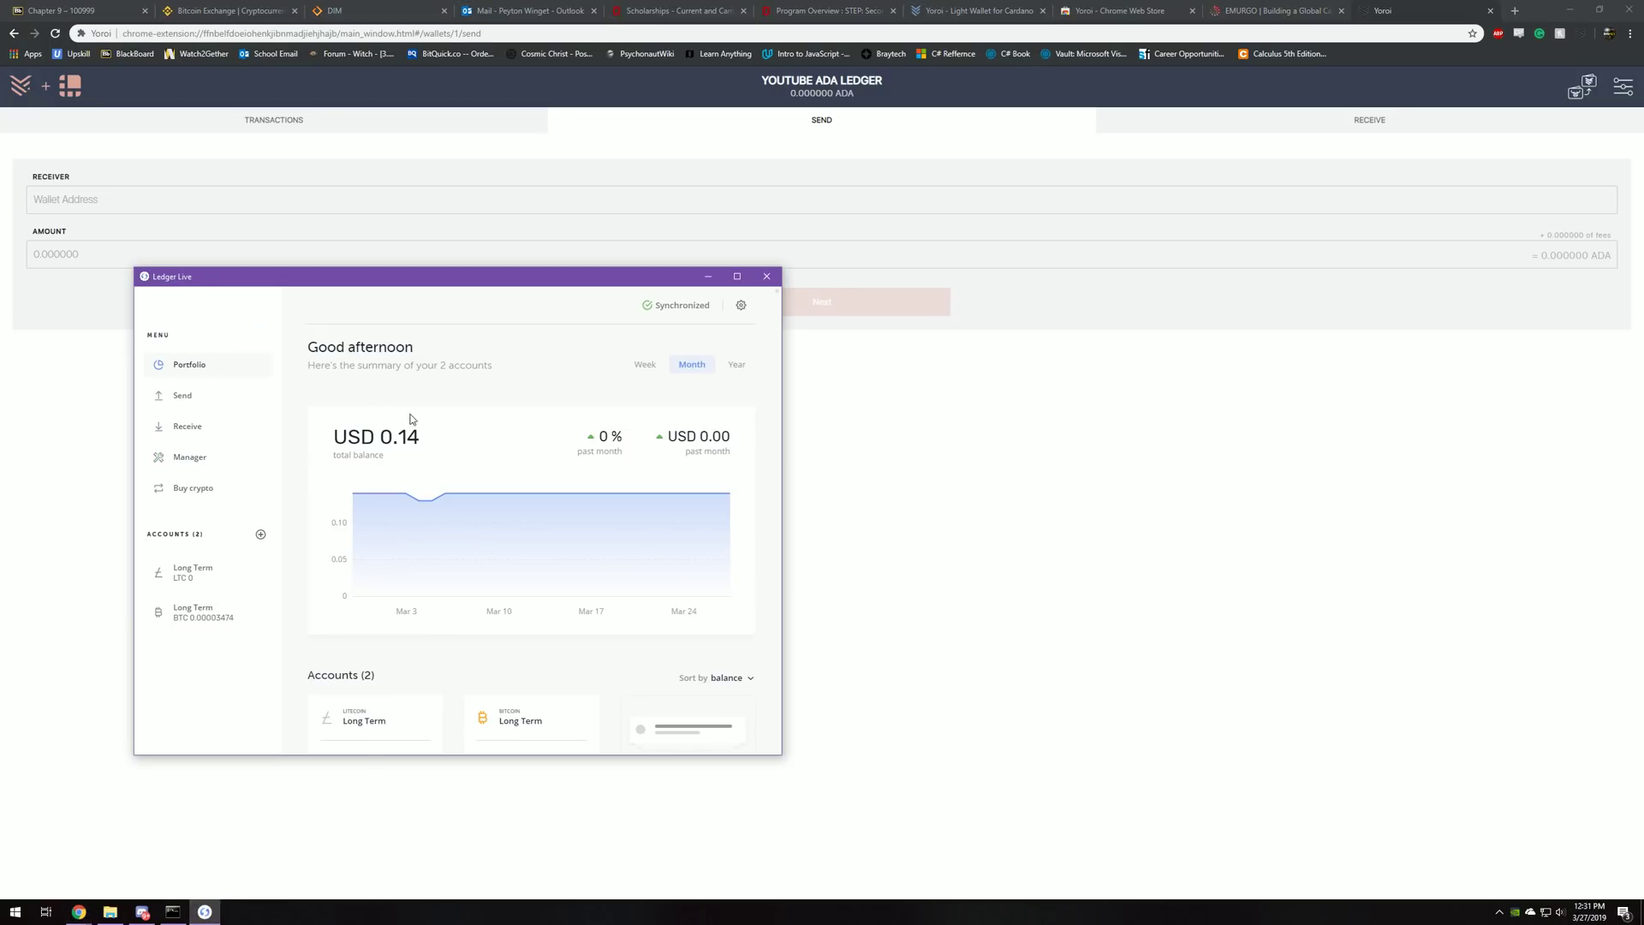
{"action": "scroll", "scroll_direction": "down", "scroll_amount": 3}
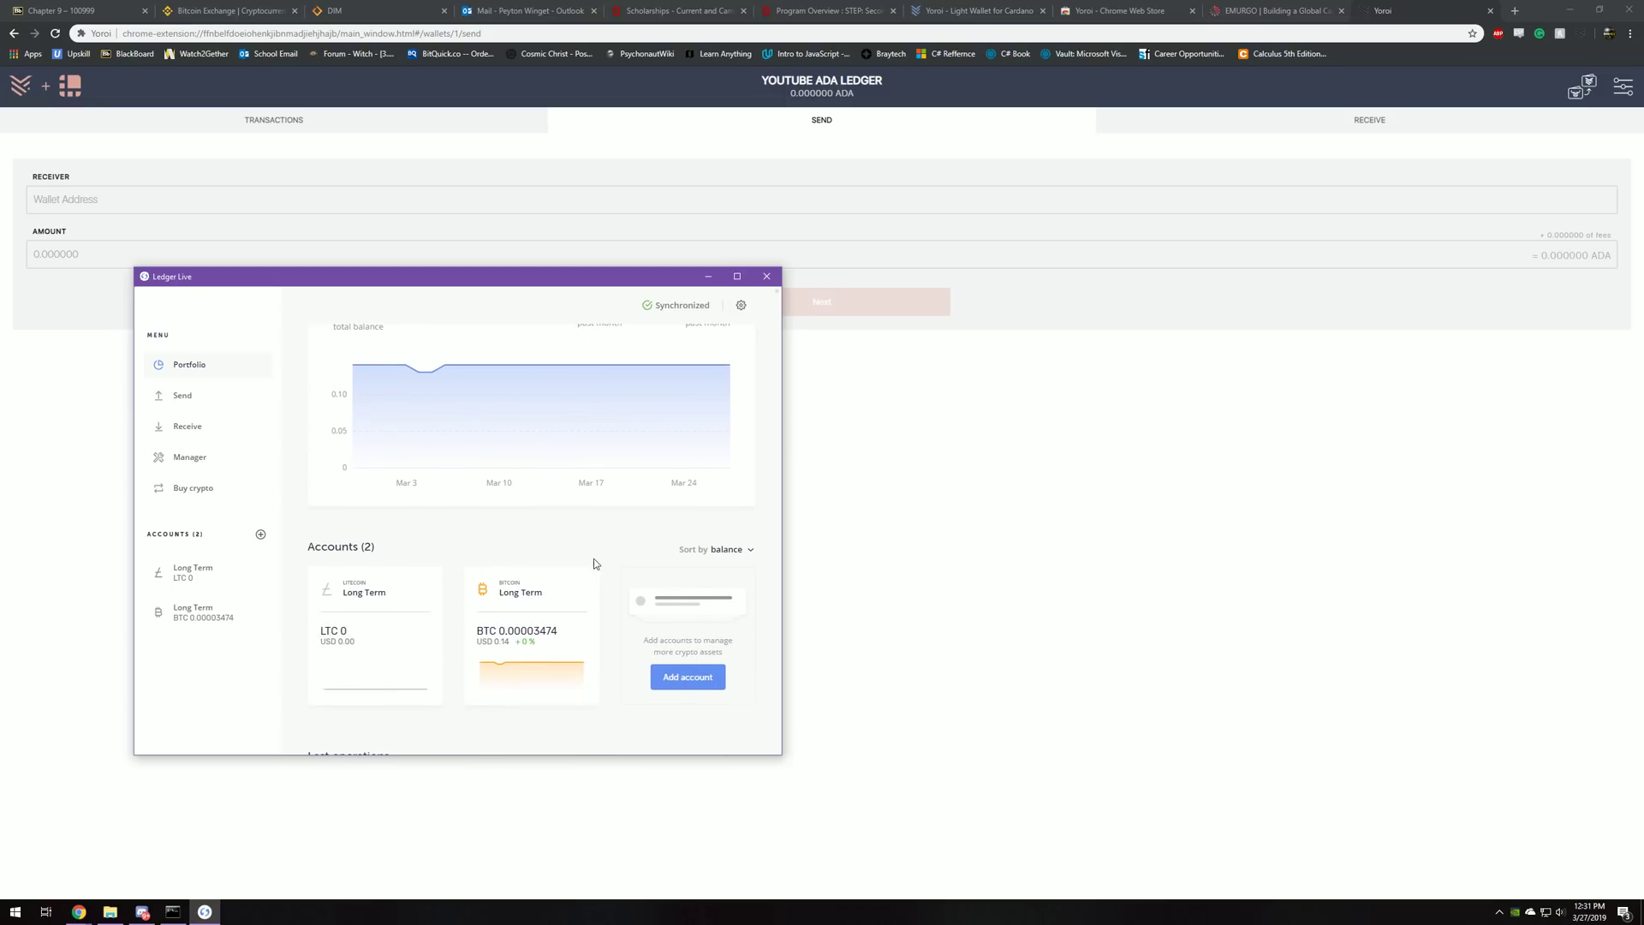
{"action": "scroll", "scroll_direction": "up", "scroll_amount": 3}
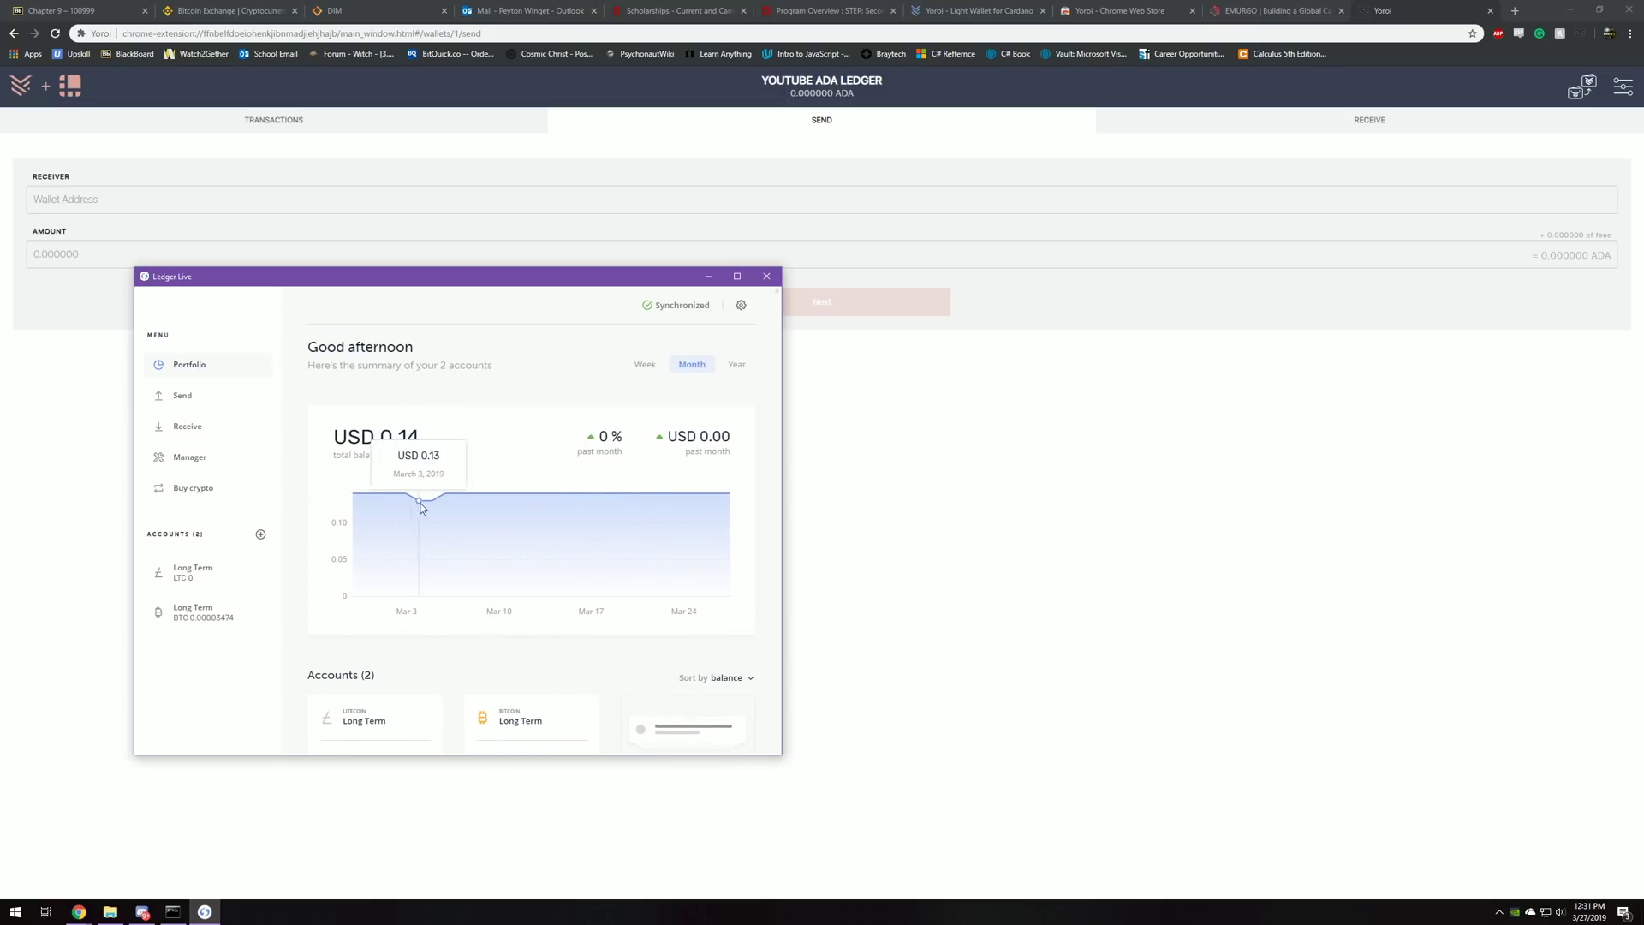
{"action": "mouse_move", "coordinate": [697, 493]}
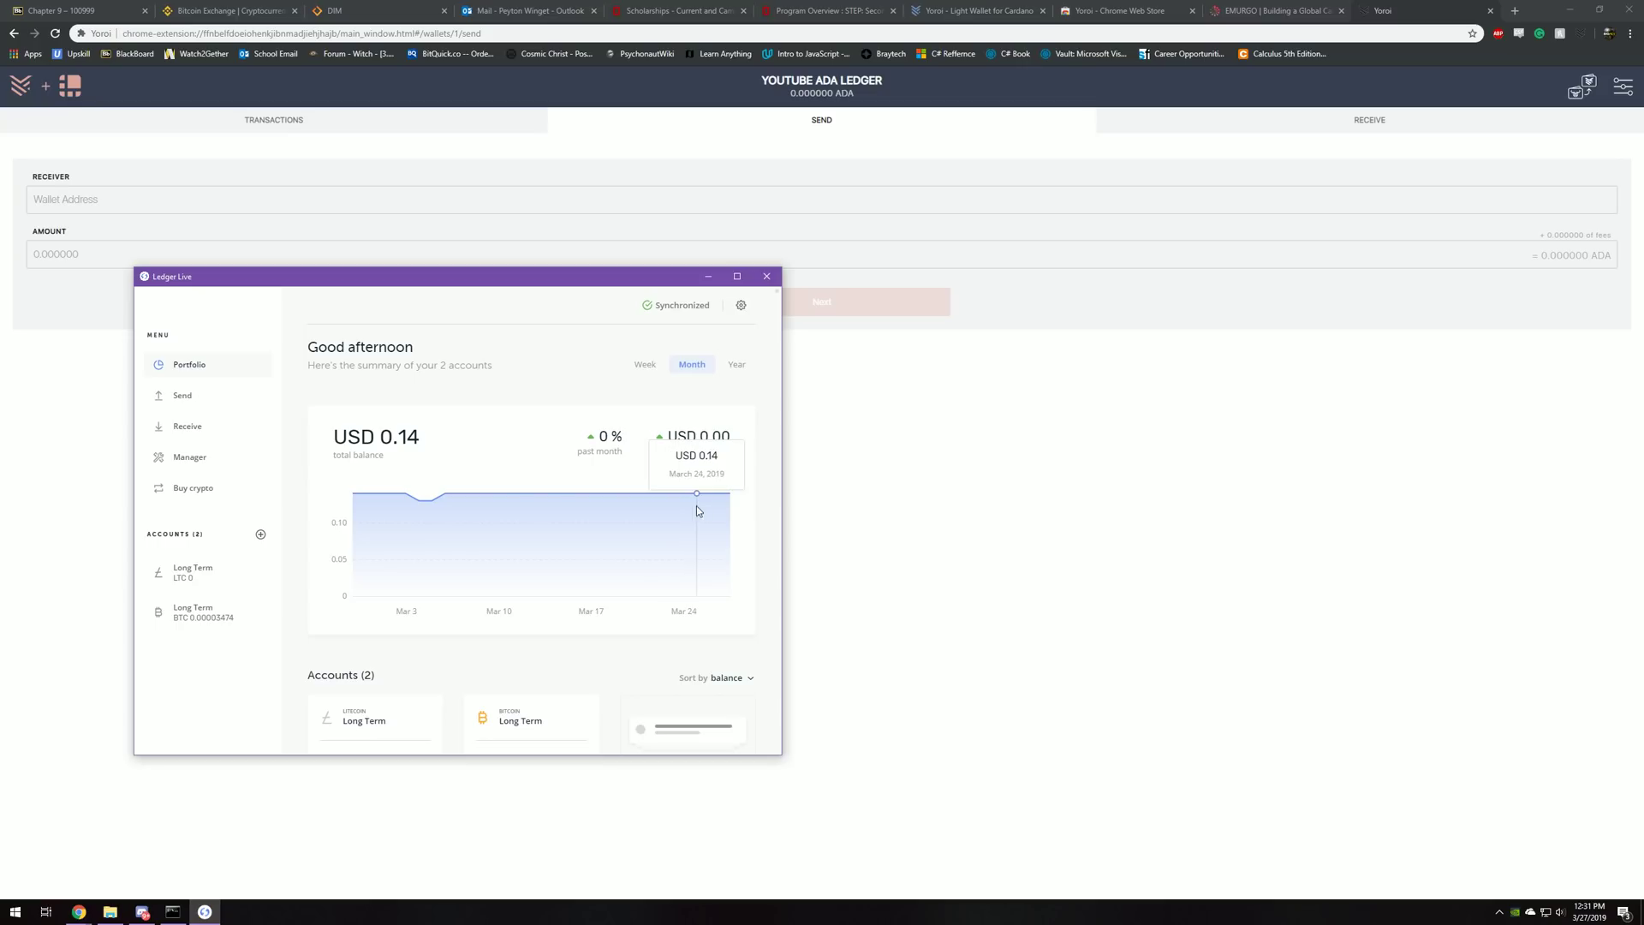
{"action": "mouse_move", "coordinate": [738, 507]}
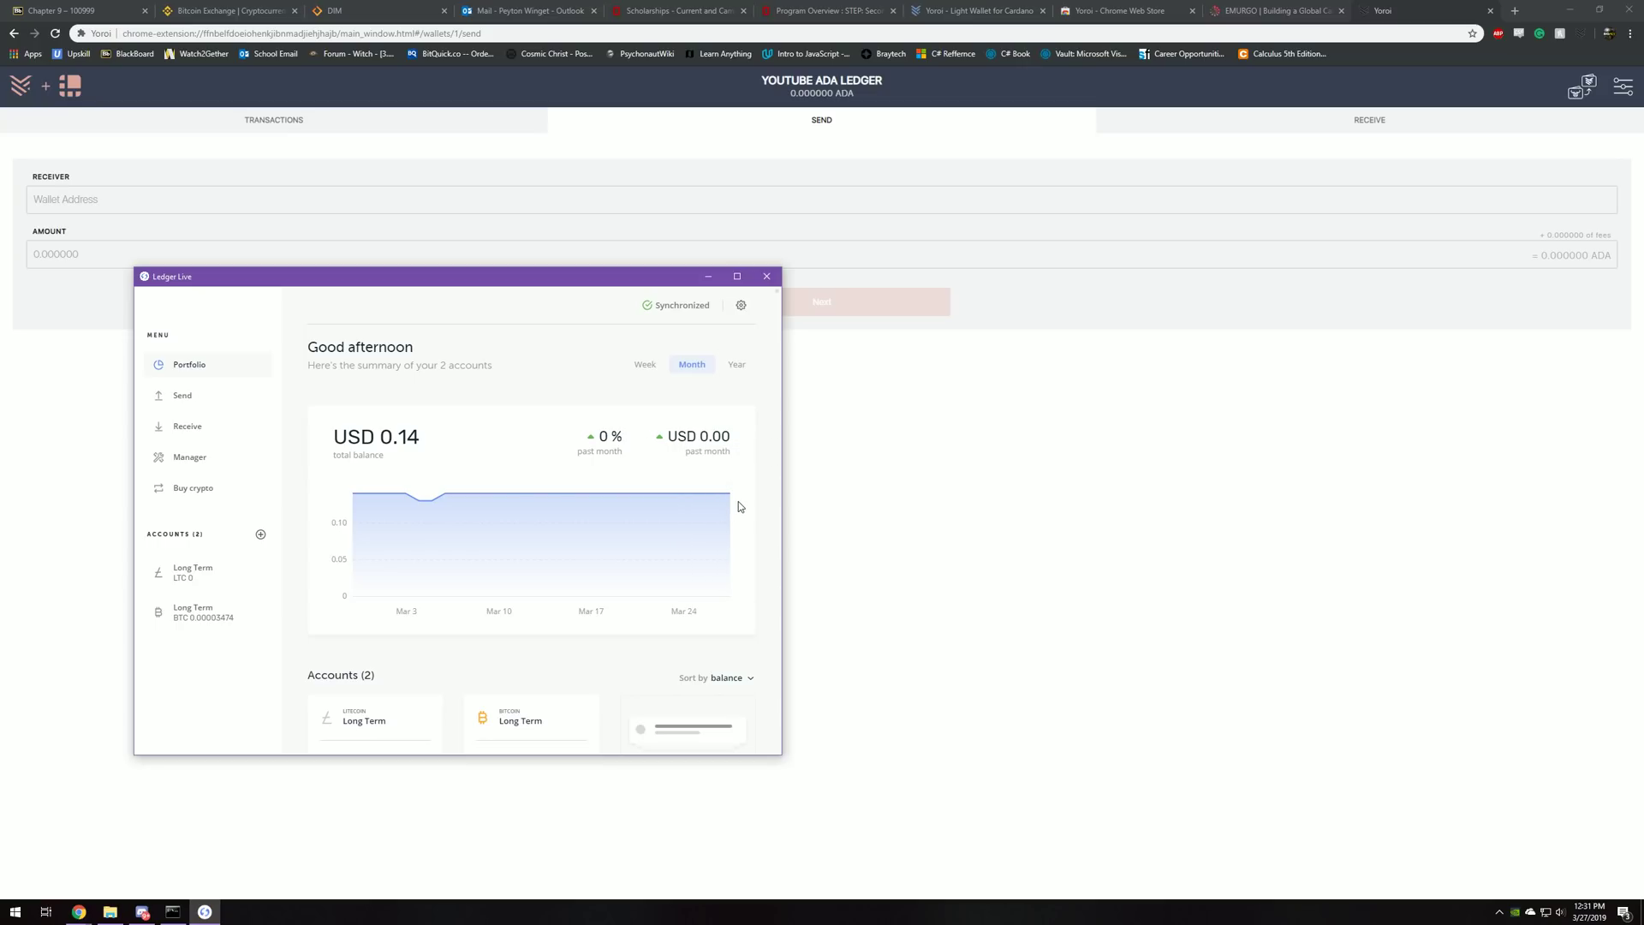
{"action": "scroll", "scroll_direction": "down", "scroll_amount": 3}
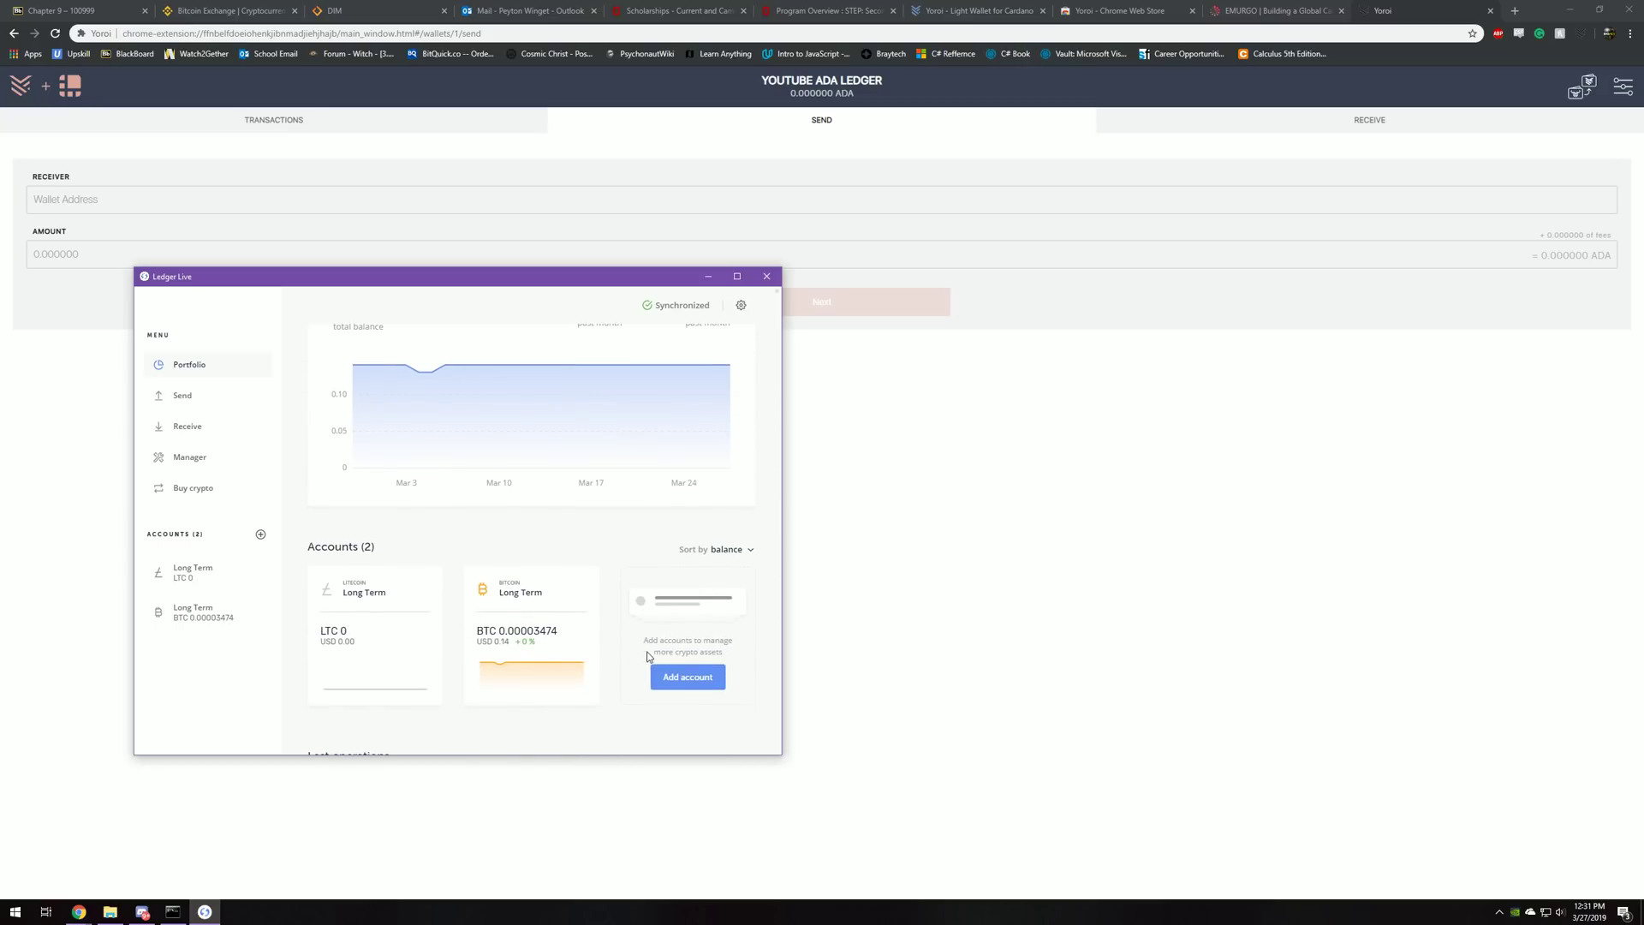
{"action": "scroll", "scroll_direction": "up", "scroll_amount": 3}
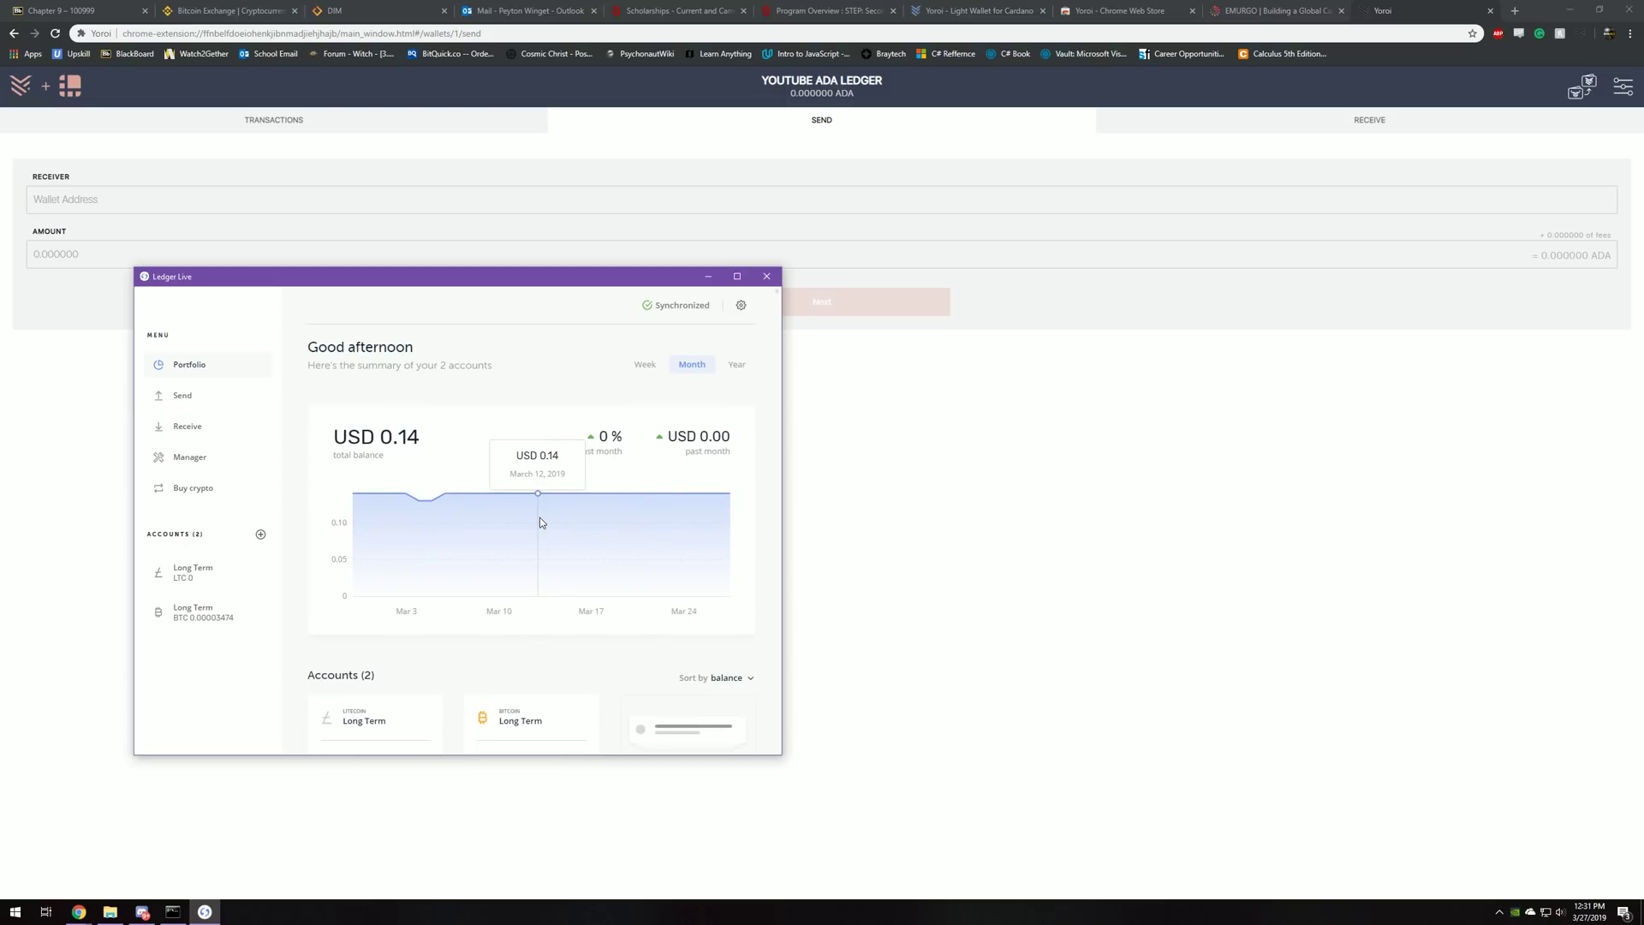
{"action": "mouse_move", "coordinate": [511, 459]}
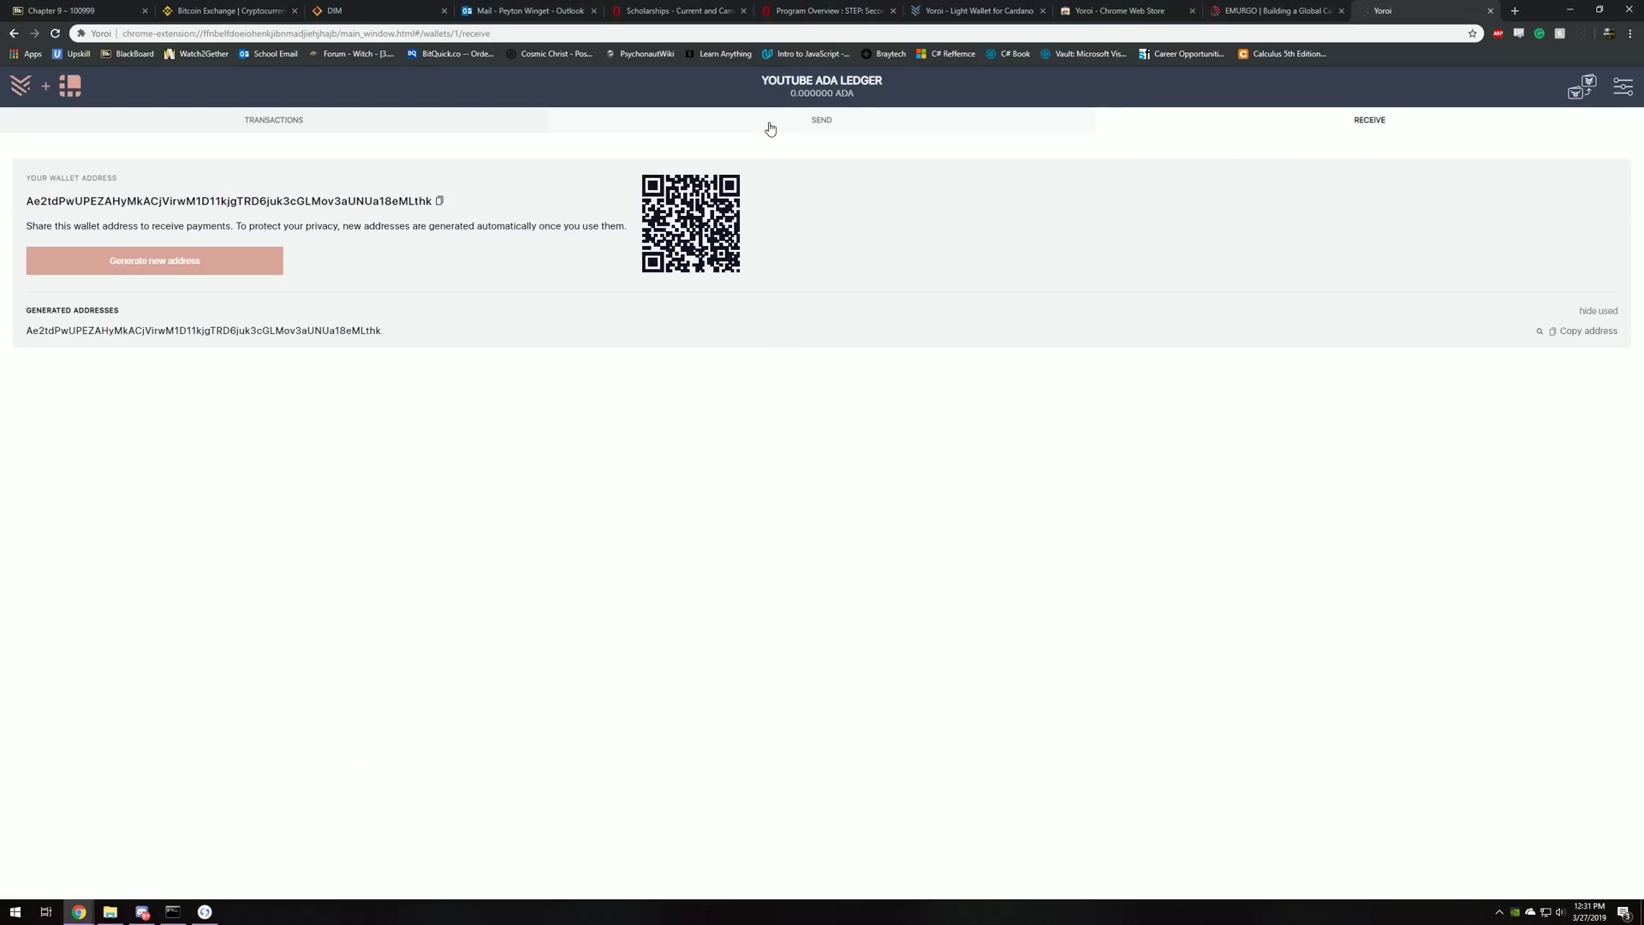
Revisit the wallet's empty Transactions list and finish on the Send form
{"action": "left_click", "coordinate": [274, 120]}
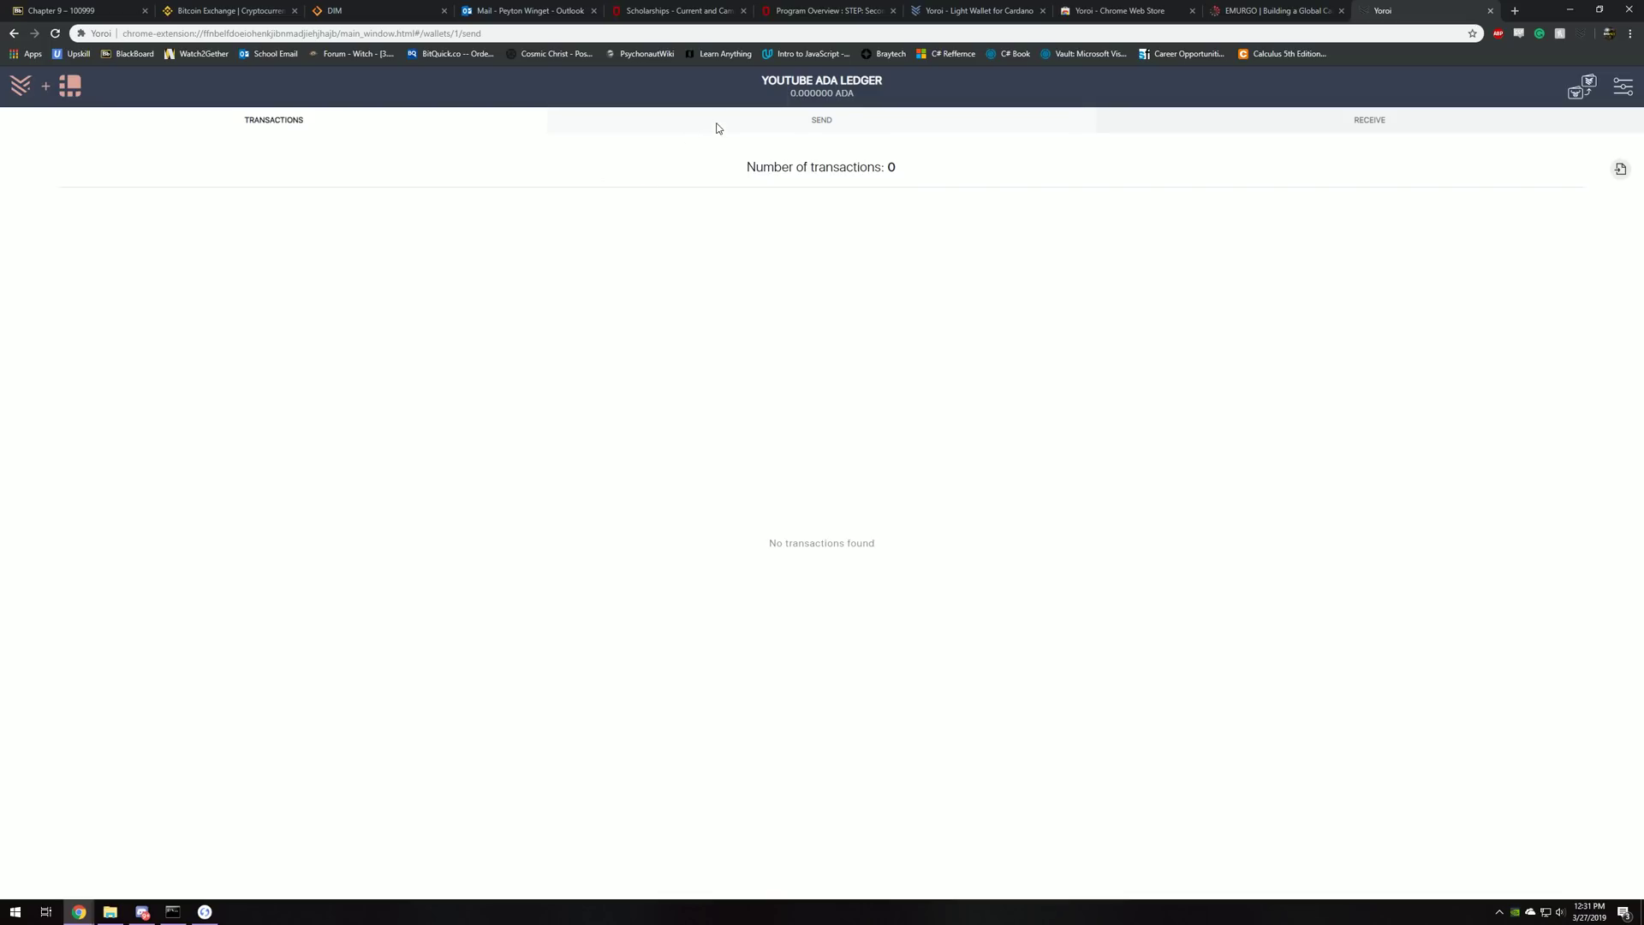
{"action": "left_click", "coordinate": [821, 120]}
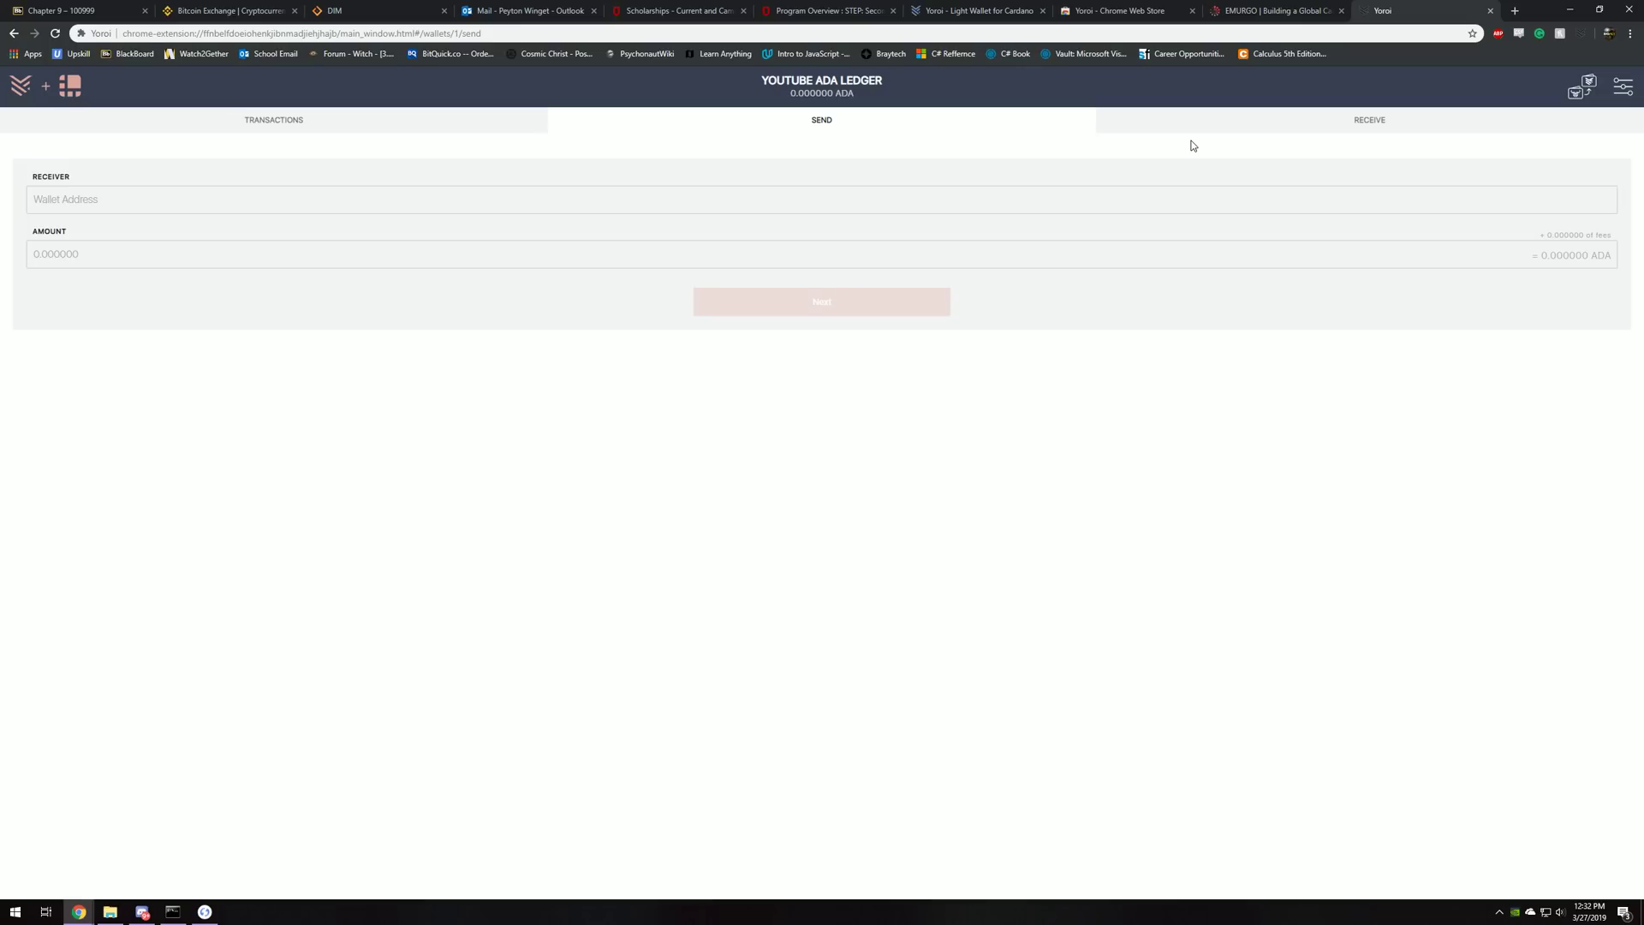
{"action": "mouse_move", "coordinate": [1519, 6]}
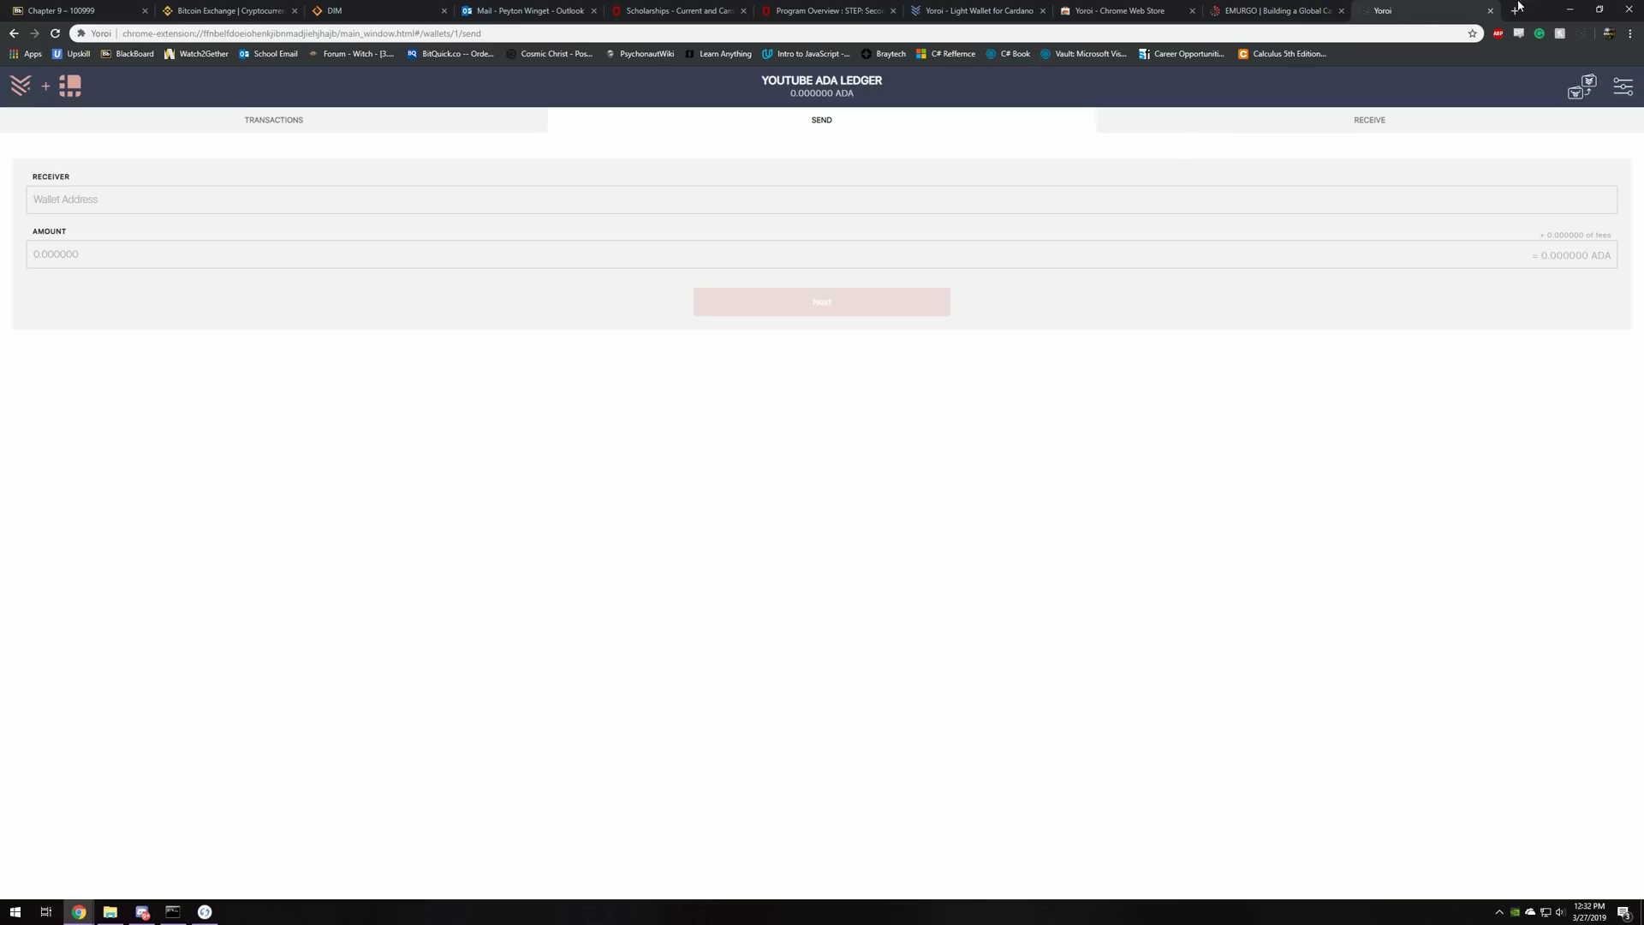
{"action": "mouse_move", "coordinate": [1305, 240]}
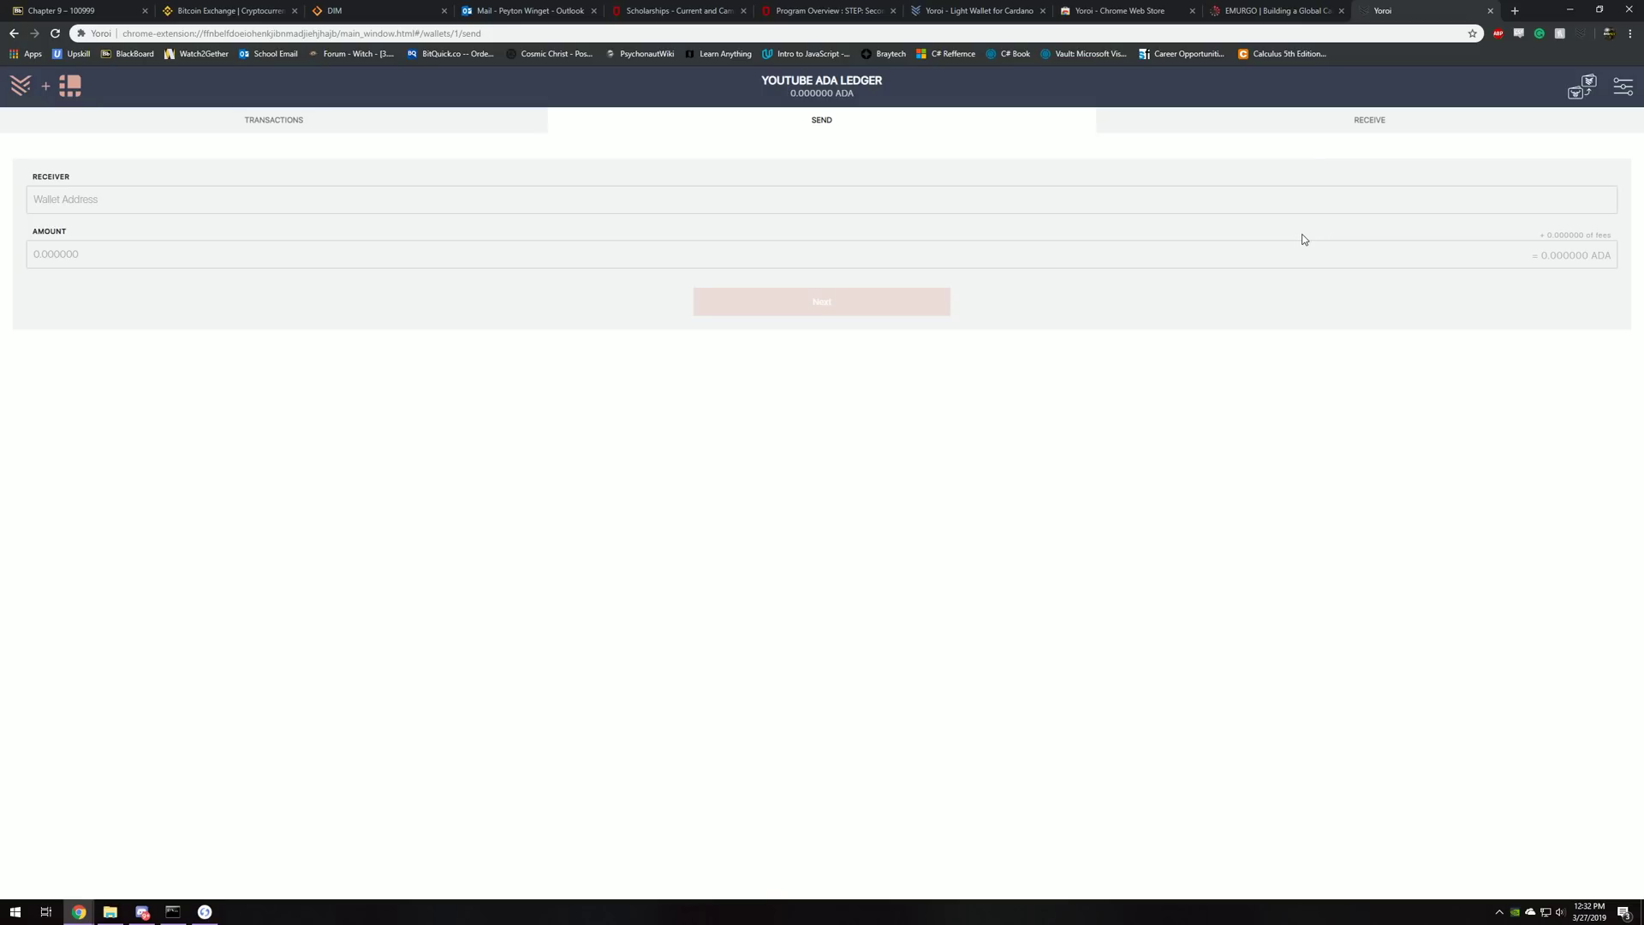